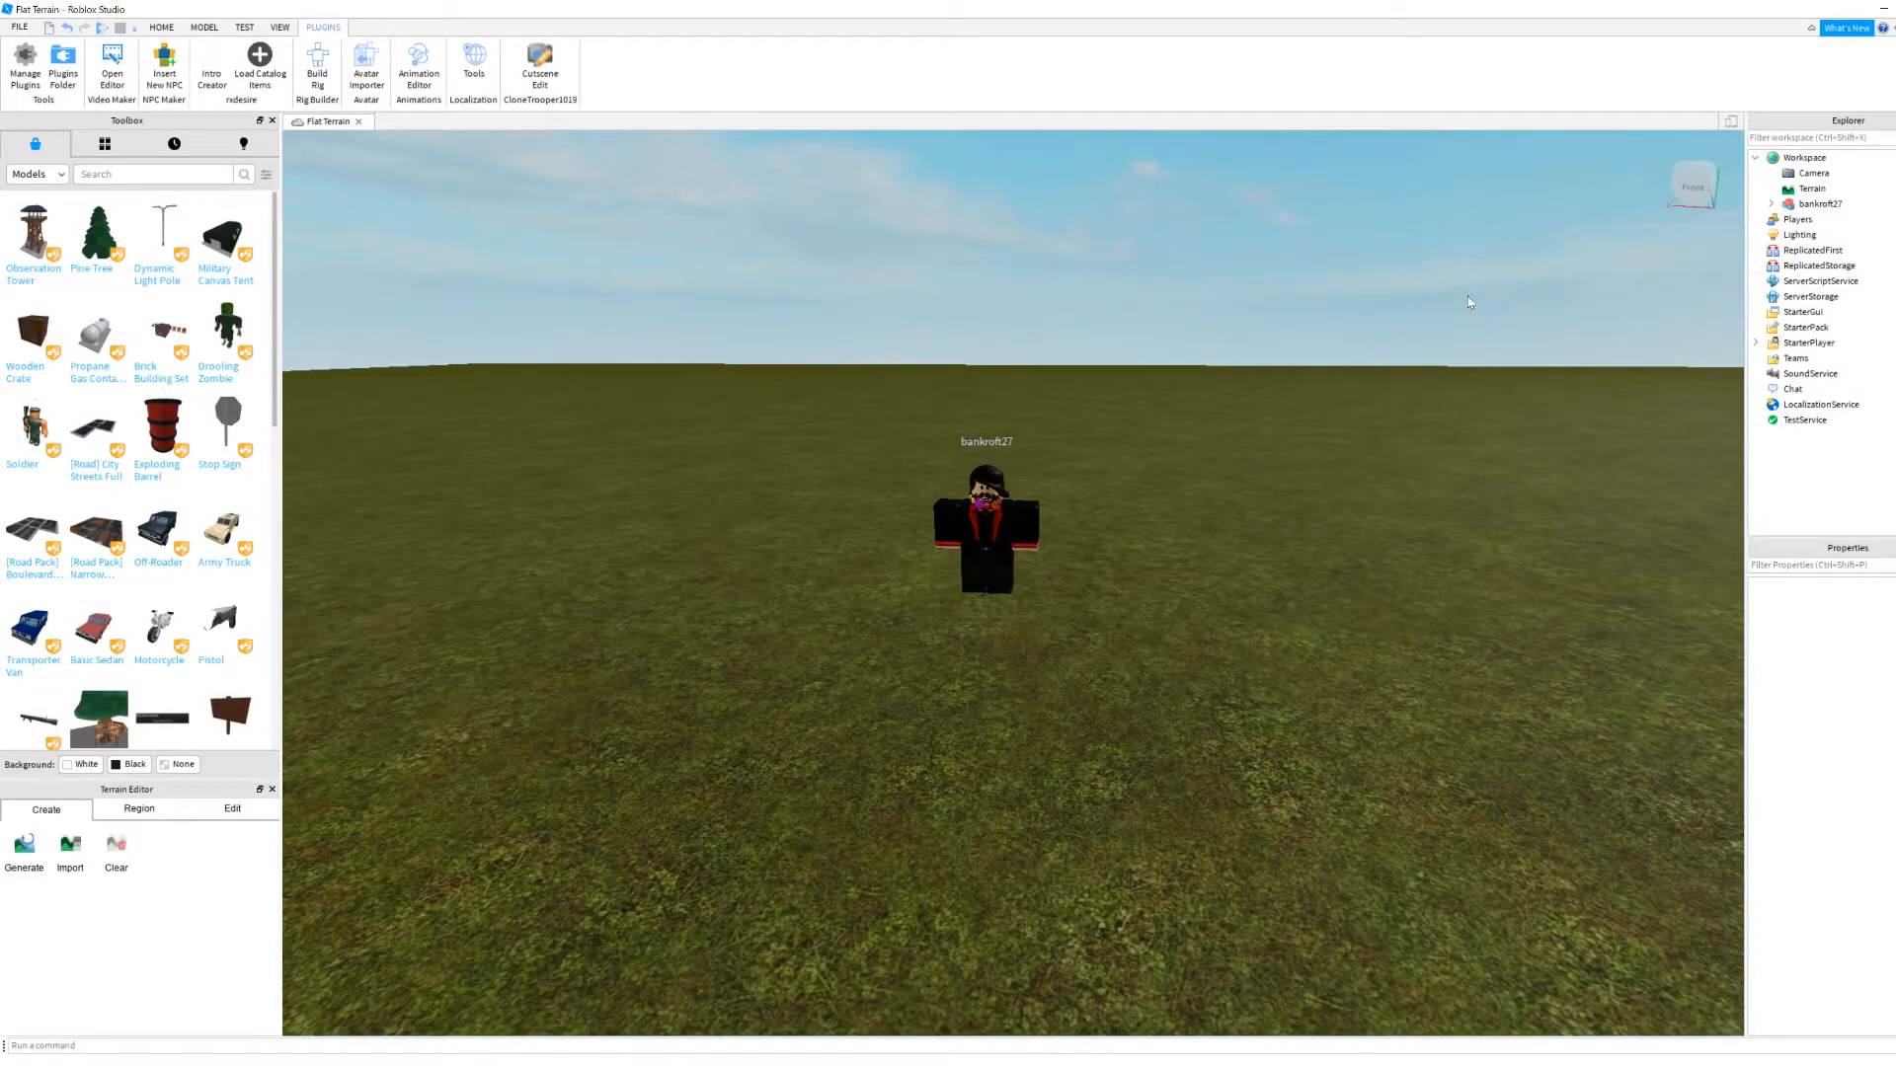
# Step: Leave the Test tab for the Home tab and show the Plugins tab tools
pyautogui.scroll(-3)
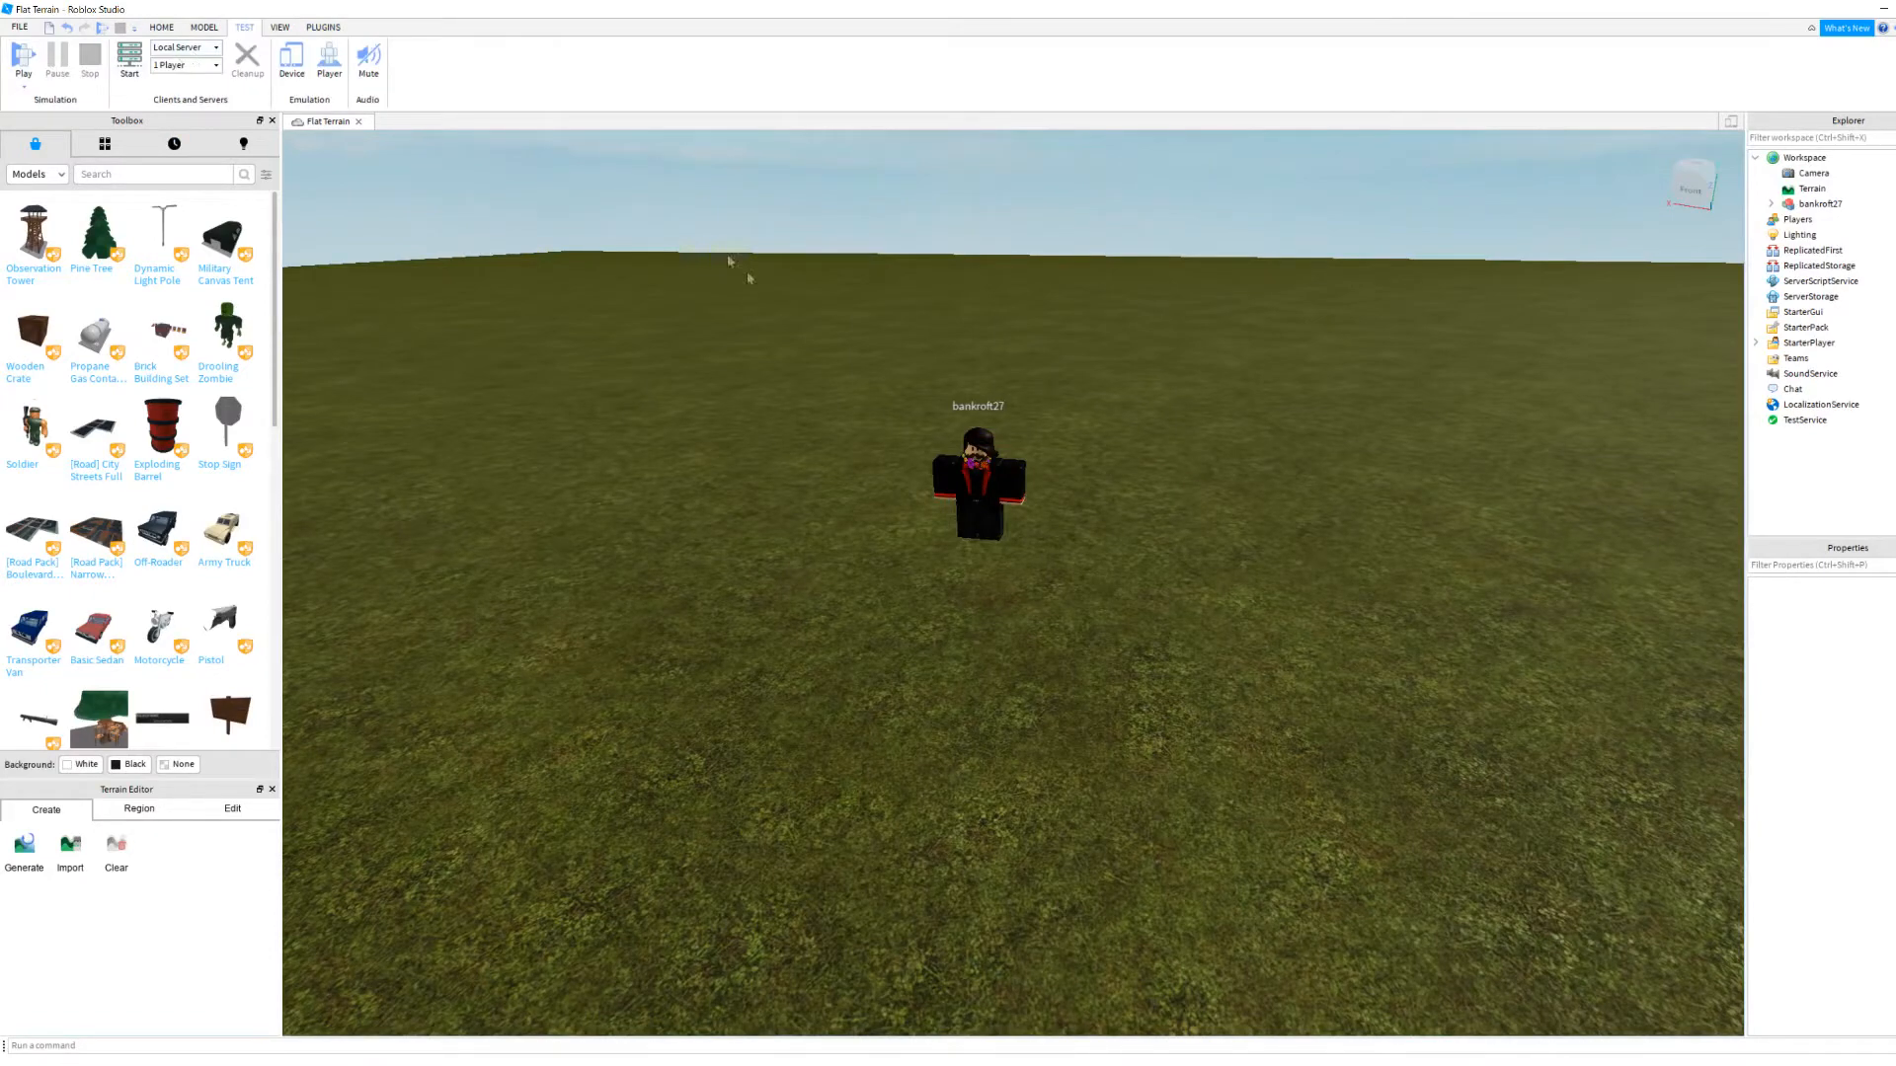
pyautogui.click(160, 27)
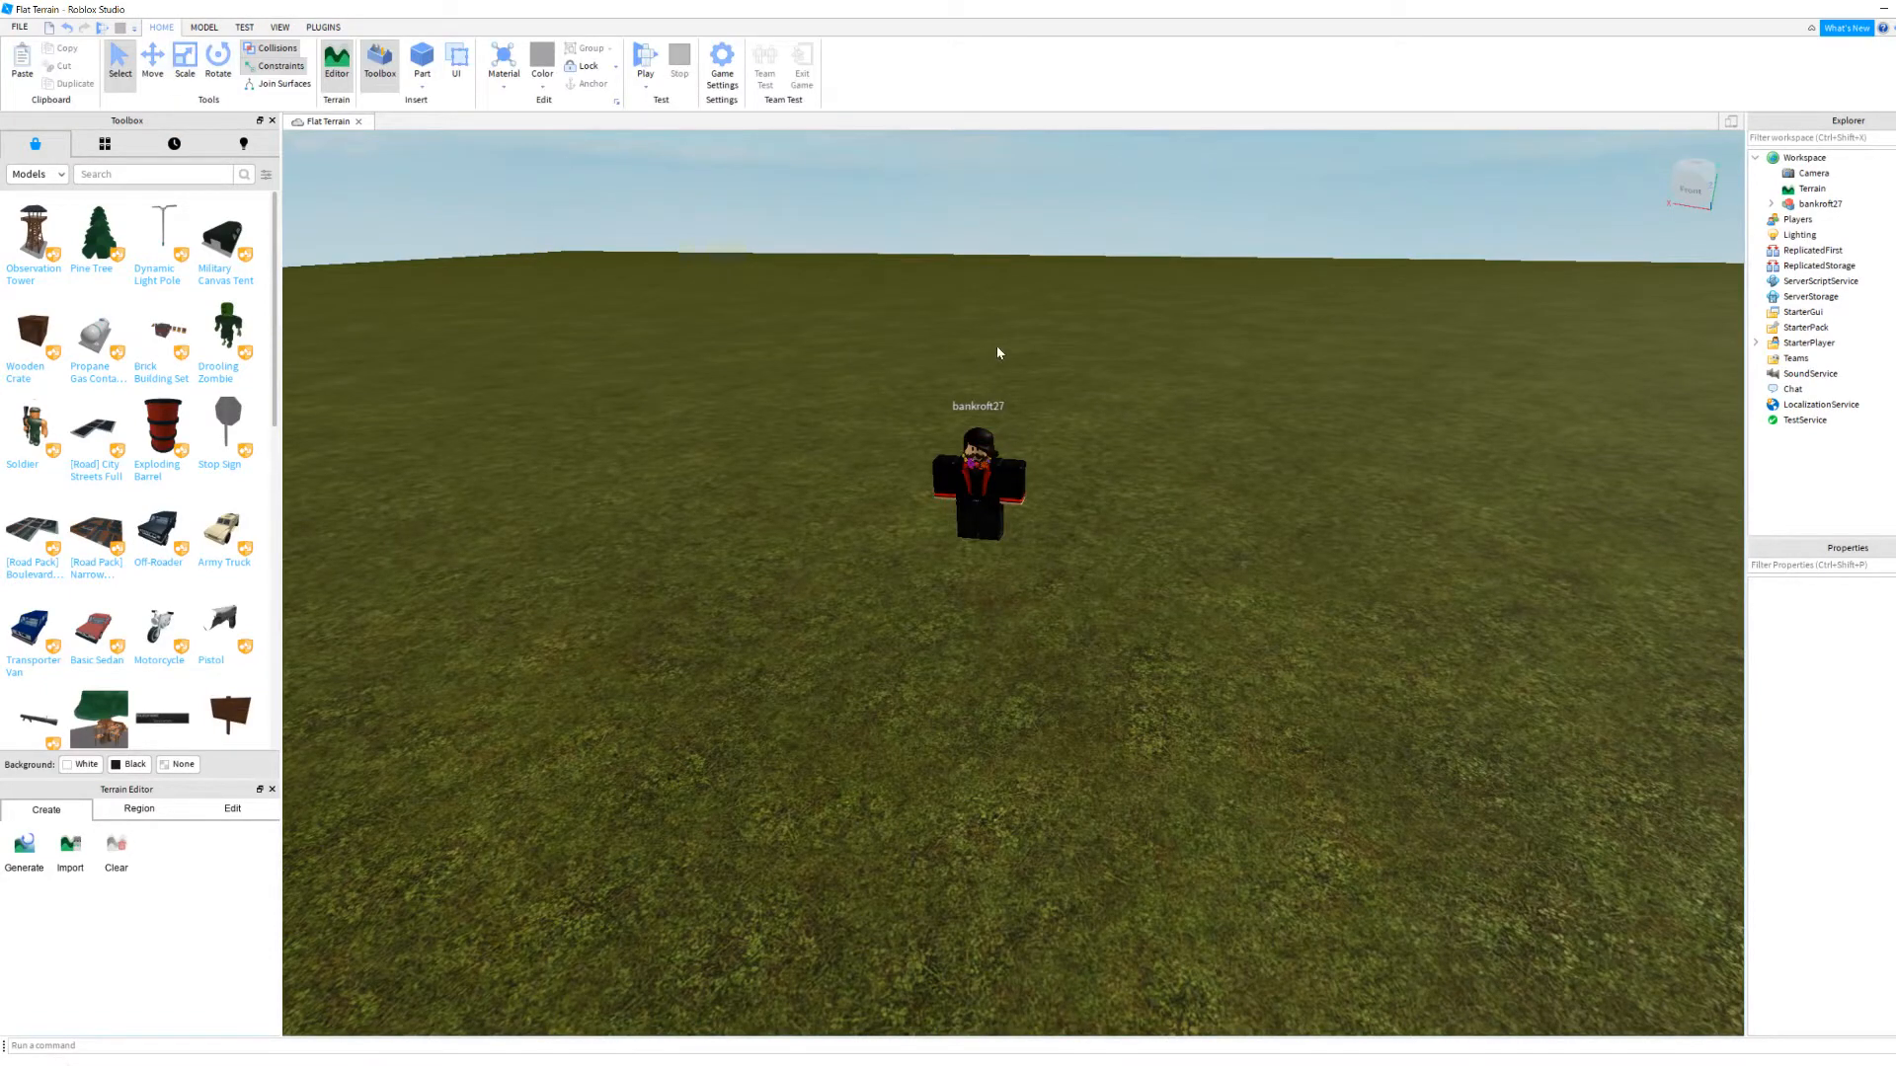
pyautogui.moveTo(750, 318)
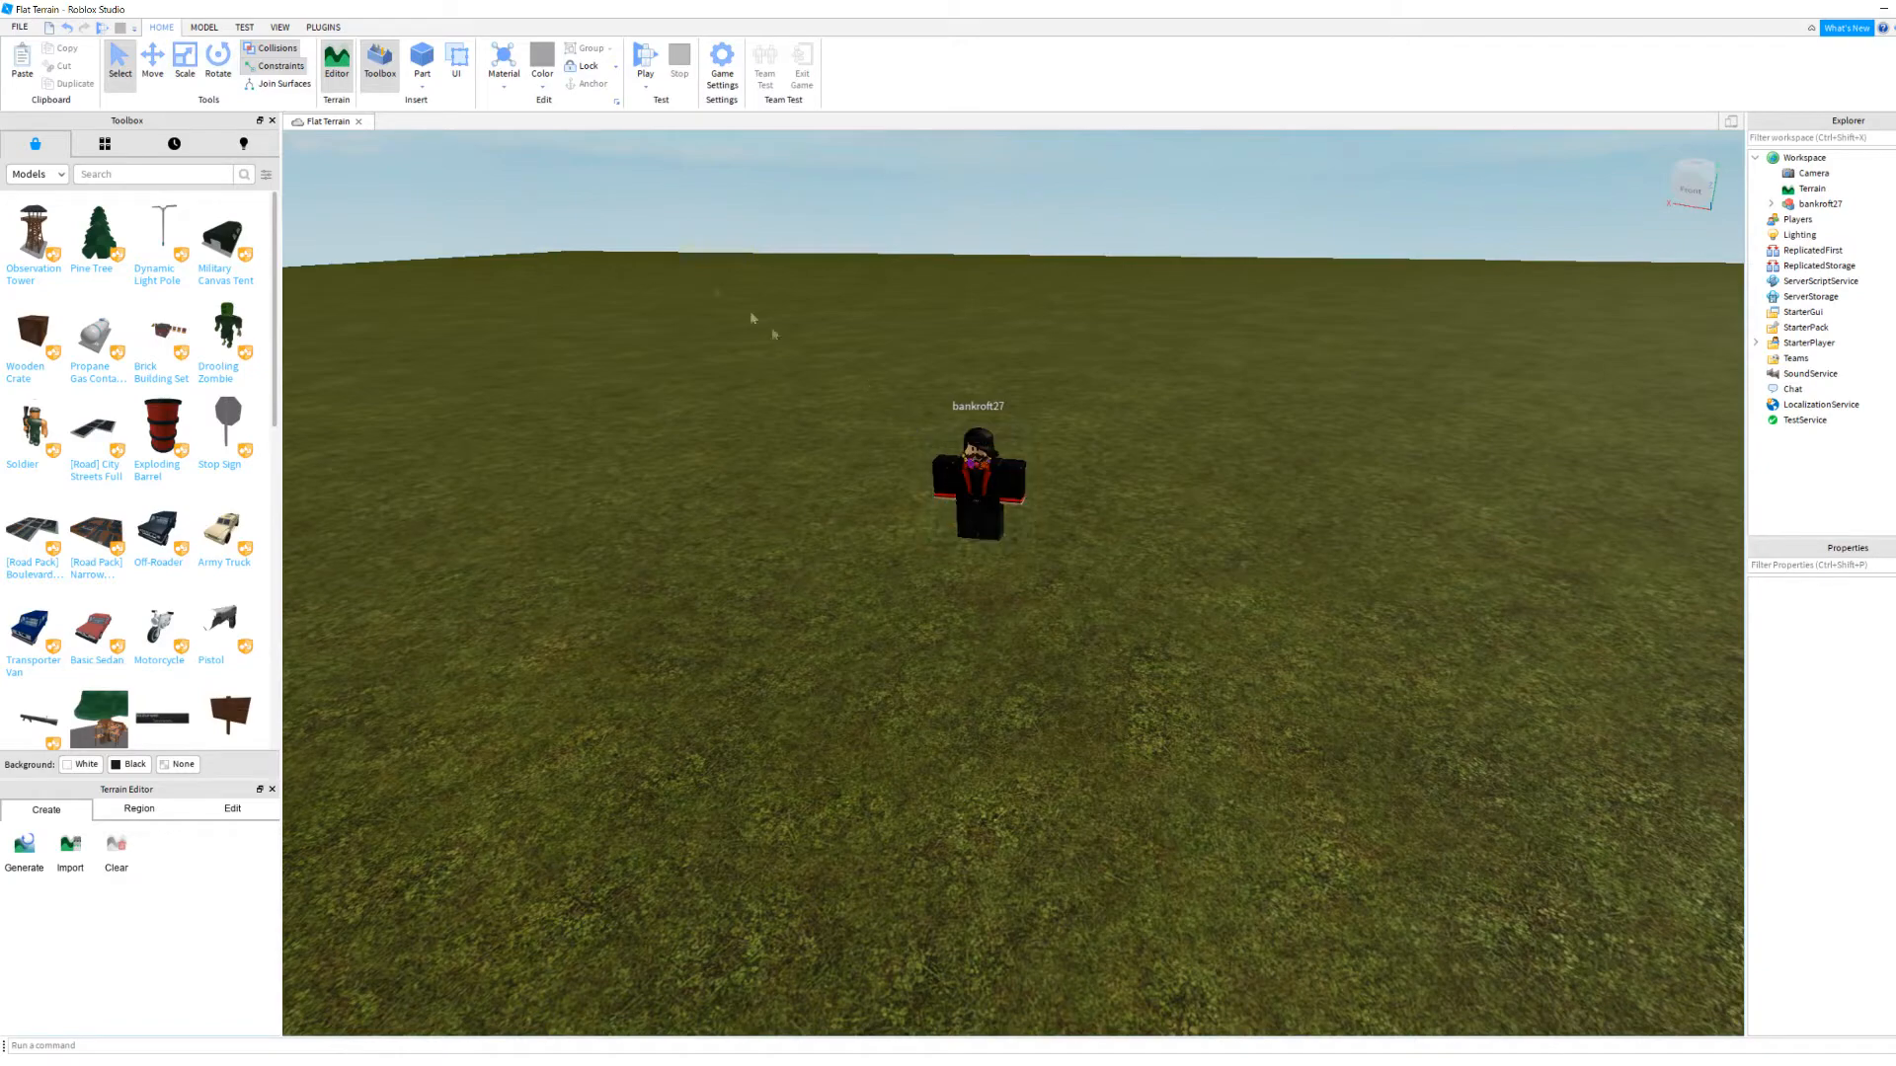
pyautogui.click(322, 27)
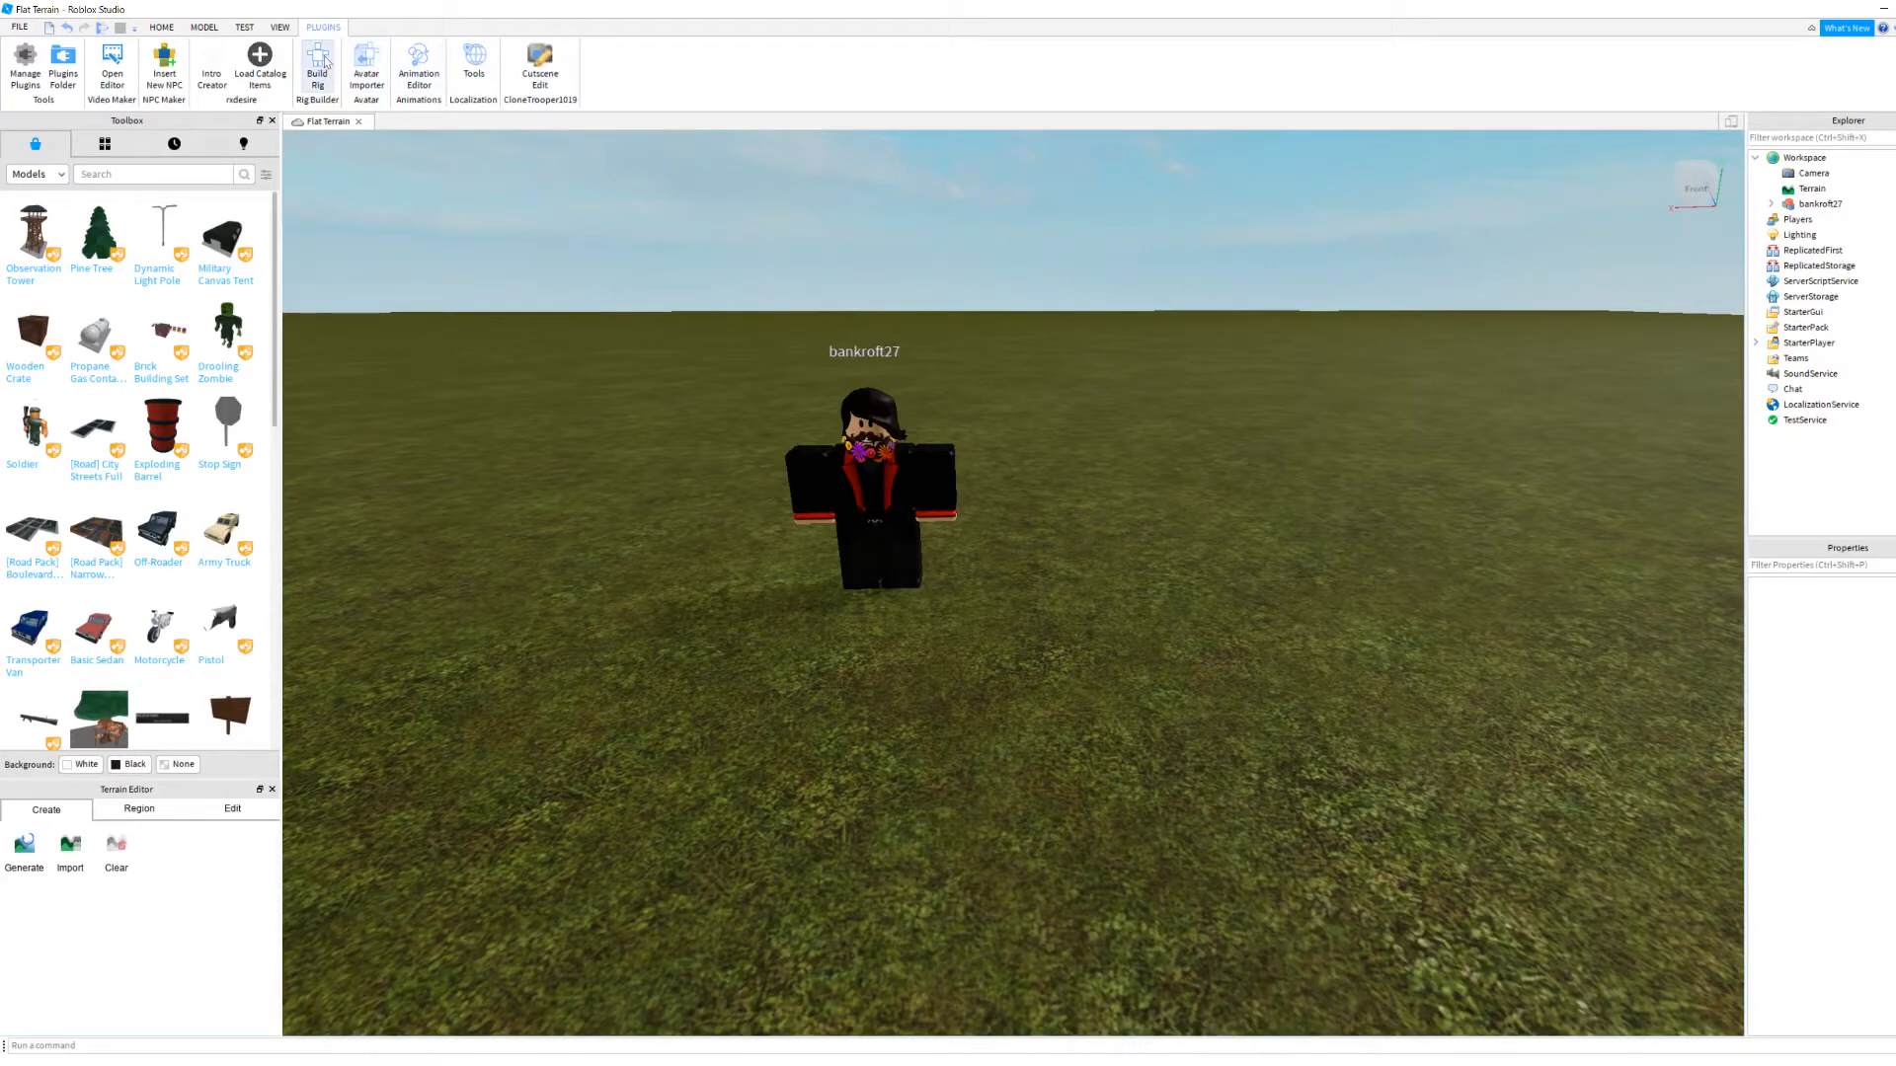
# Step: Insert a Dummy rig with Build Rig, view the character, and open Animation Editor
pyautogui.click(317, 64)
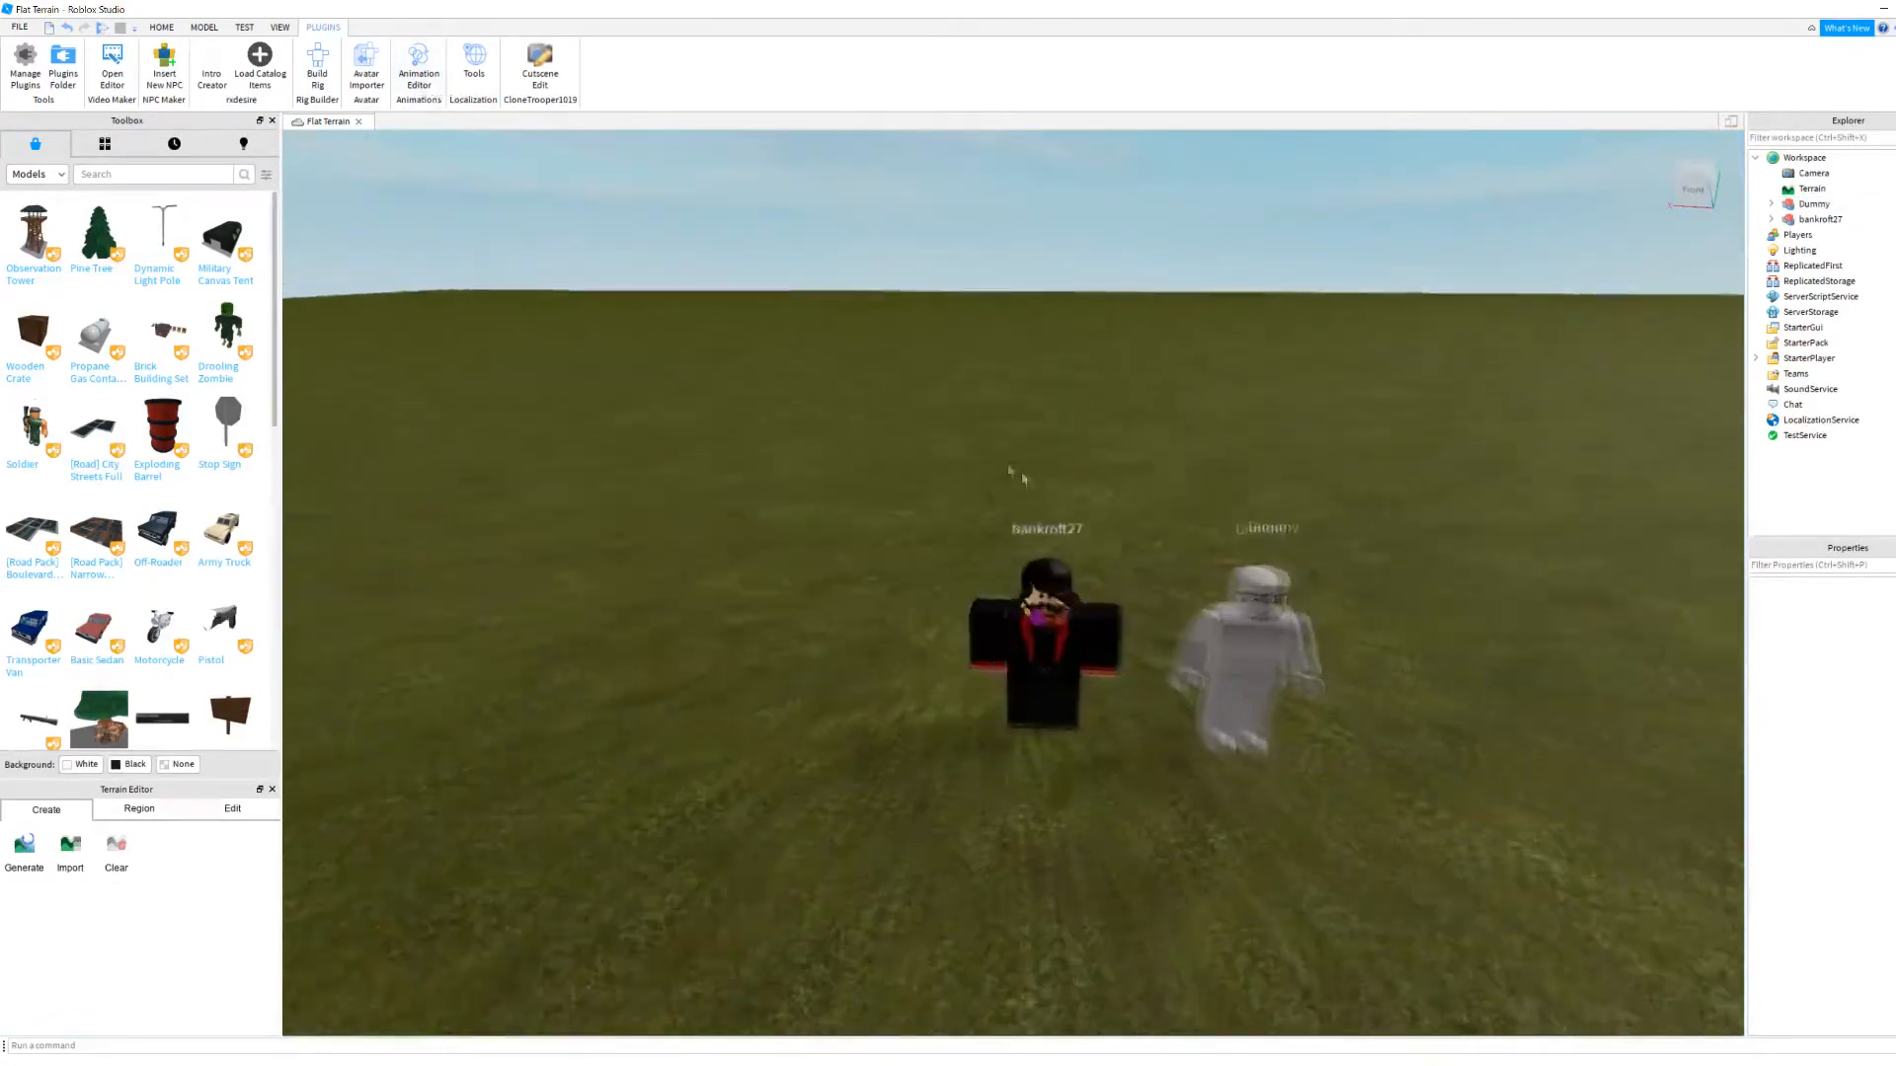
pyautogui.click(1045, 653)
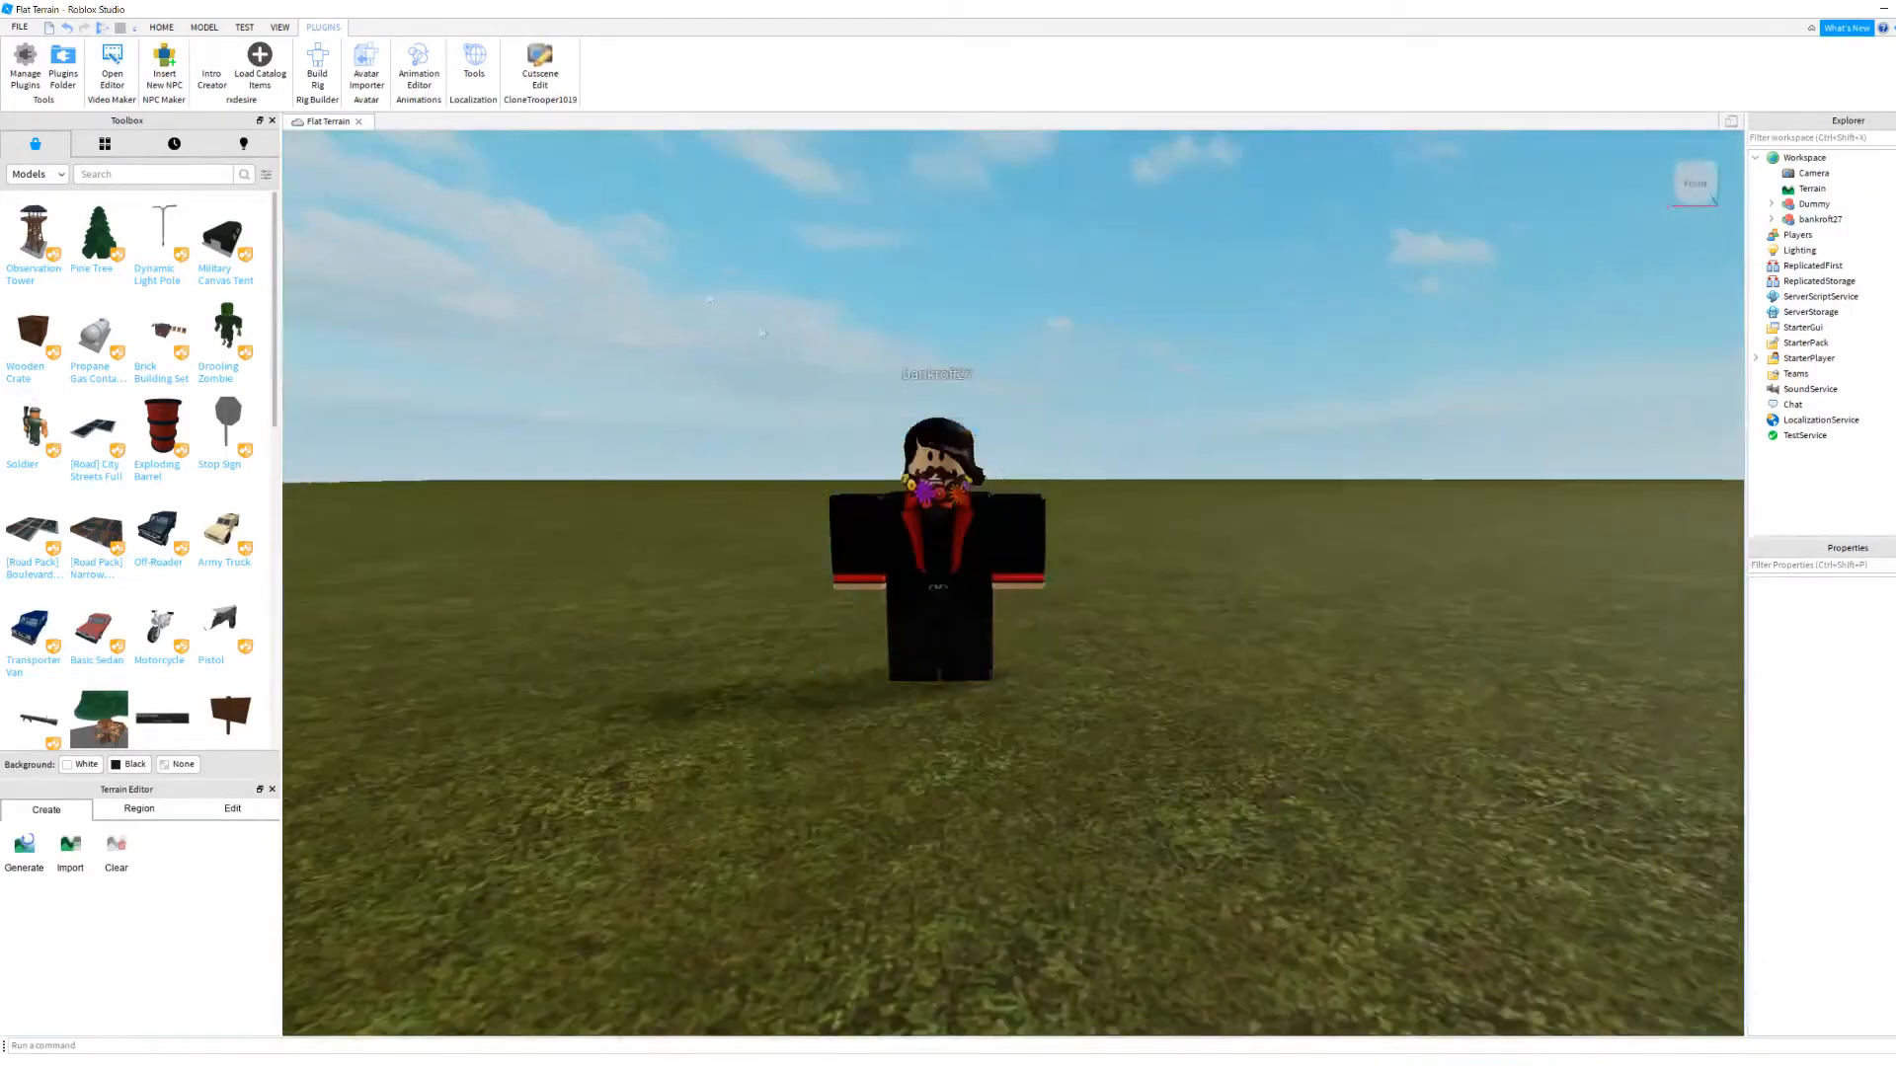
pyautogui.click(418, 66)
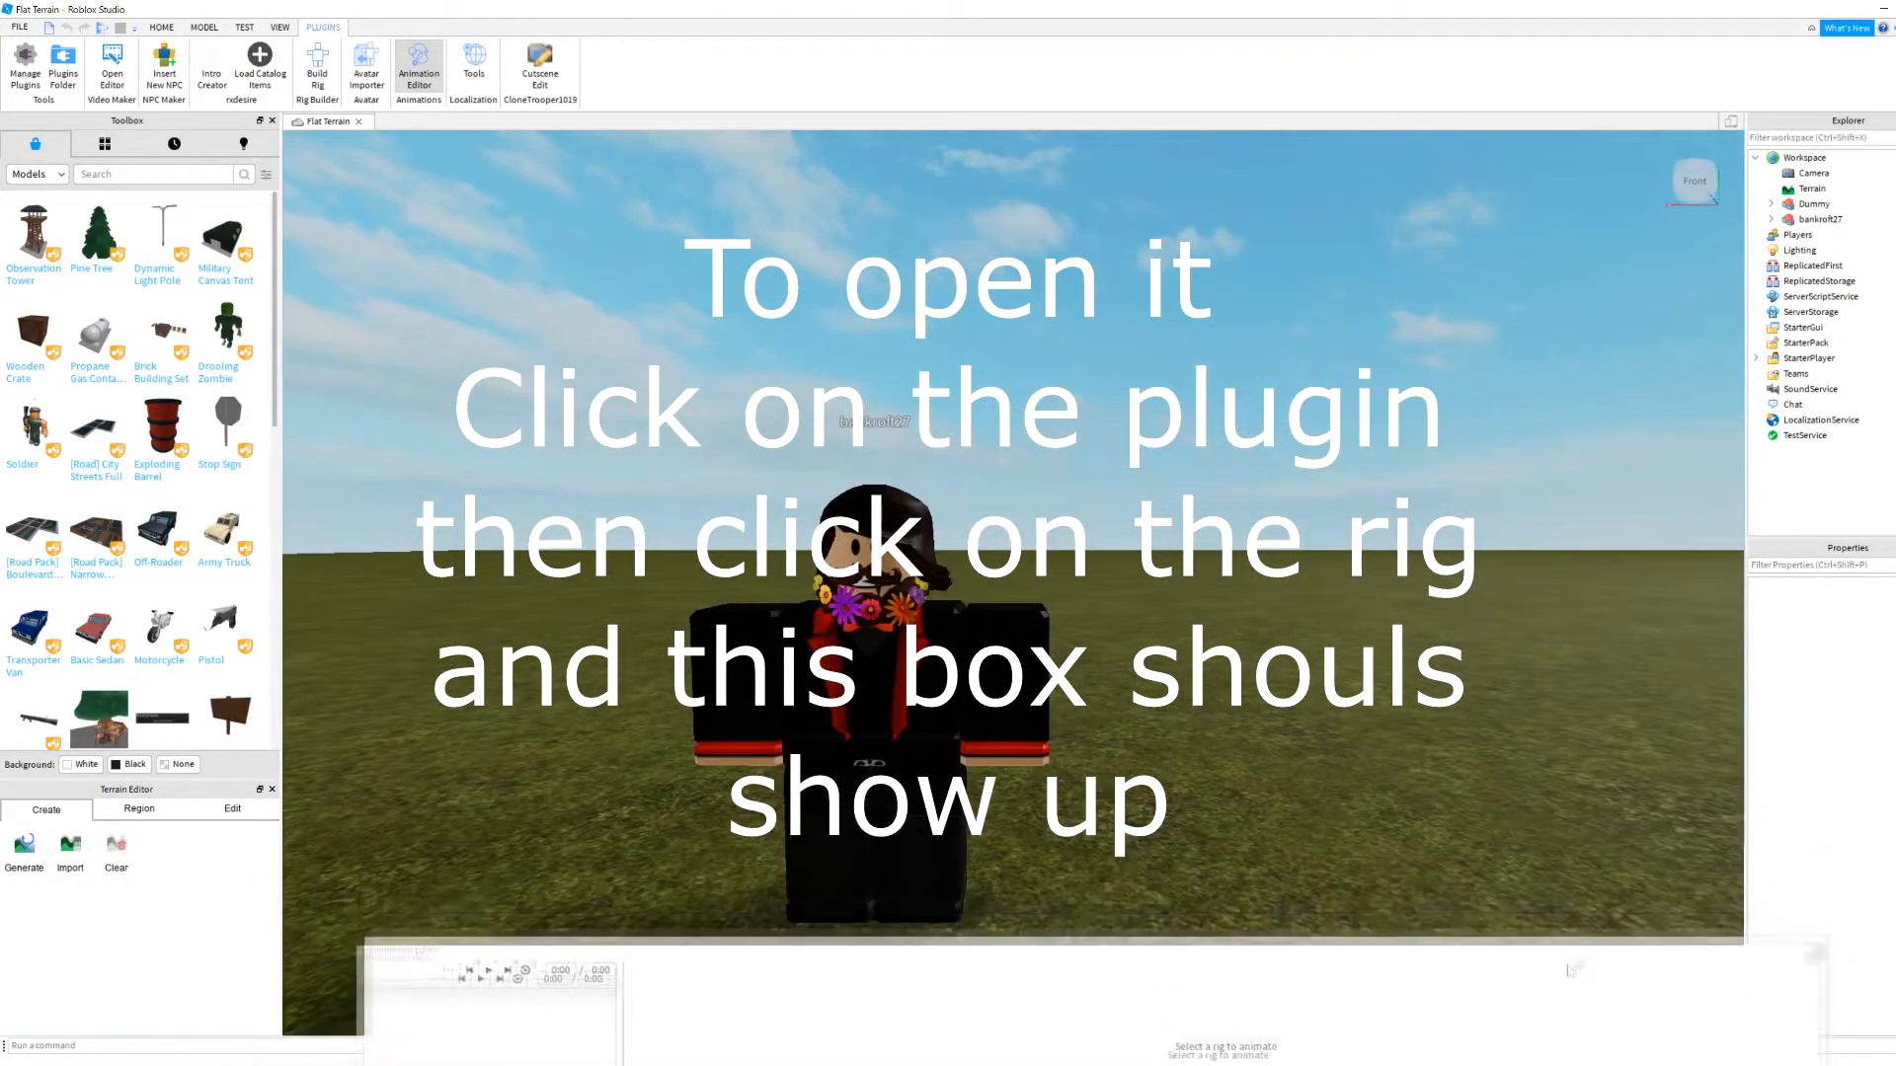
# Step: Pick the player character as the rig for the Animation Editor
pyautogui.click(419, 70)
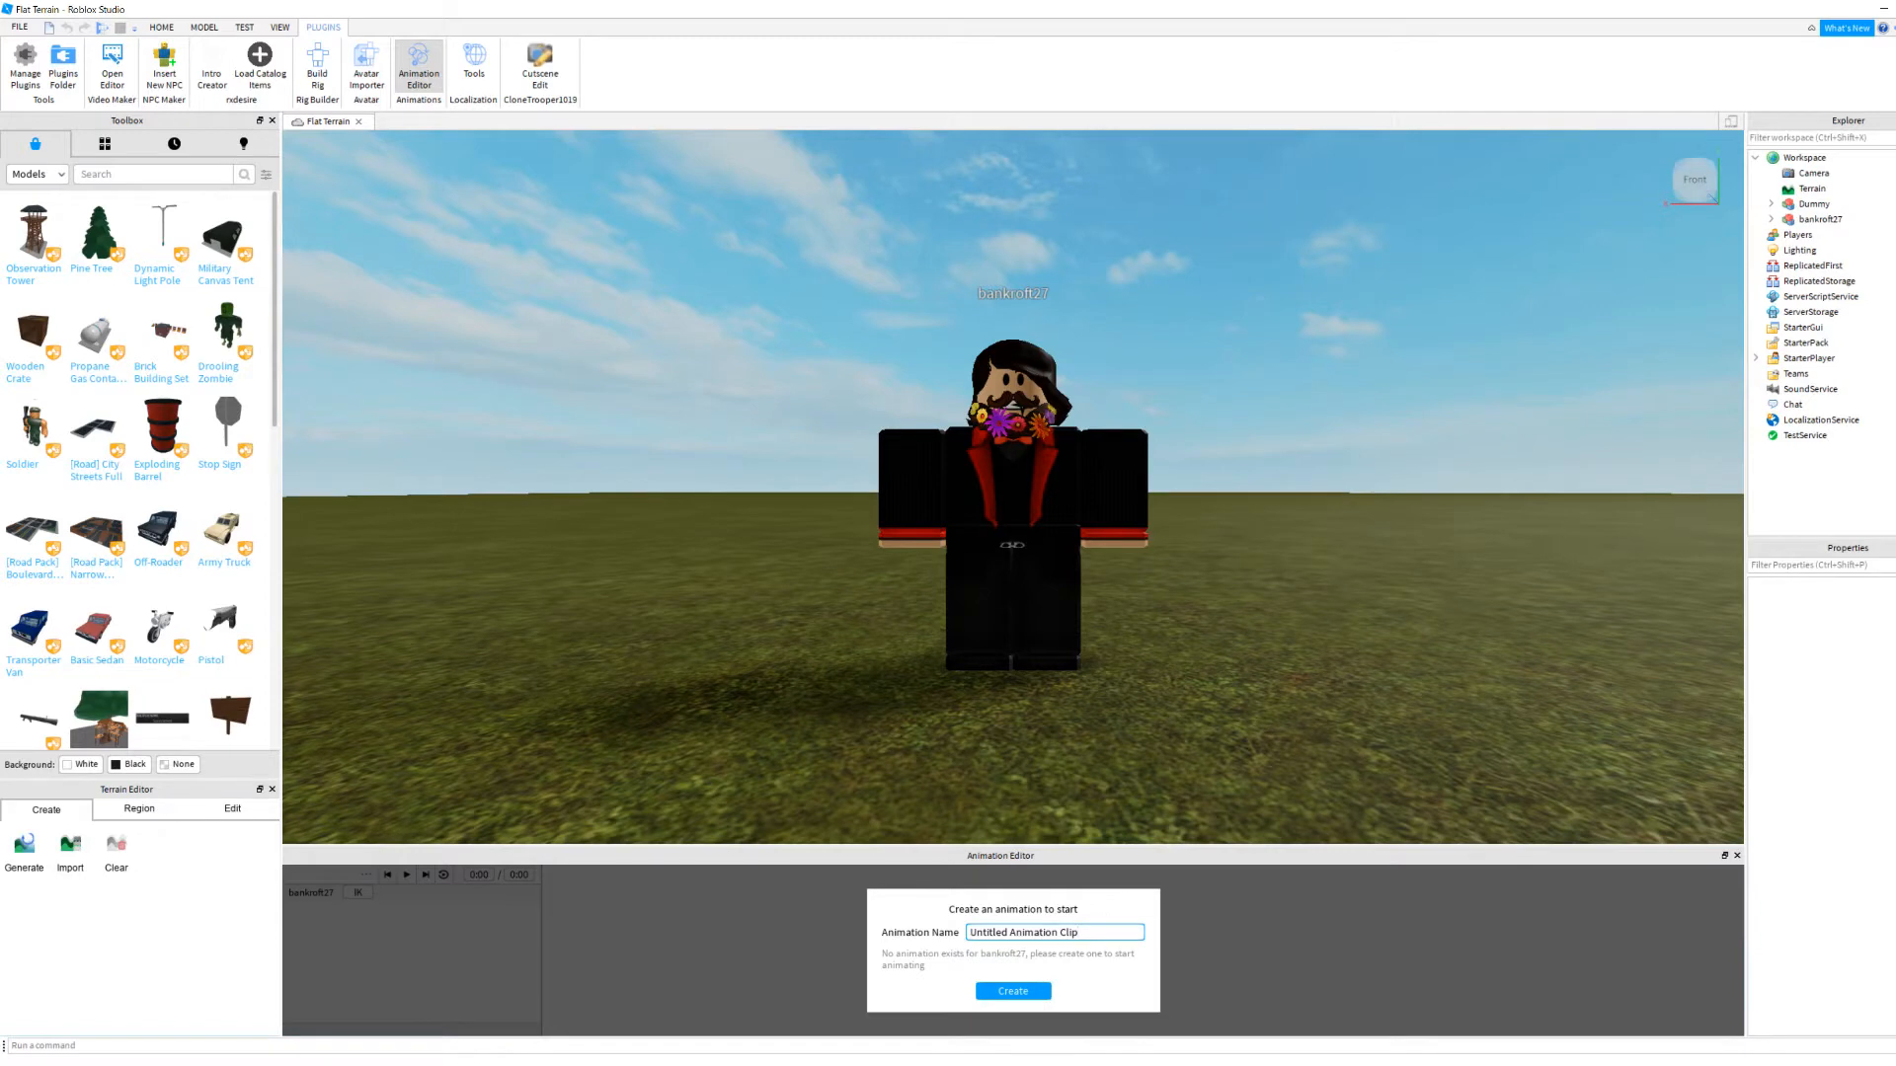
# Step: Create a new animation named 'Hi'
pyautogui.tripleClick(1053, 932)
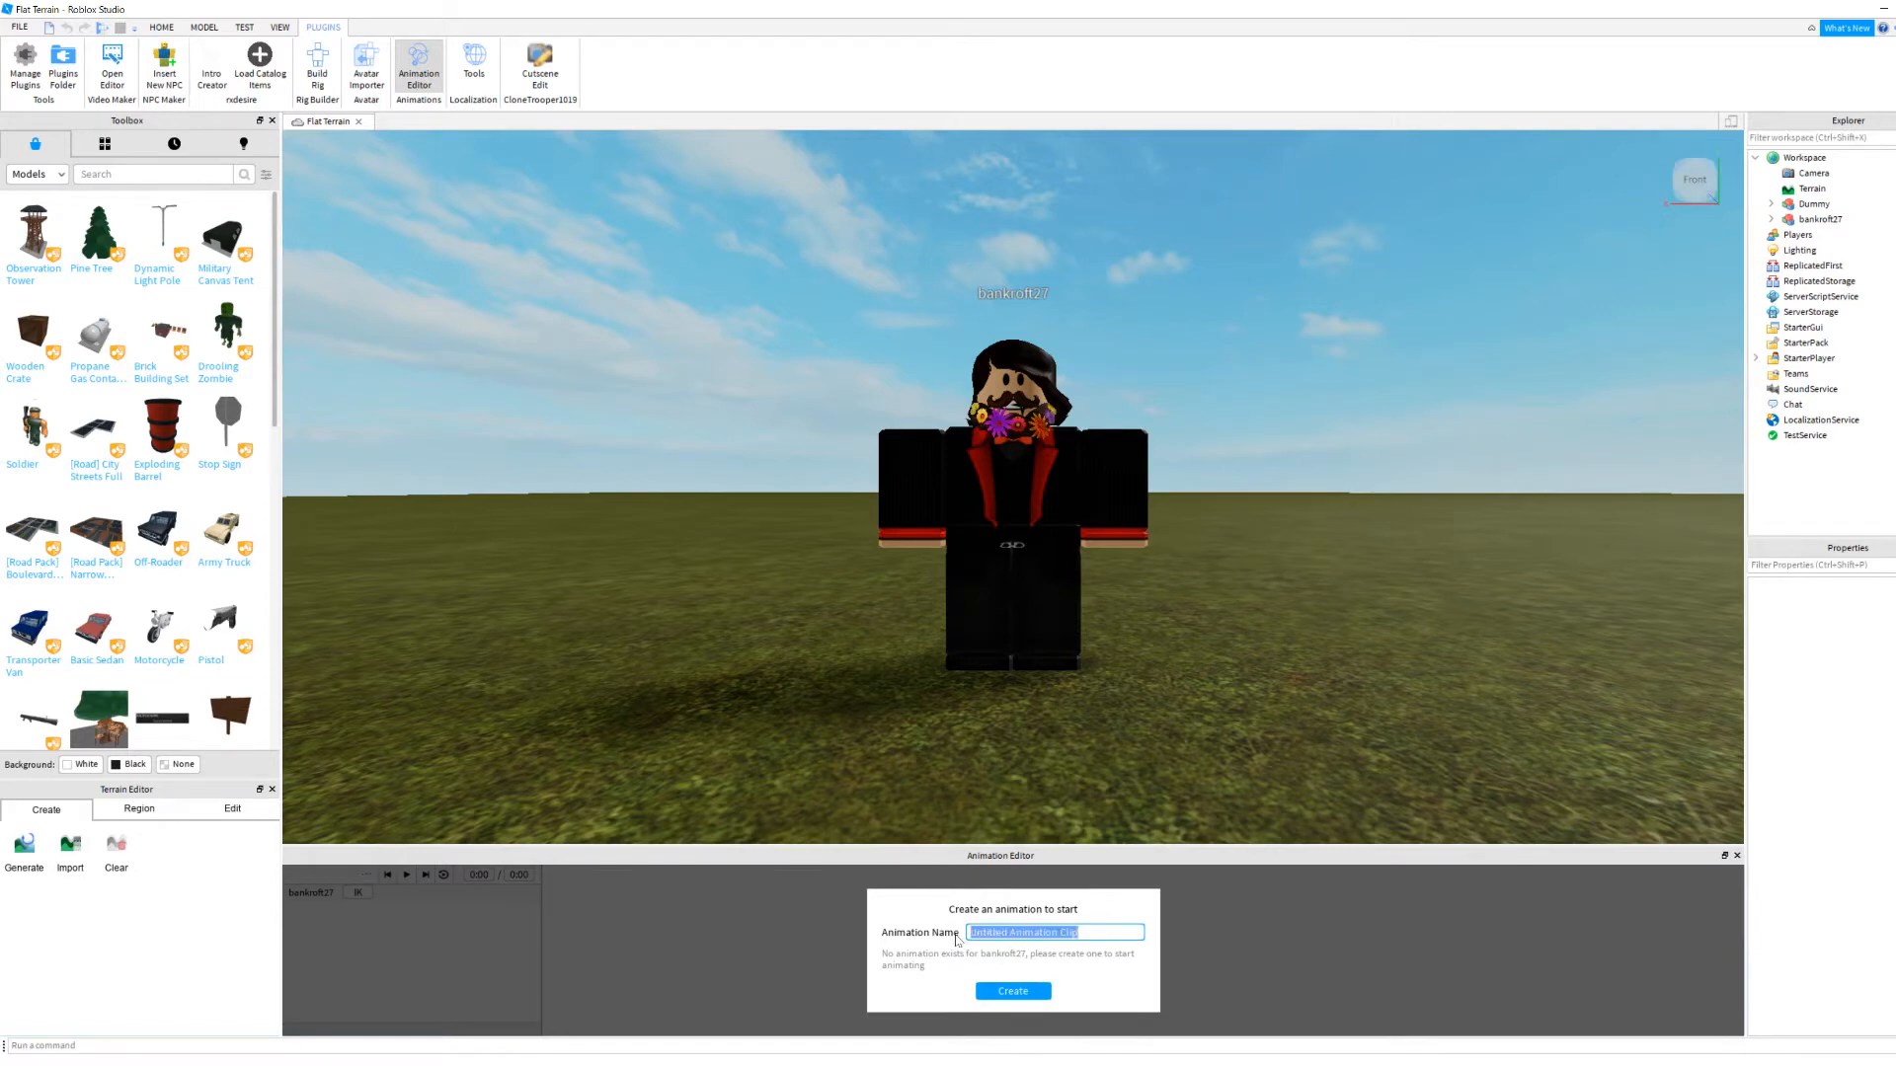
pyautogui.write('Hi')
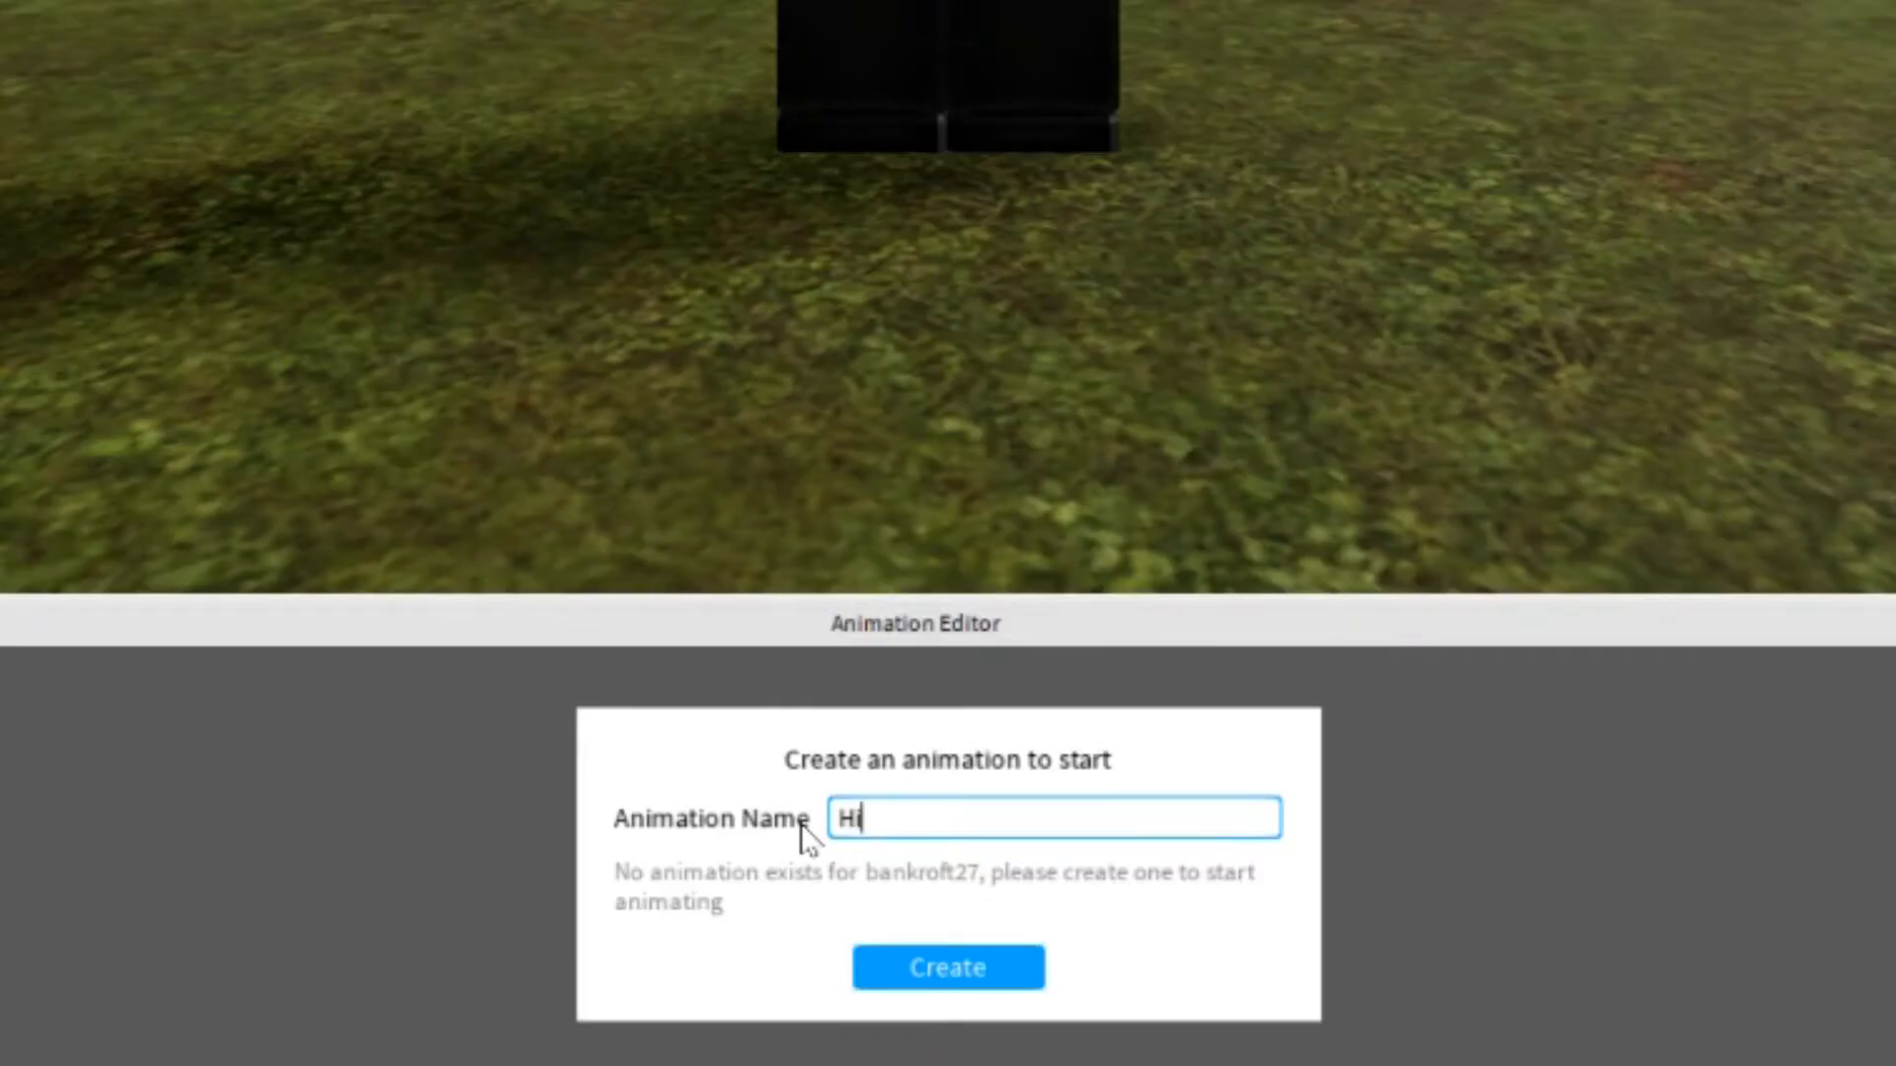
pyautogui.click(947, 968)
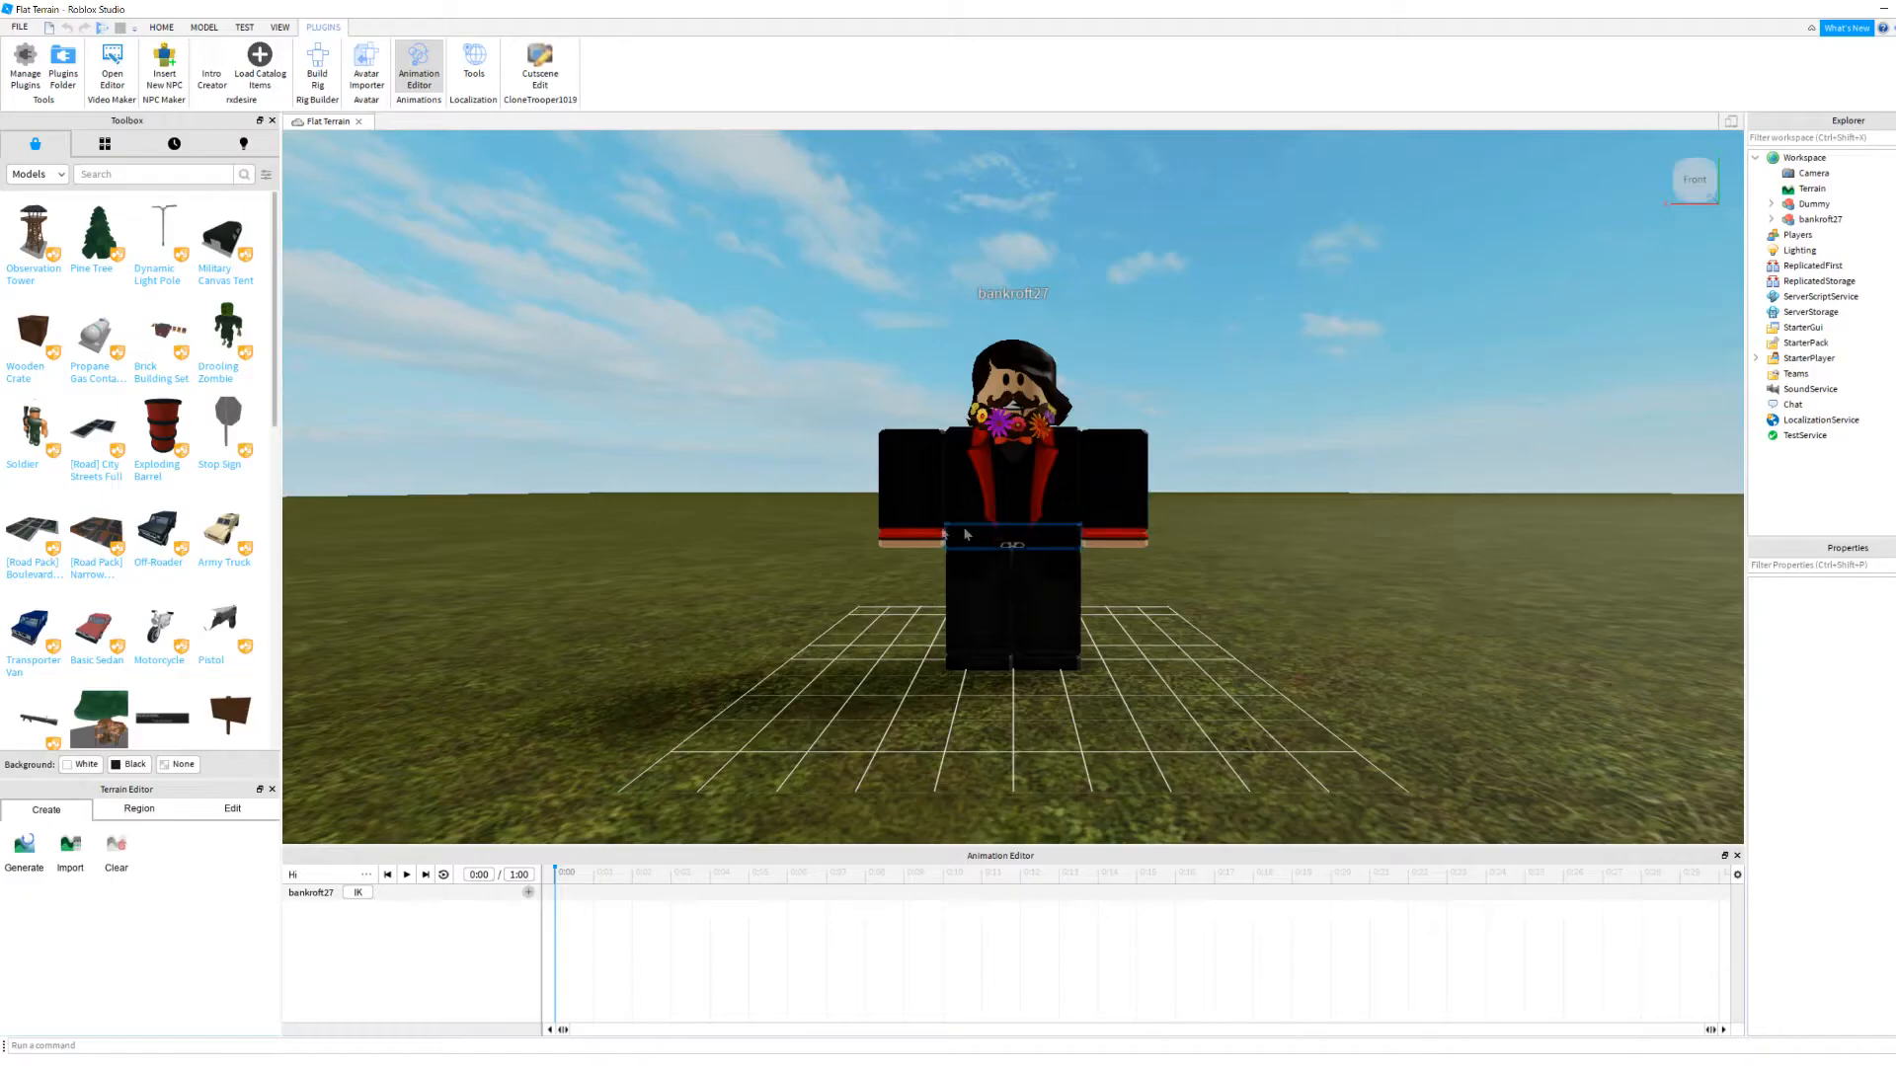
# Step: Select the character's left upper arm for posing
pyautogui.click(995, 639)
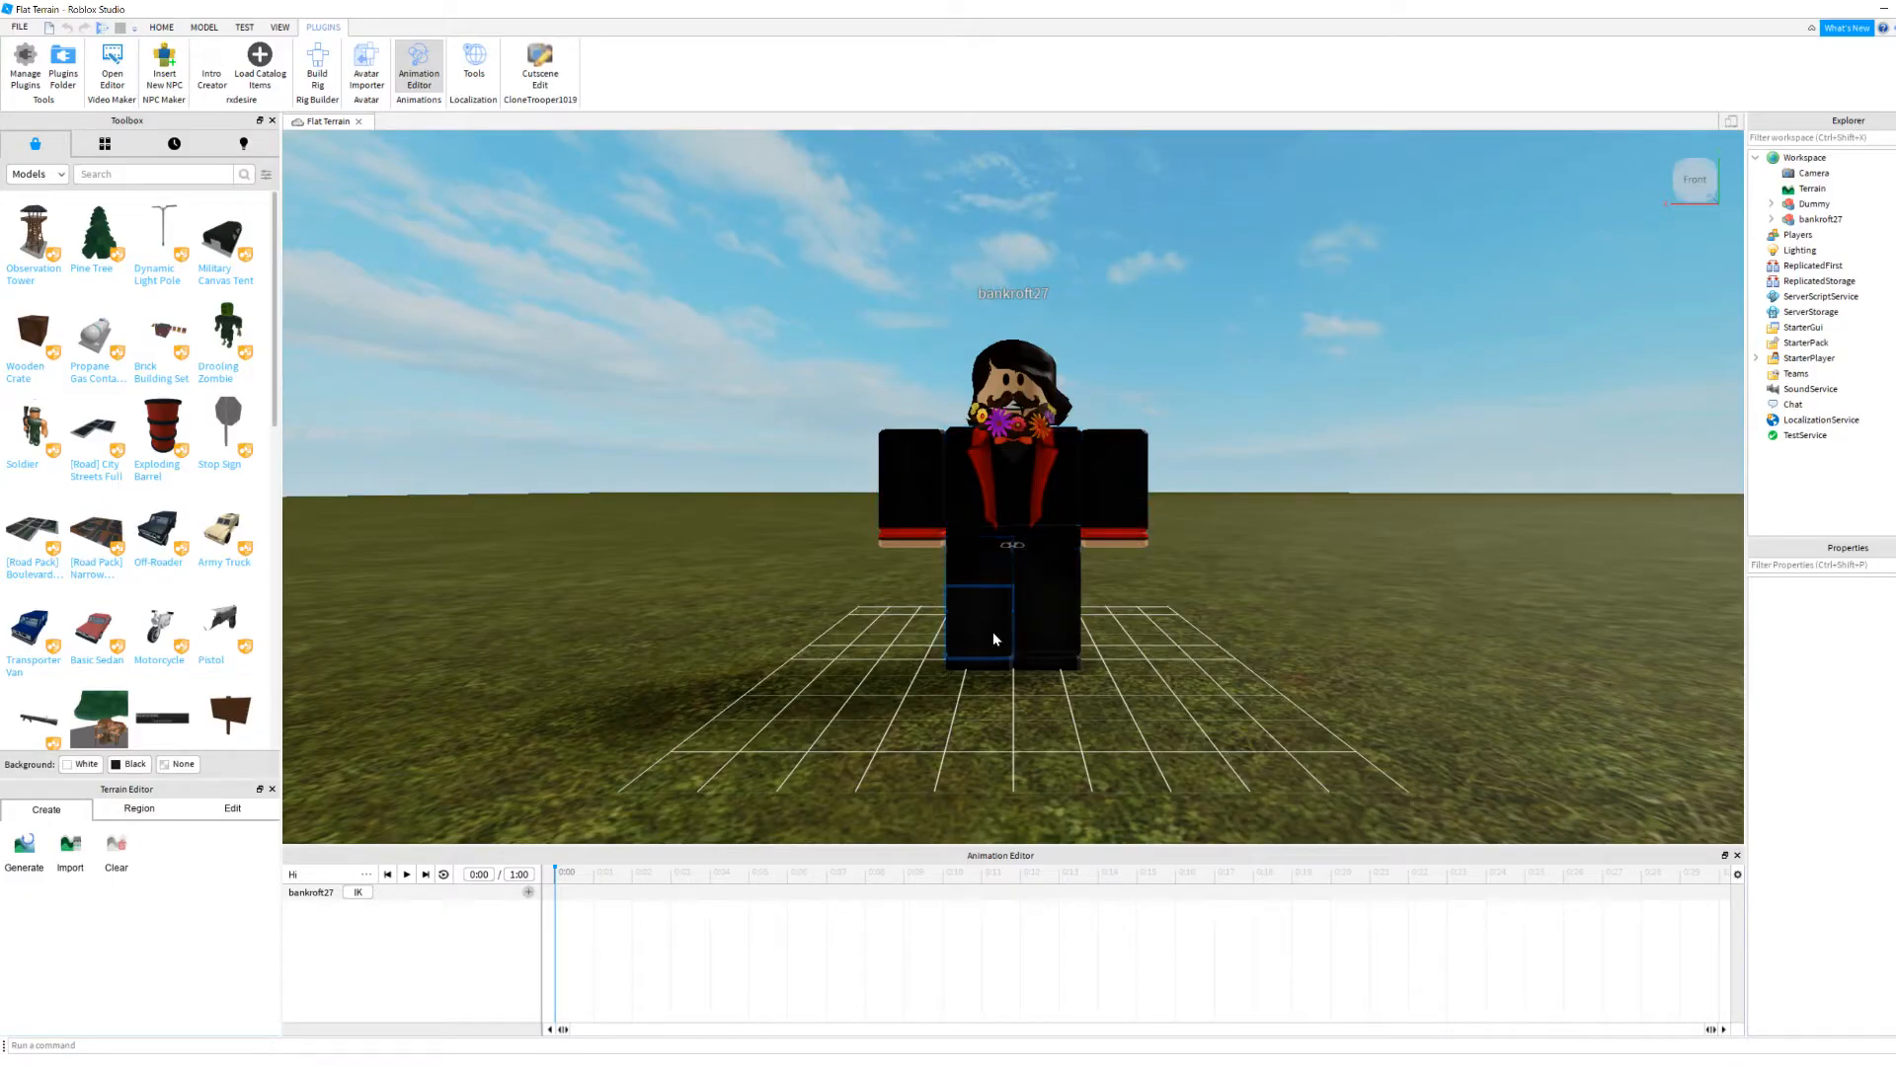
pyautogui.click(963, 502)
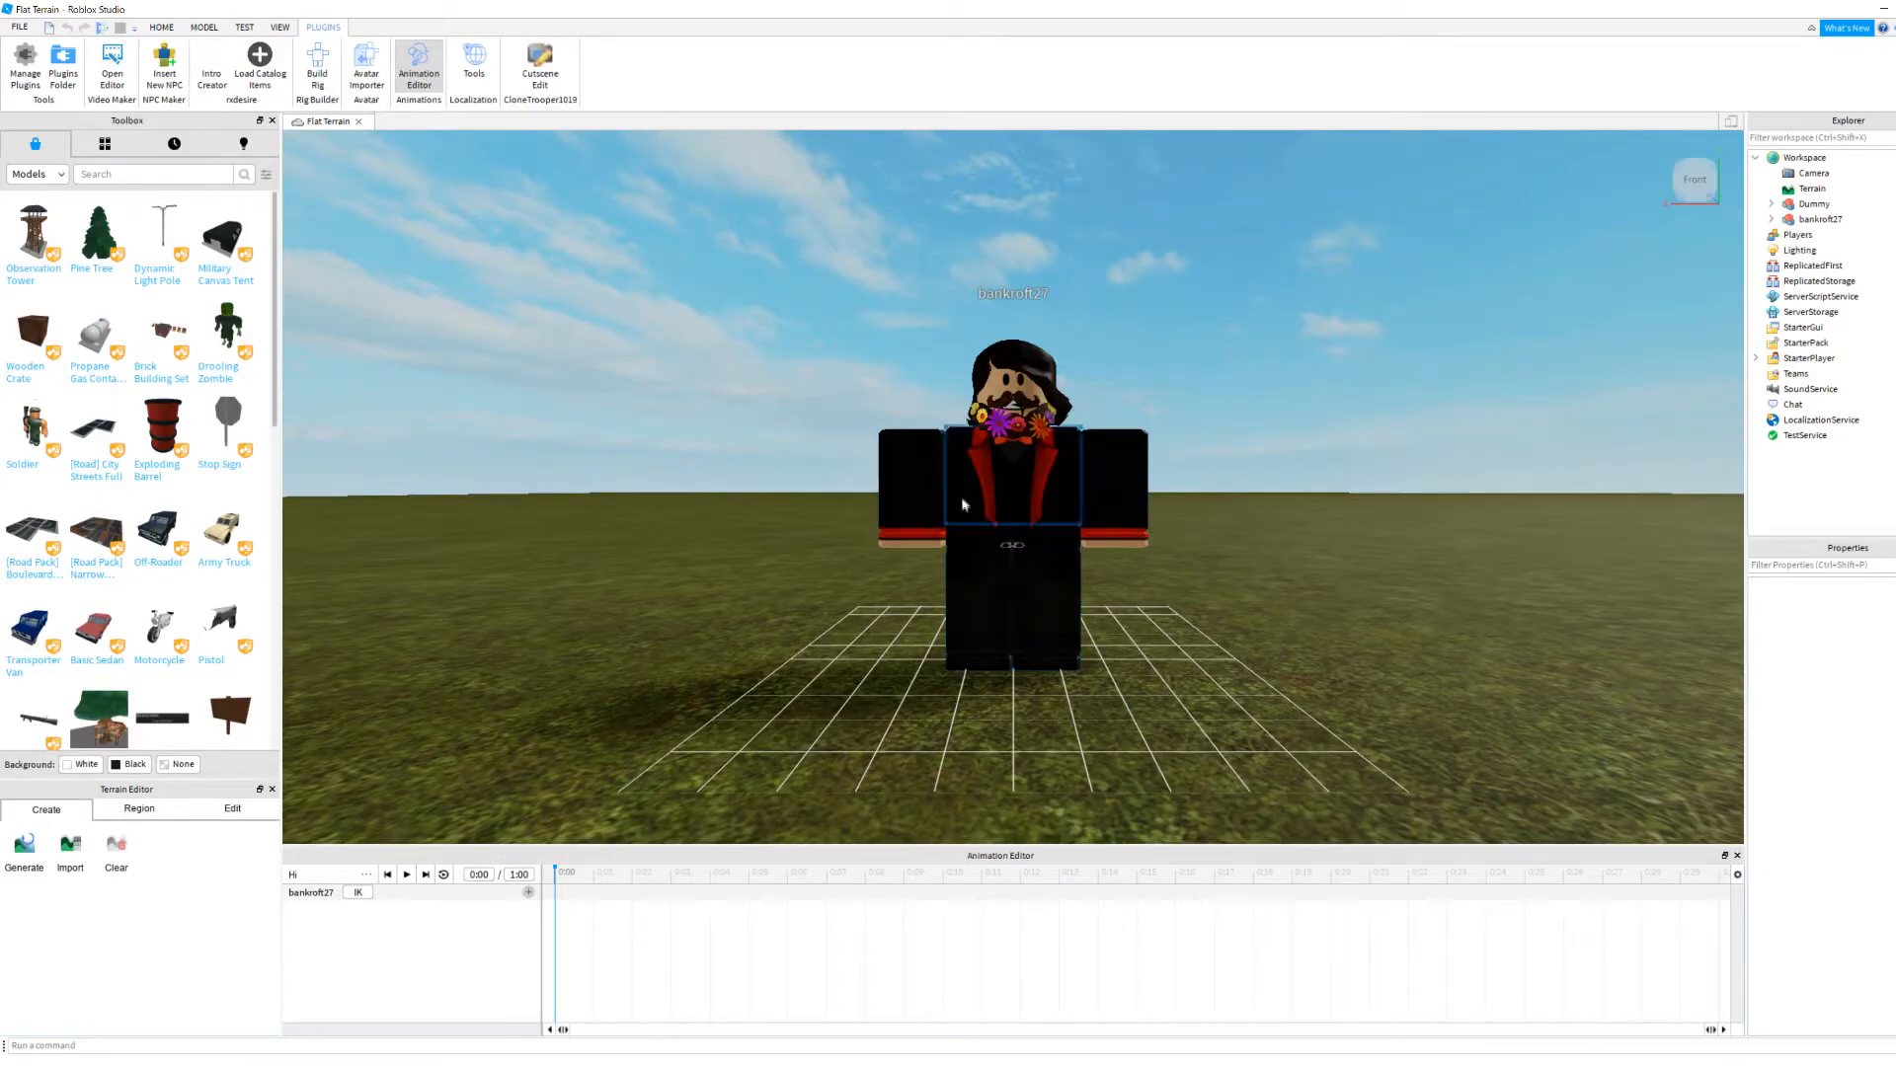
pyautogui.click(1013, 472)
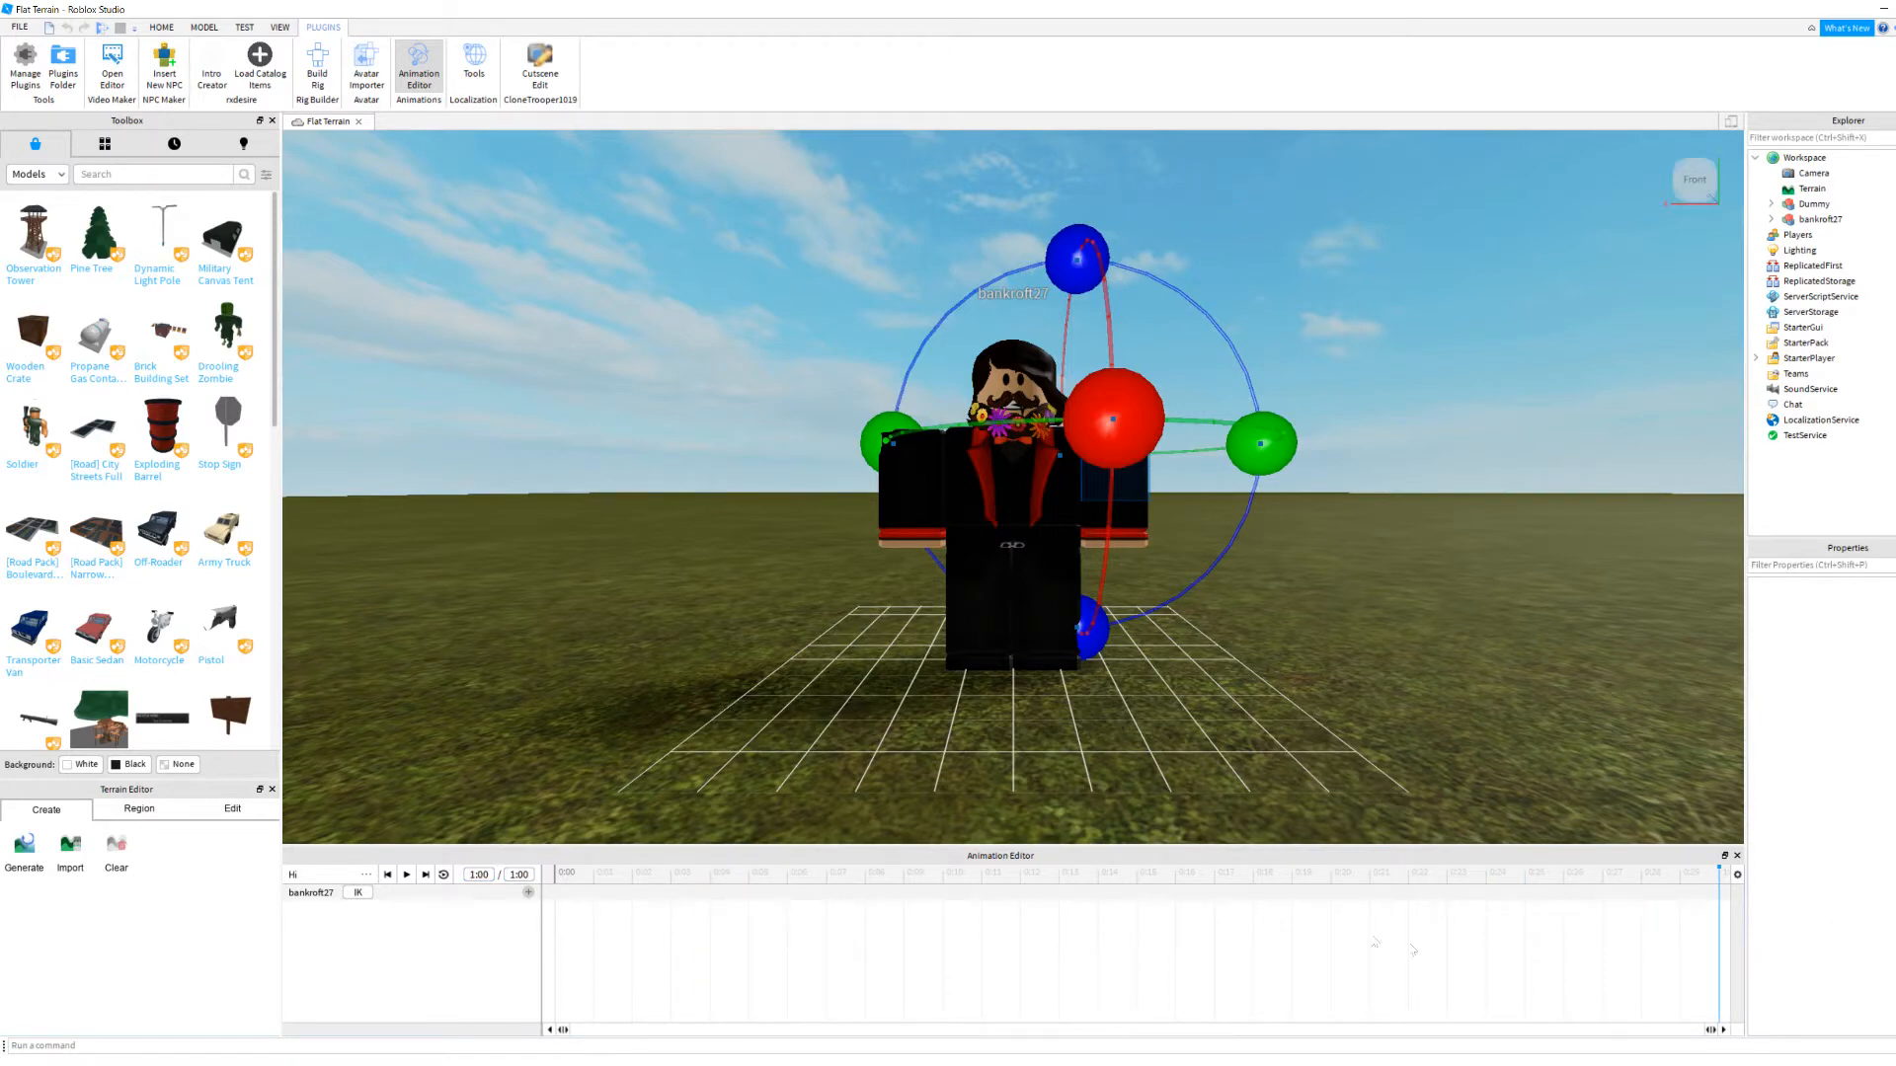
pyautogui.moveTo(1700, 878)
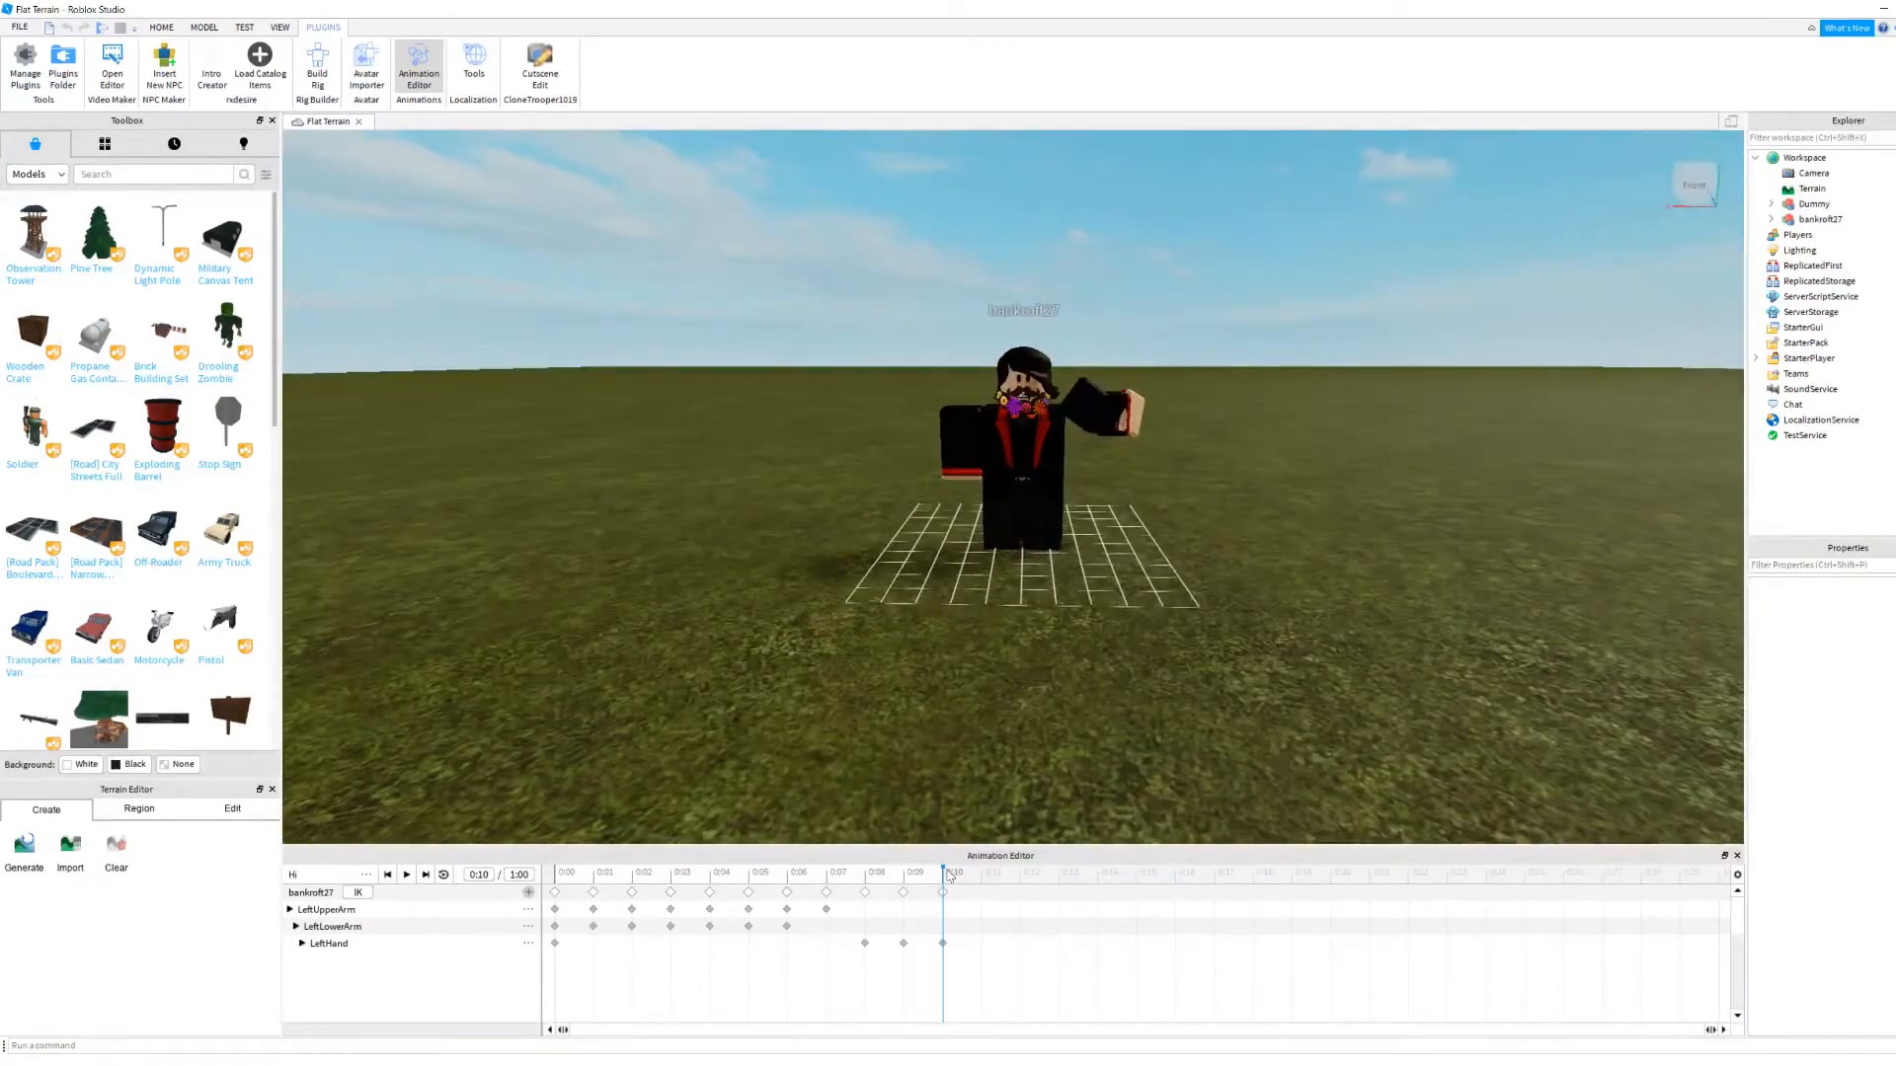
# Step: Replay the Hi wave preview several times, then select more arm parts to pose
pyautogui.click(406, 873)
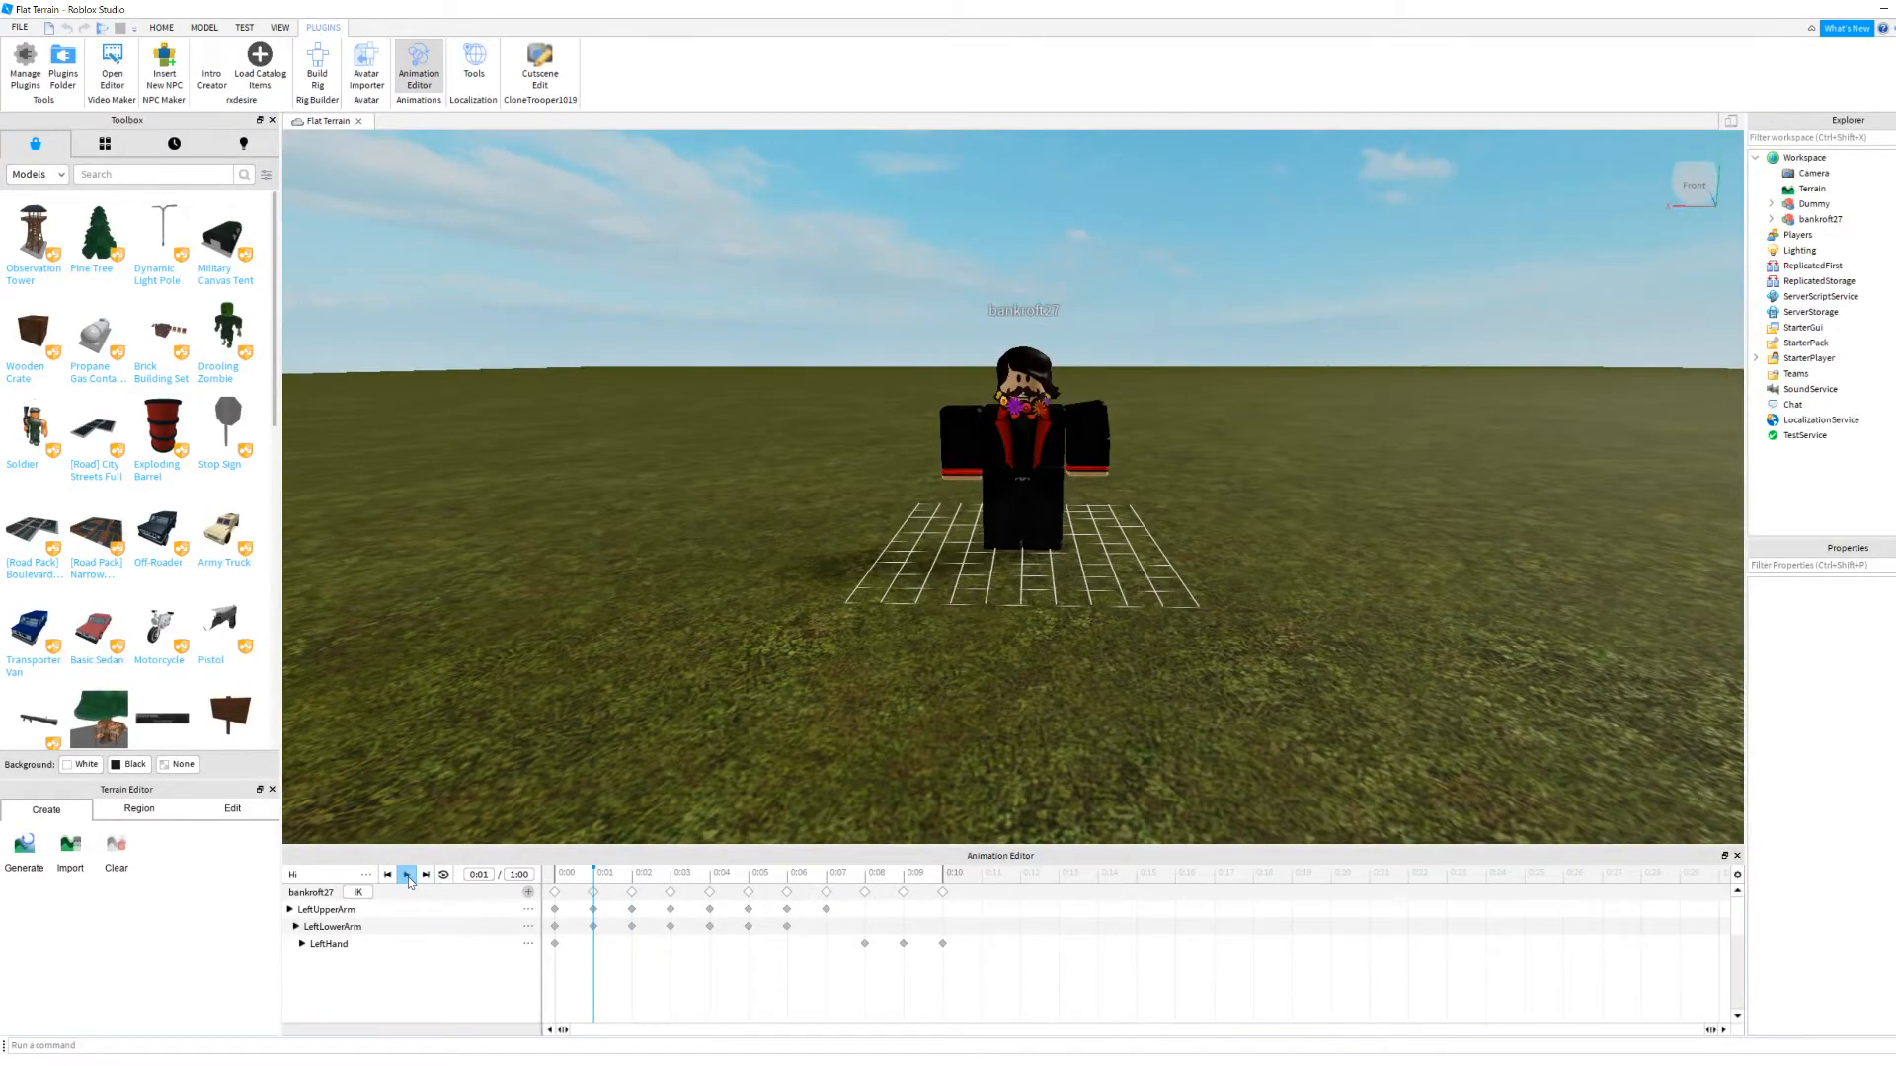
pyautogui.click(405, 874)
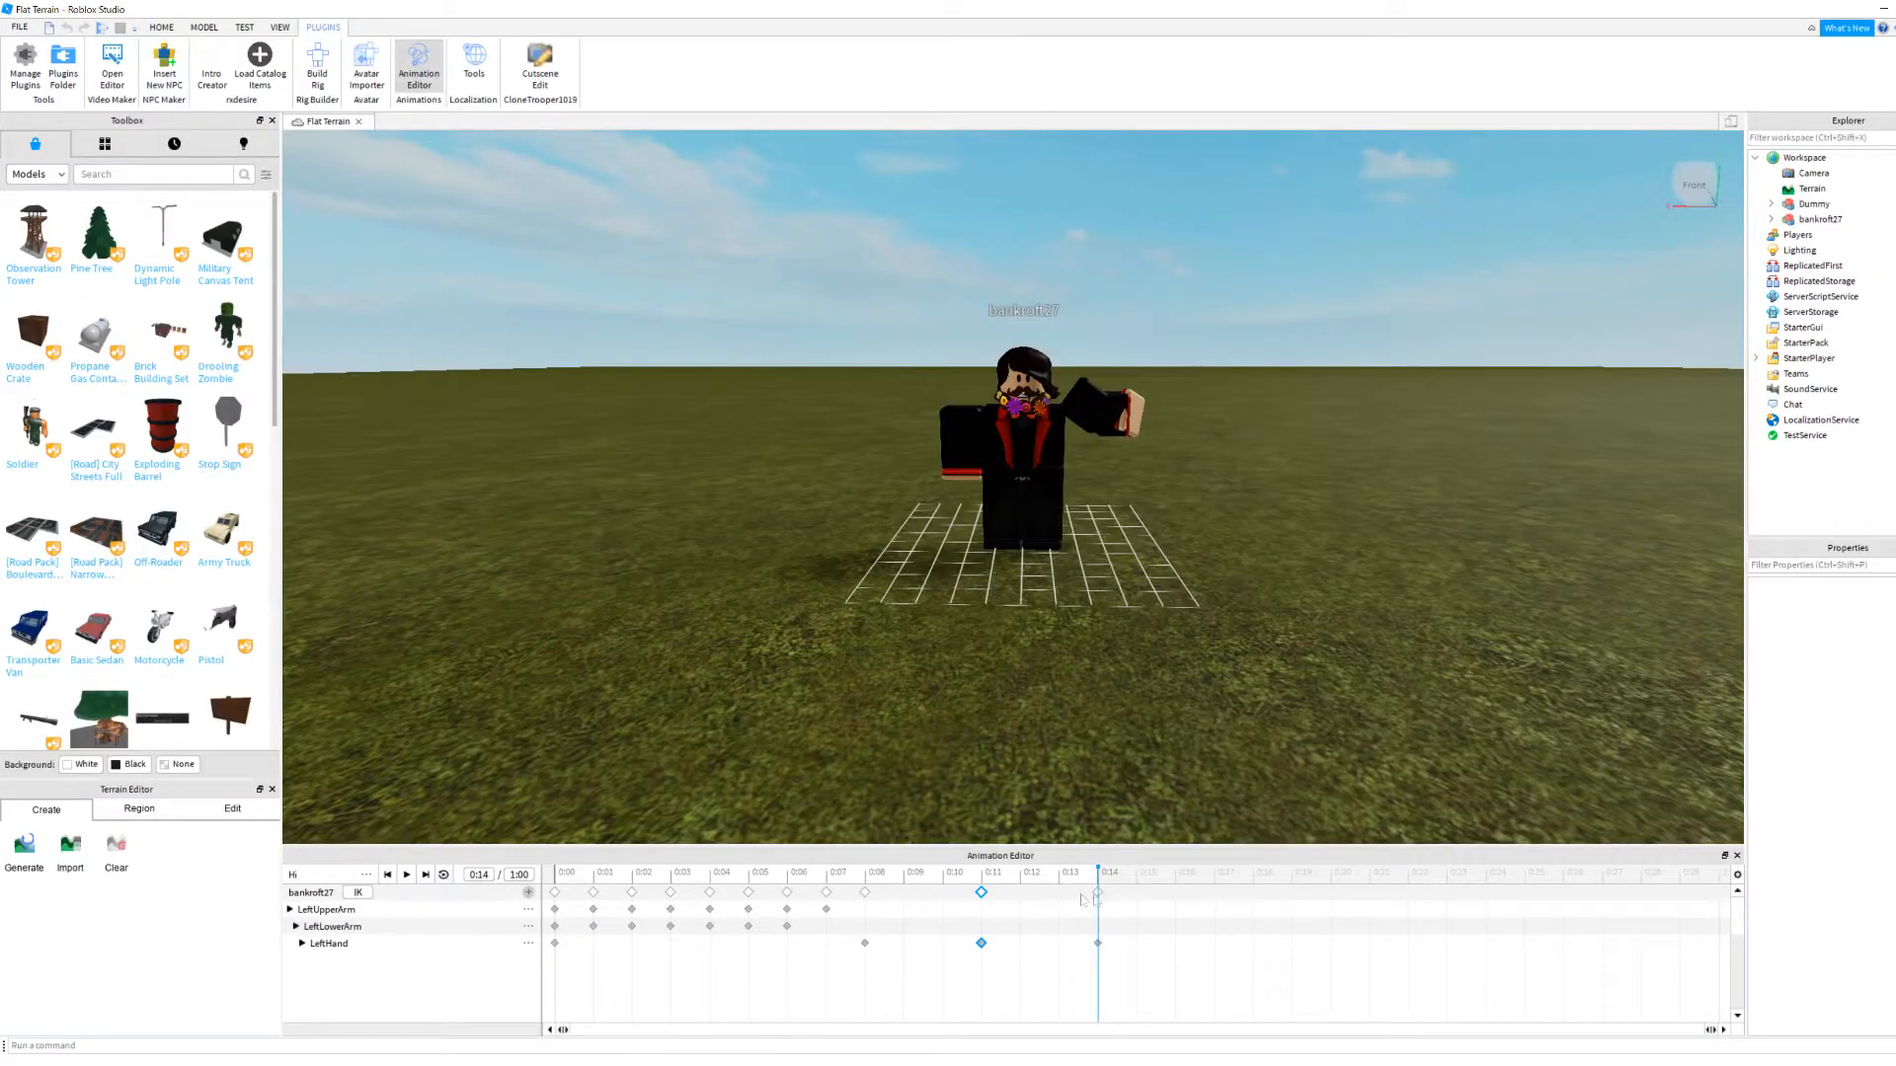
pyautogui.moveTo(406, 874)
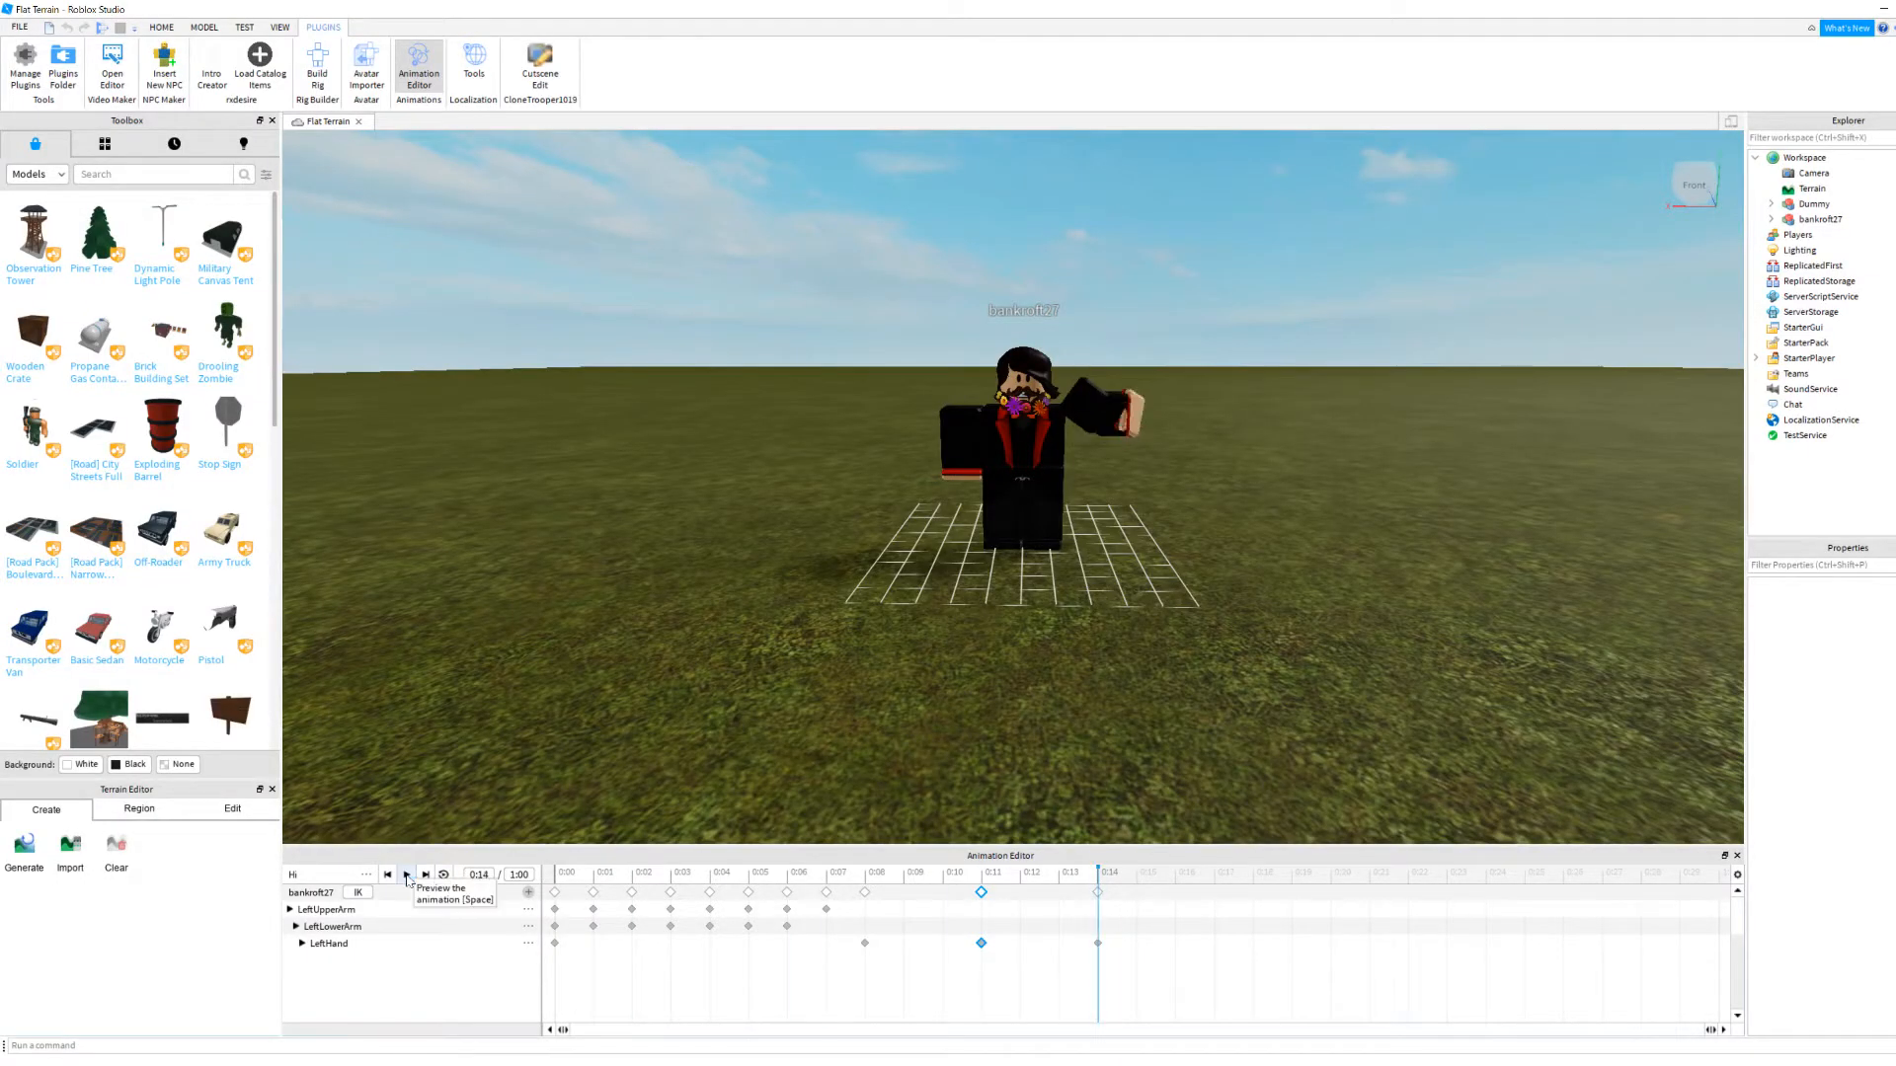
pyautogui.click(405, 874)
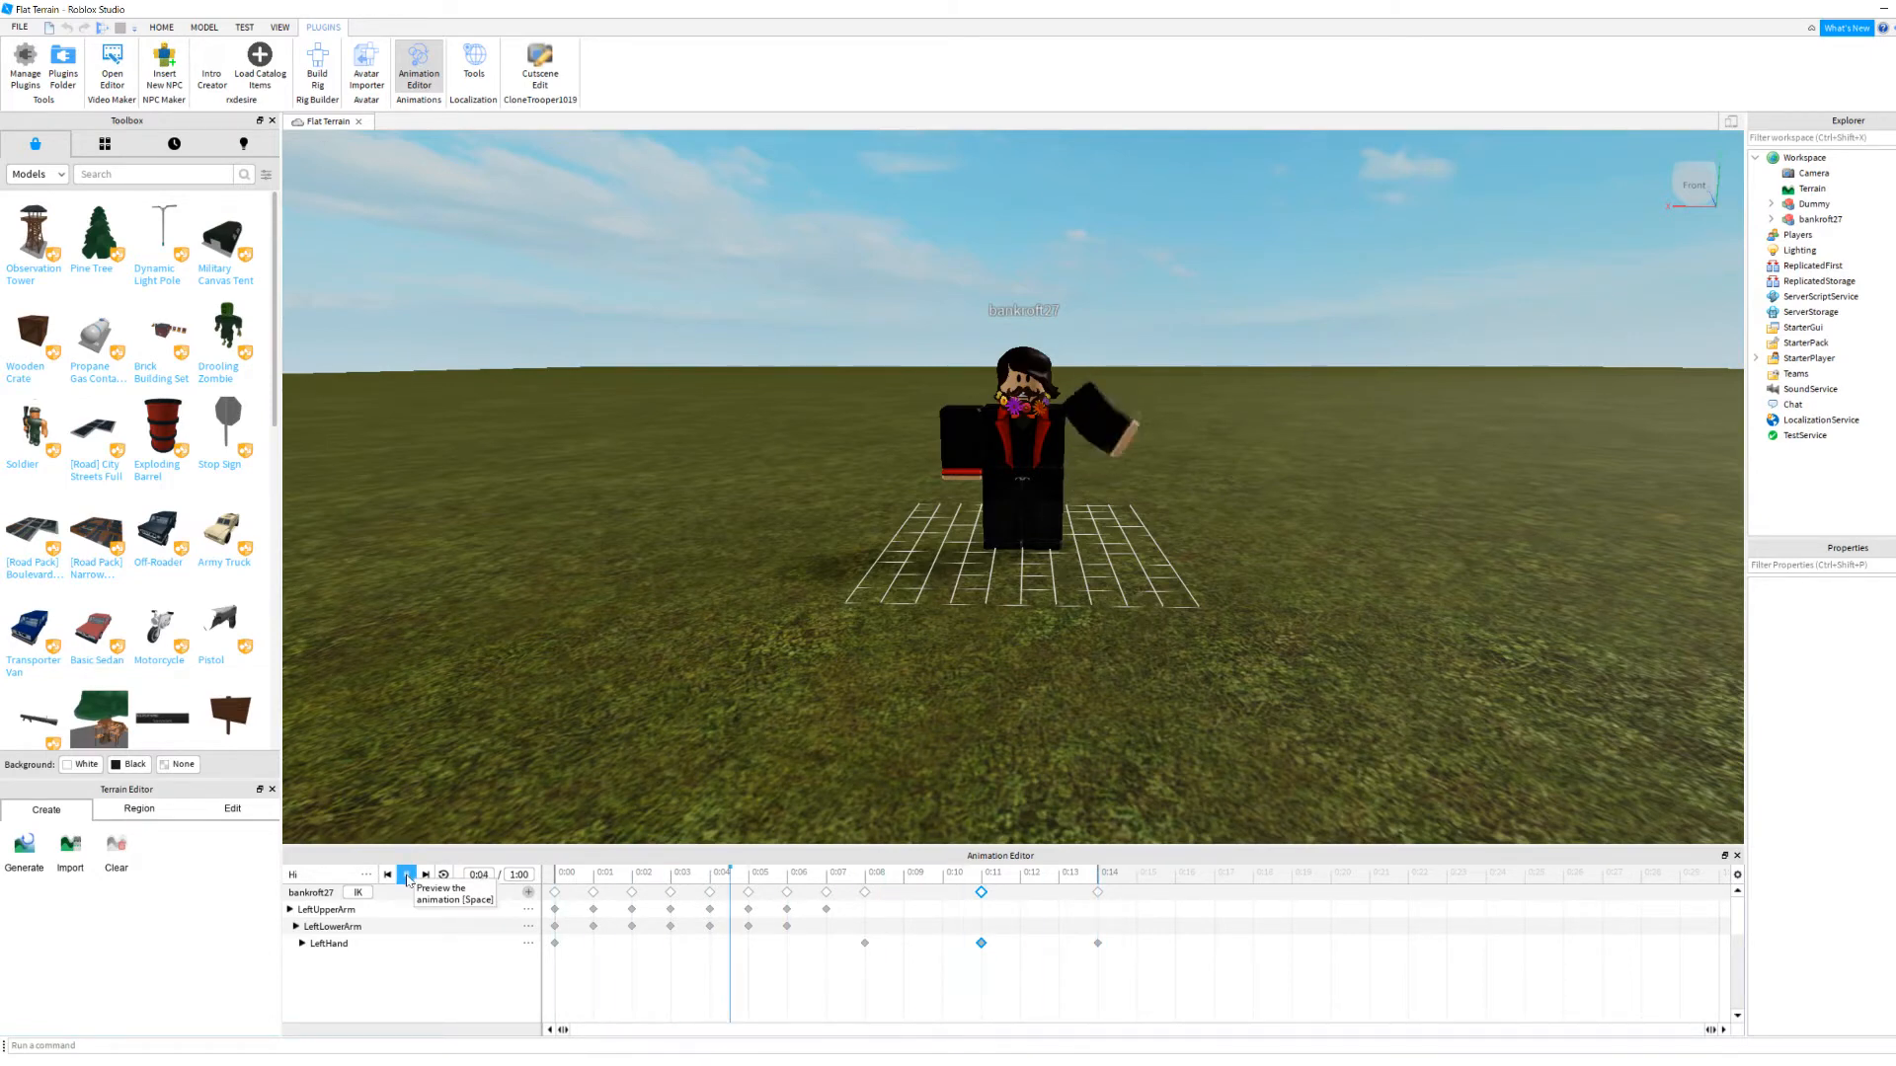
pyautogui.click(387, 874)
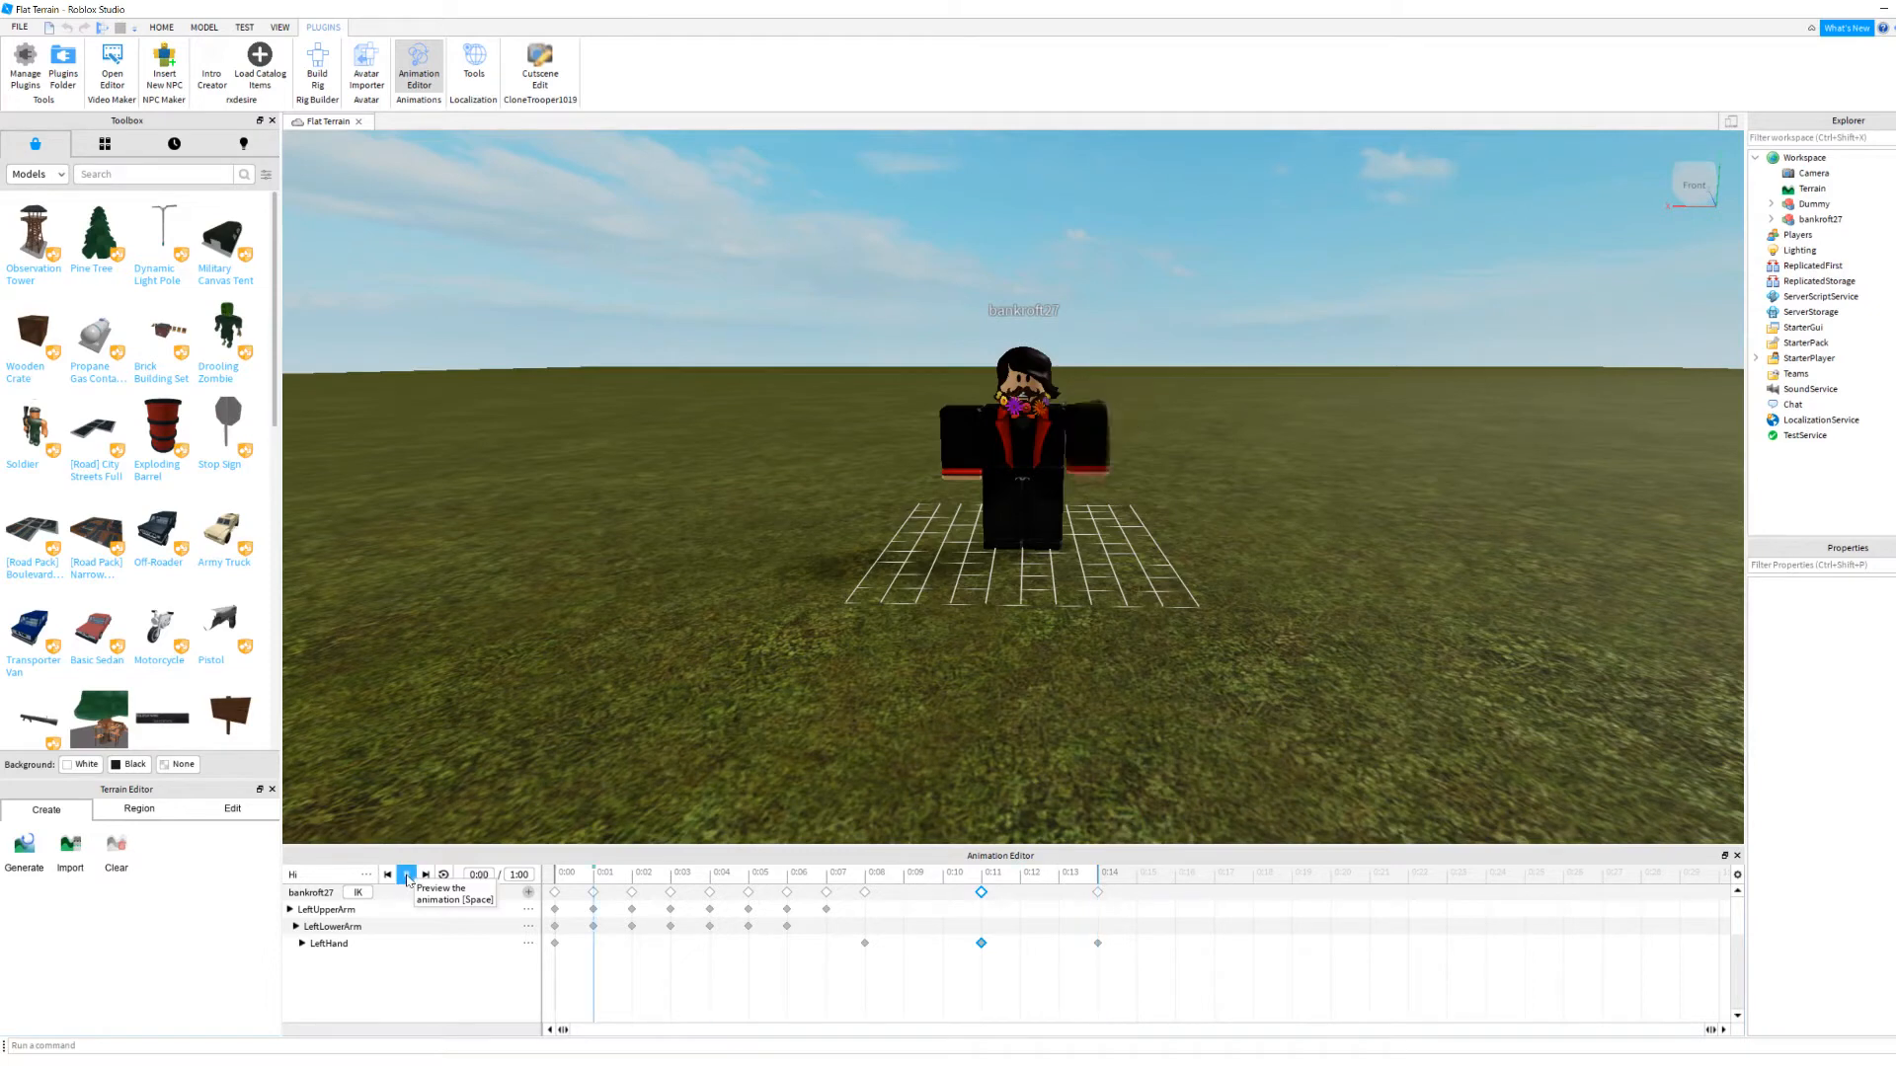
pyautogui.click(408, 874)
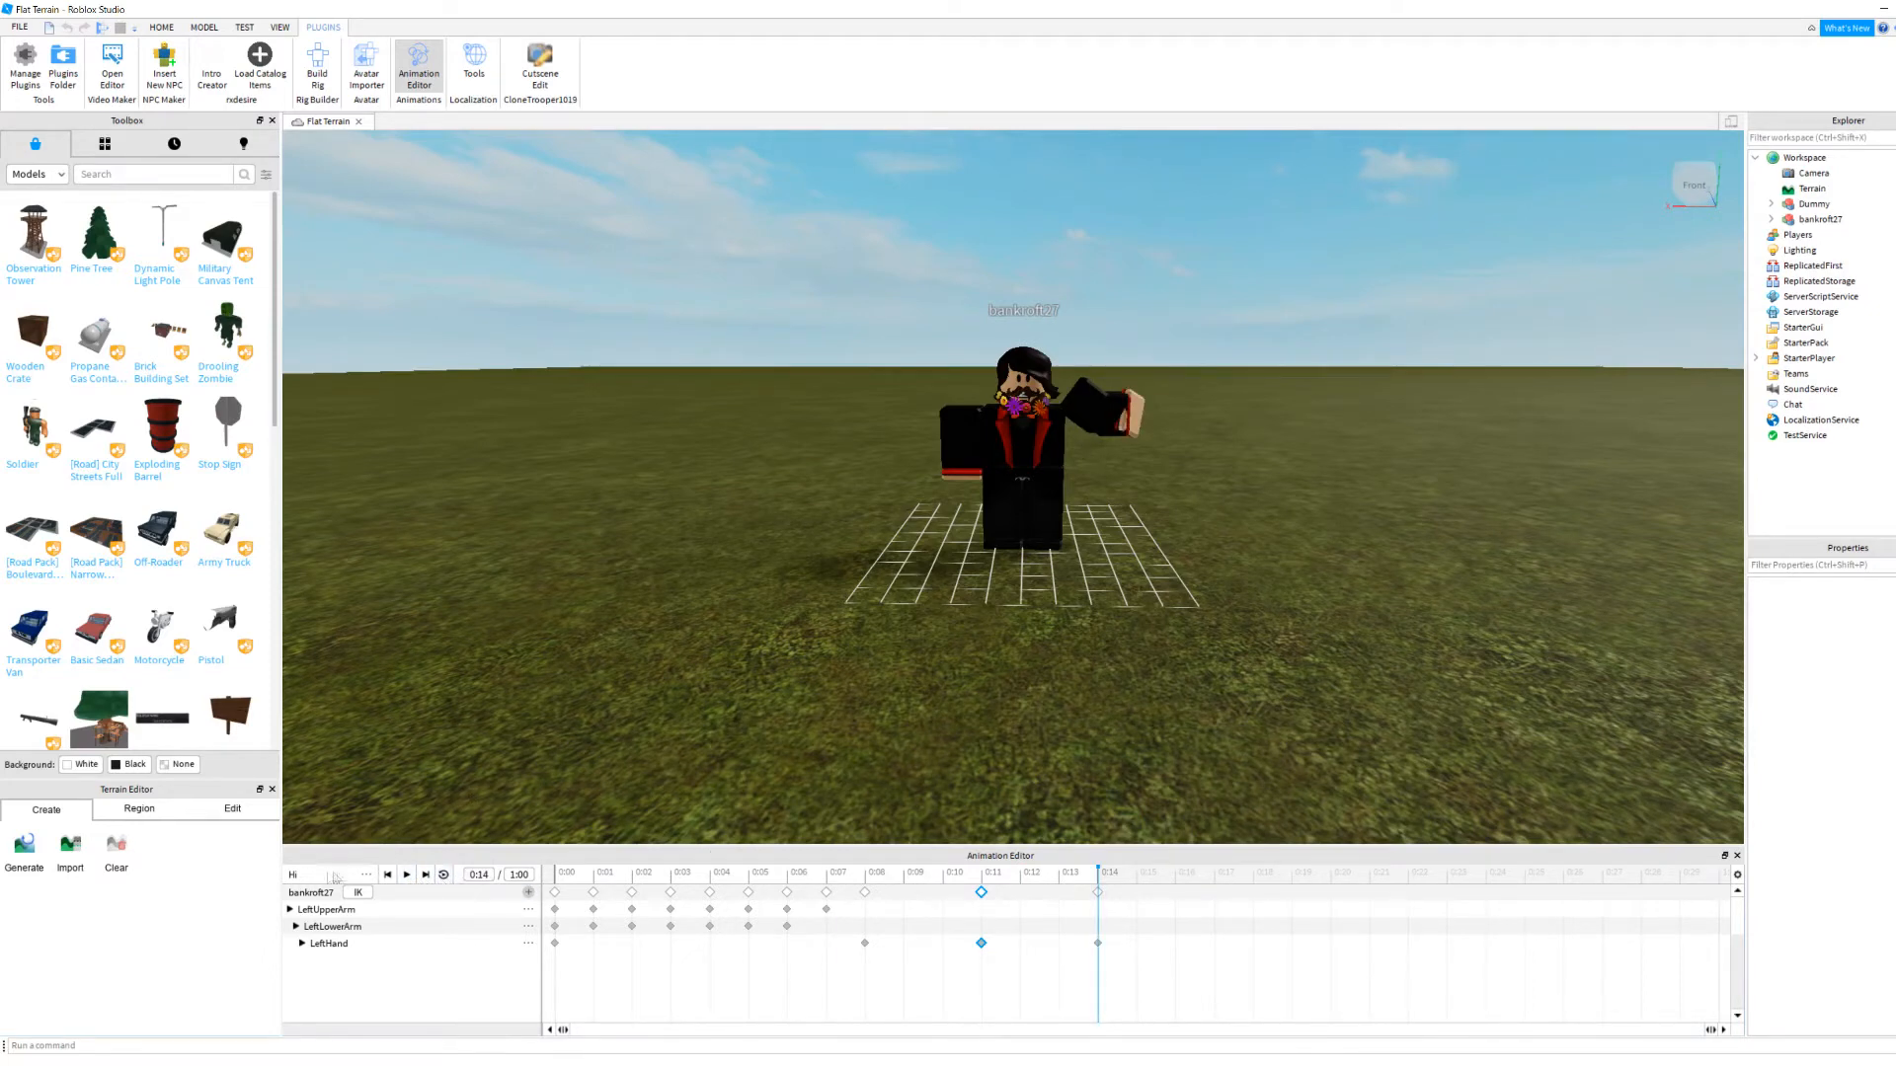
pyautogui.click(366, 873)
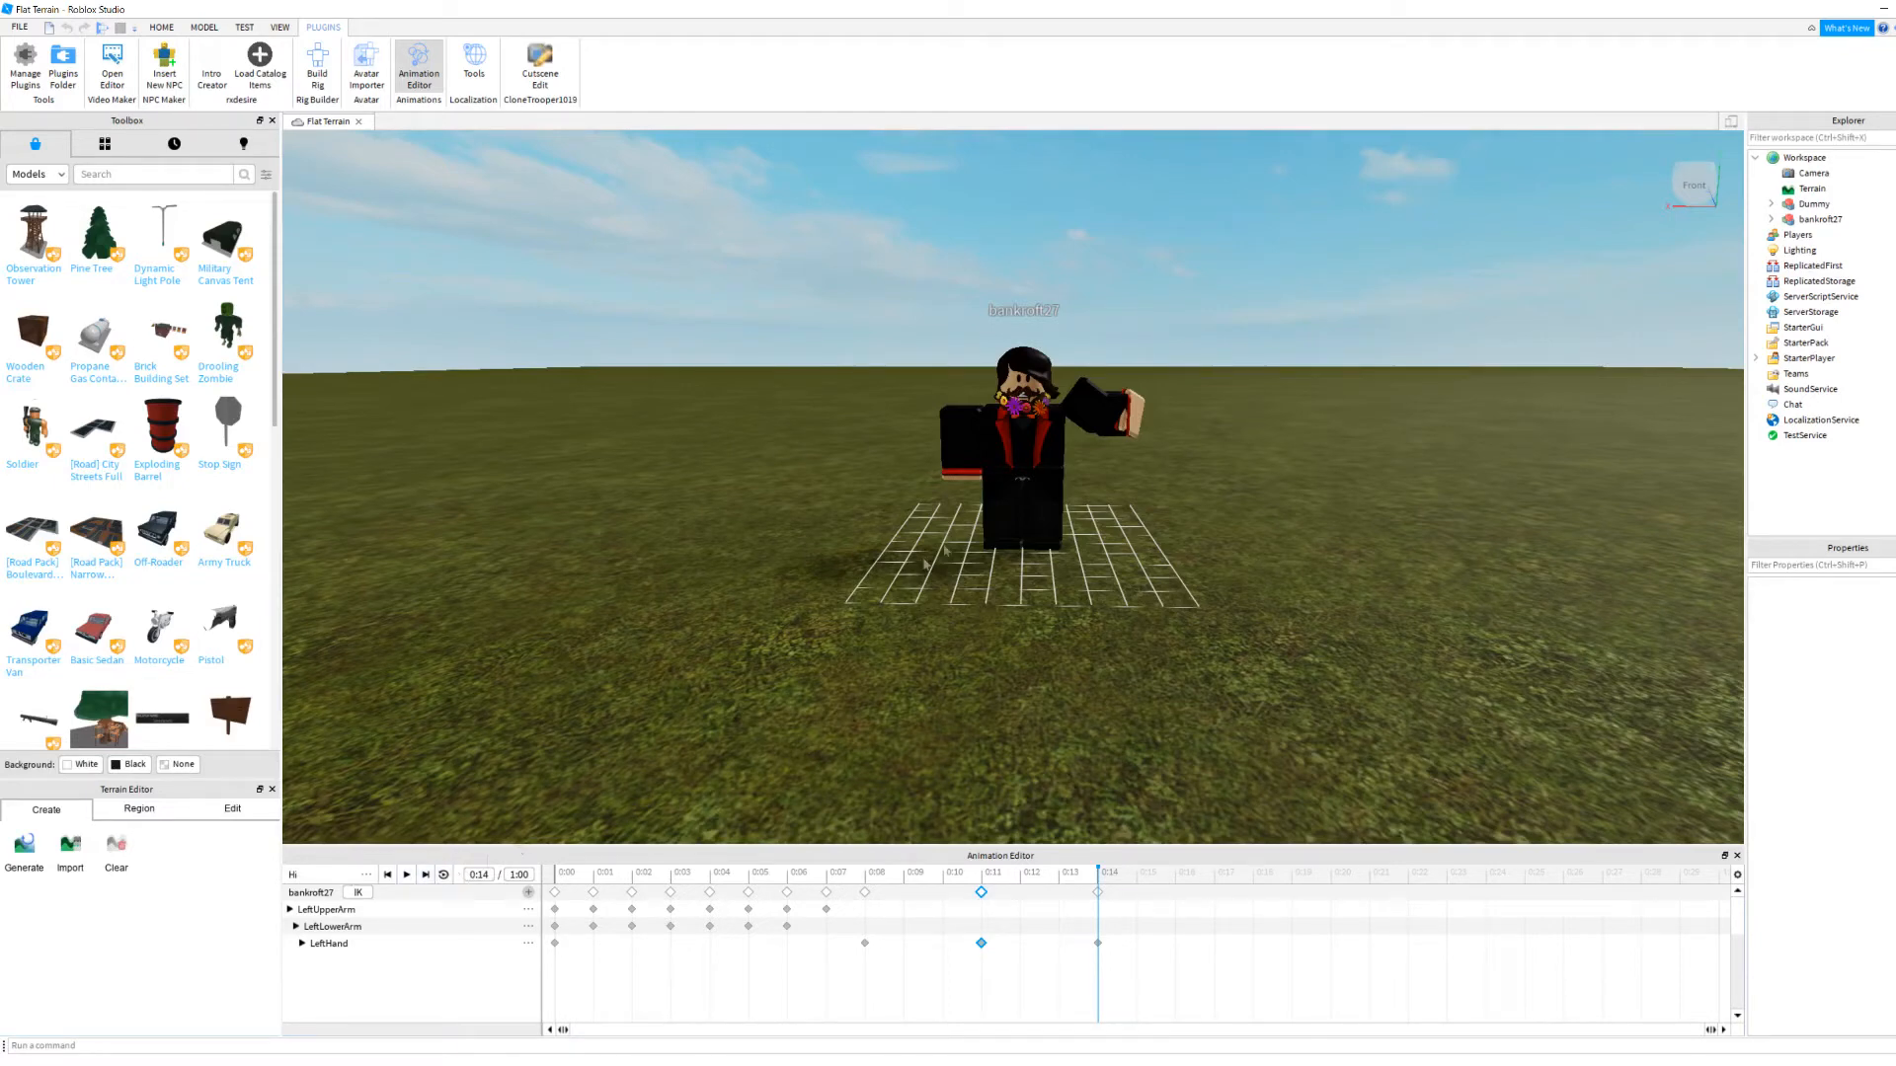
pyautogui.click(1019, 465)
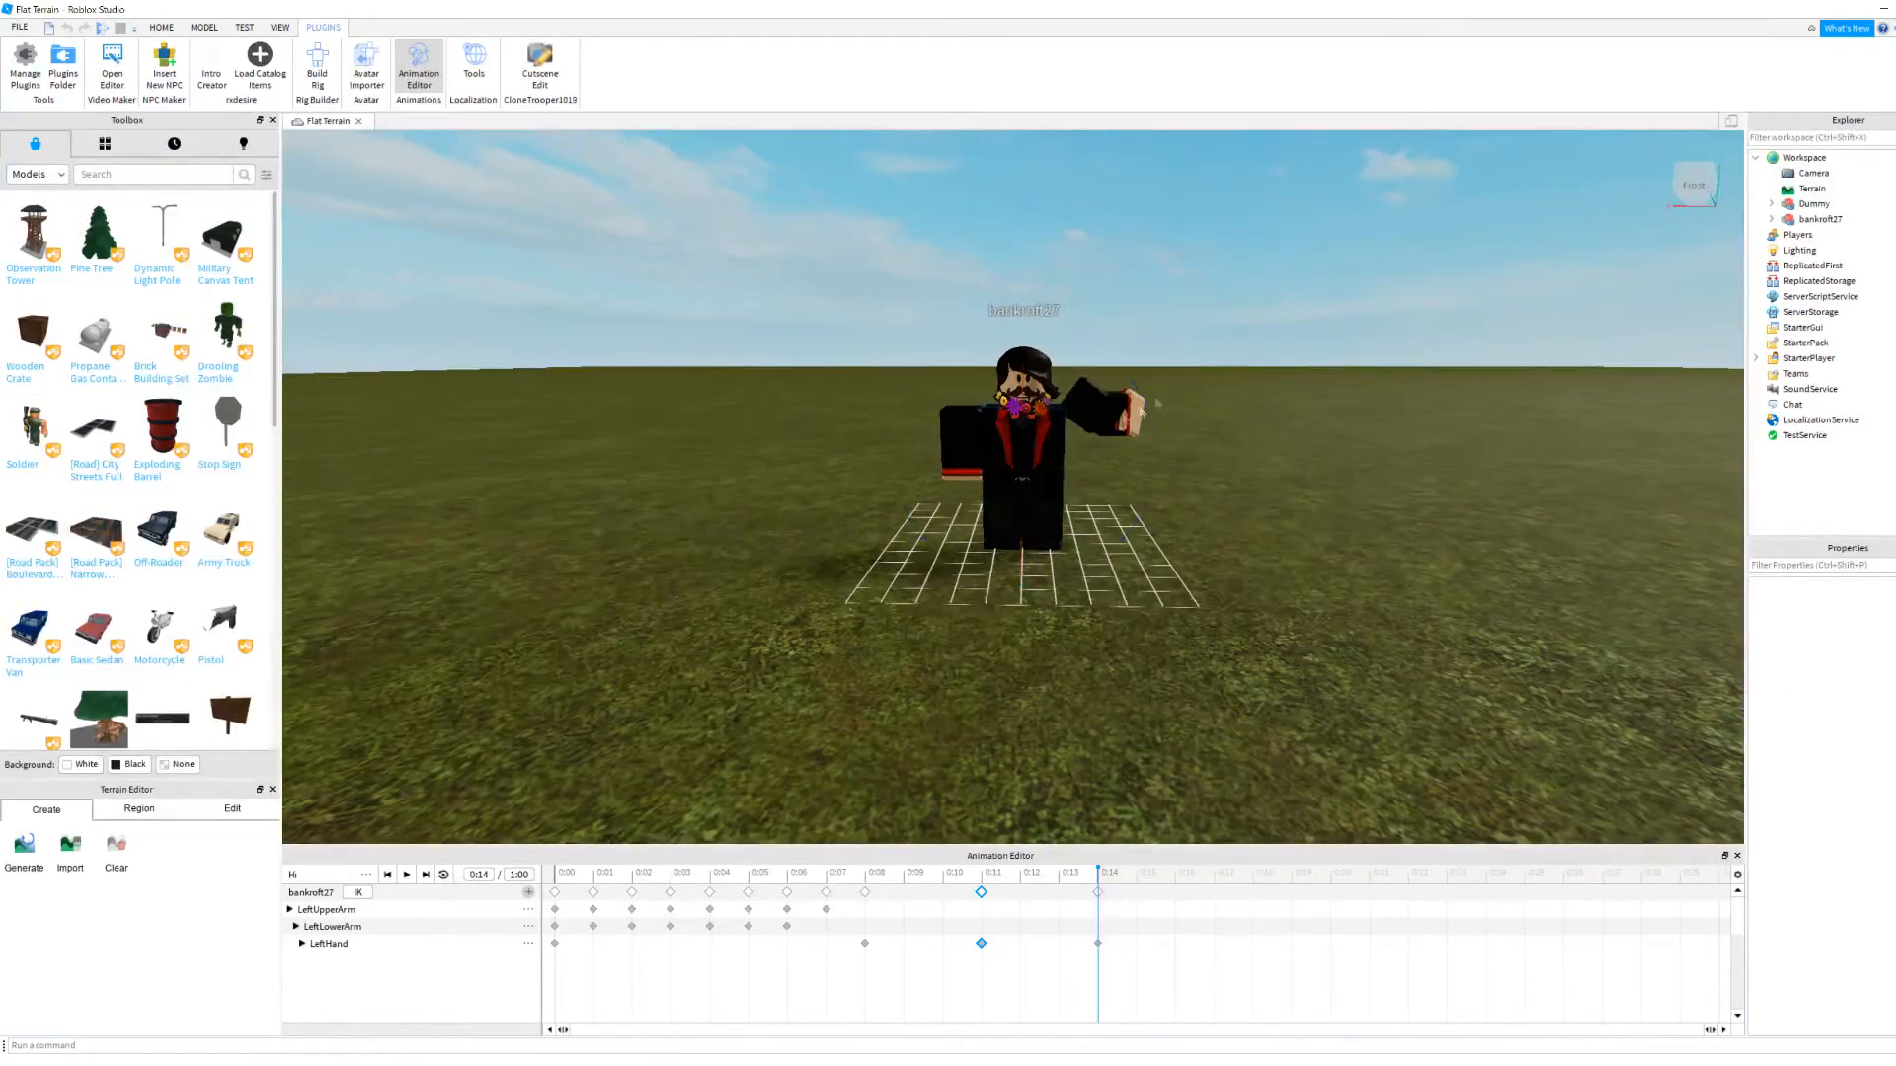
pyautogui.click(1022, 410)
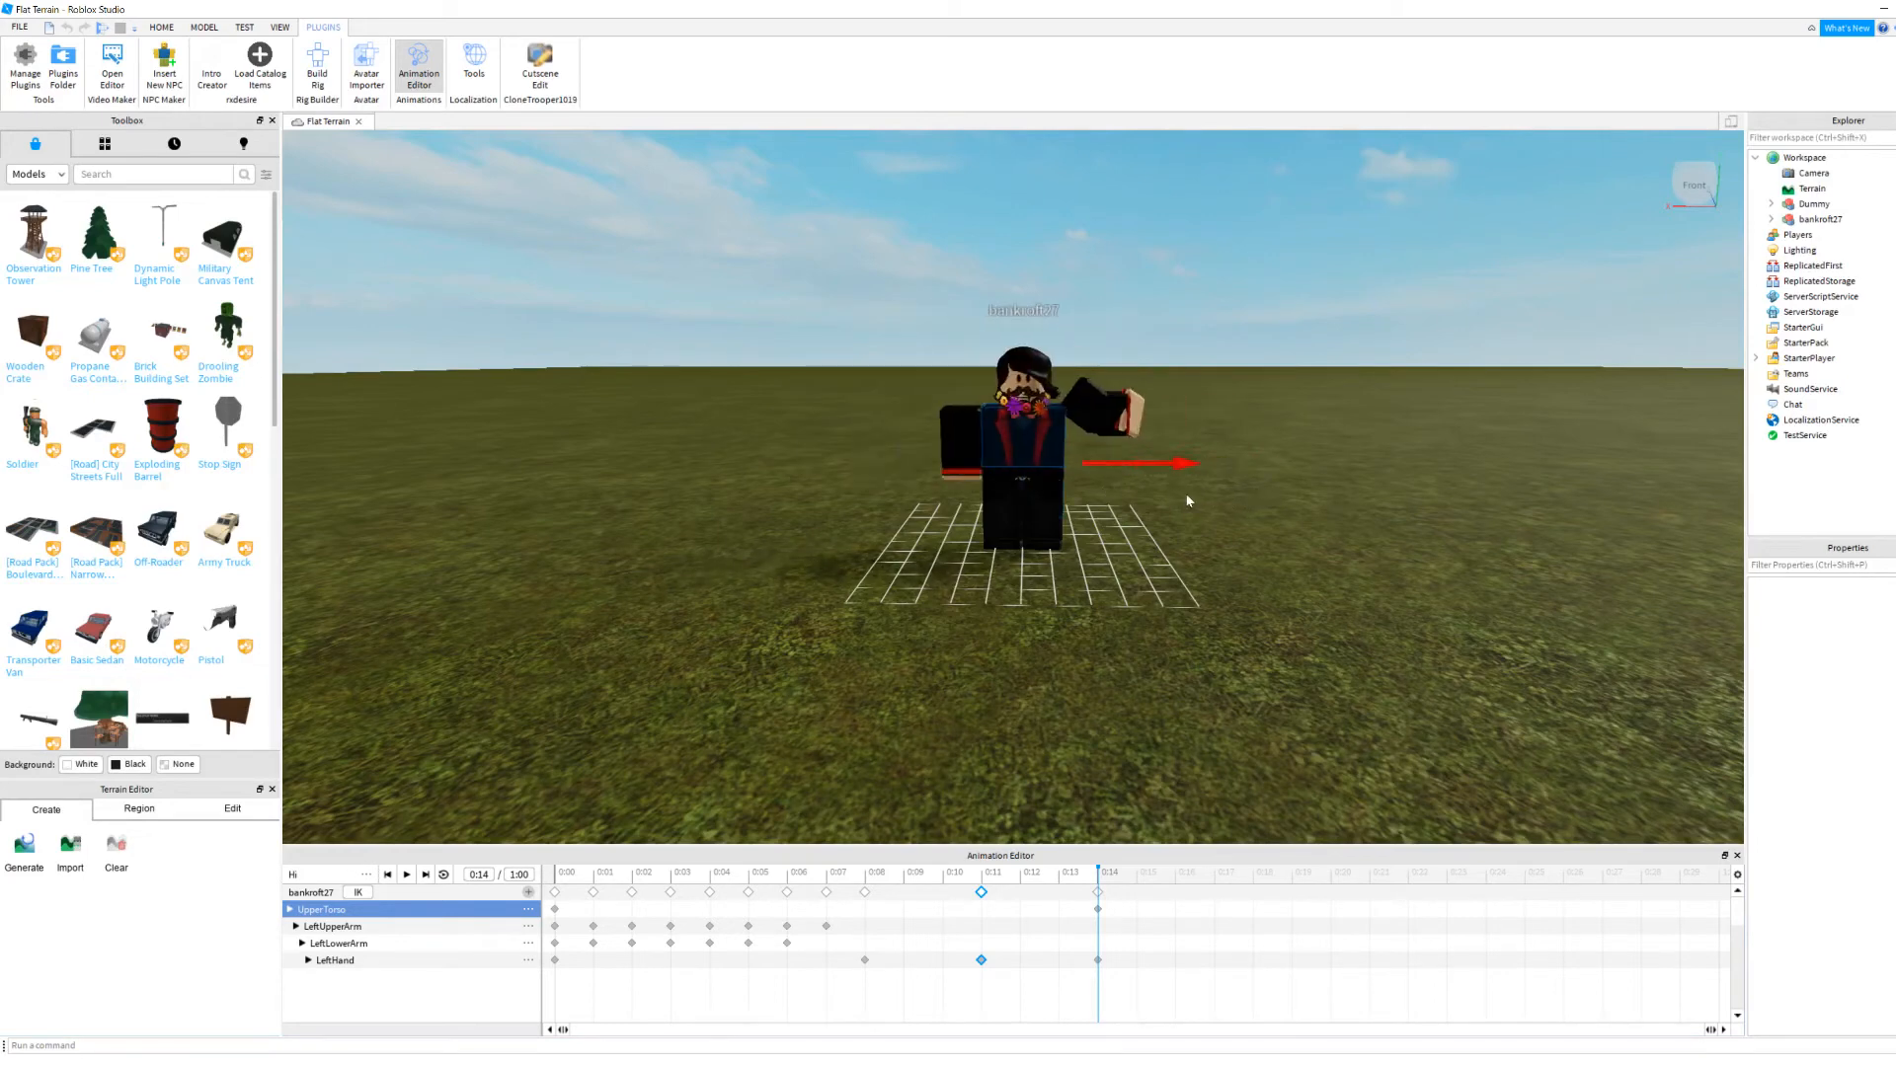
# Step: Rotate the UpperTorso, pose the RightLowerLeg, and preview the Hi animation
pyautogui.click(1021, 472)
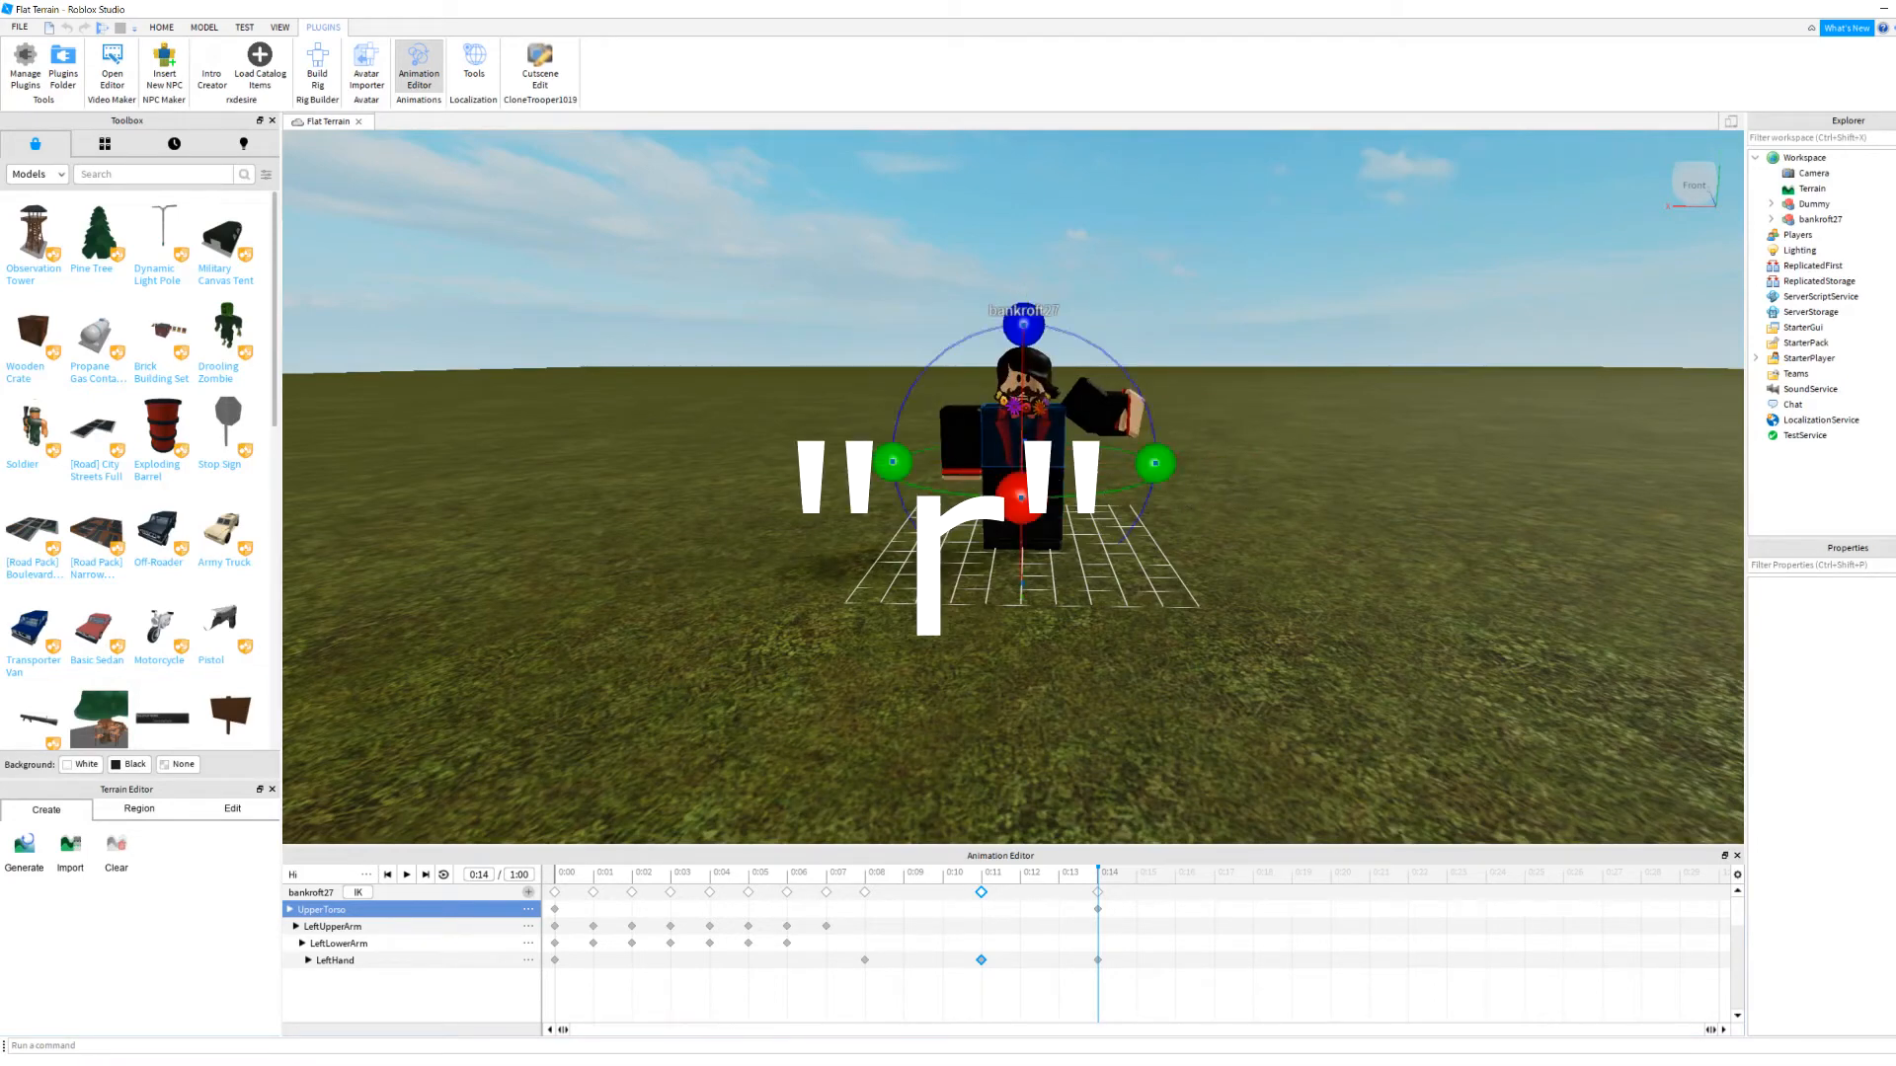
pyautogui.click(323, 909)
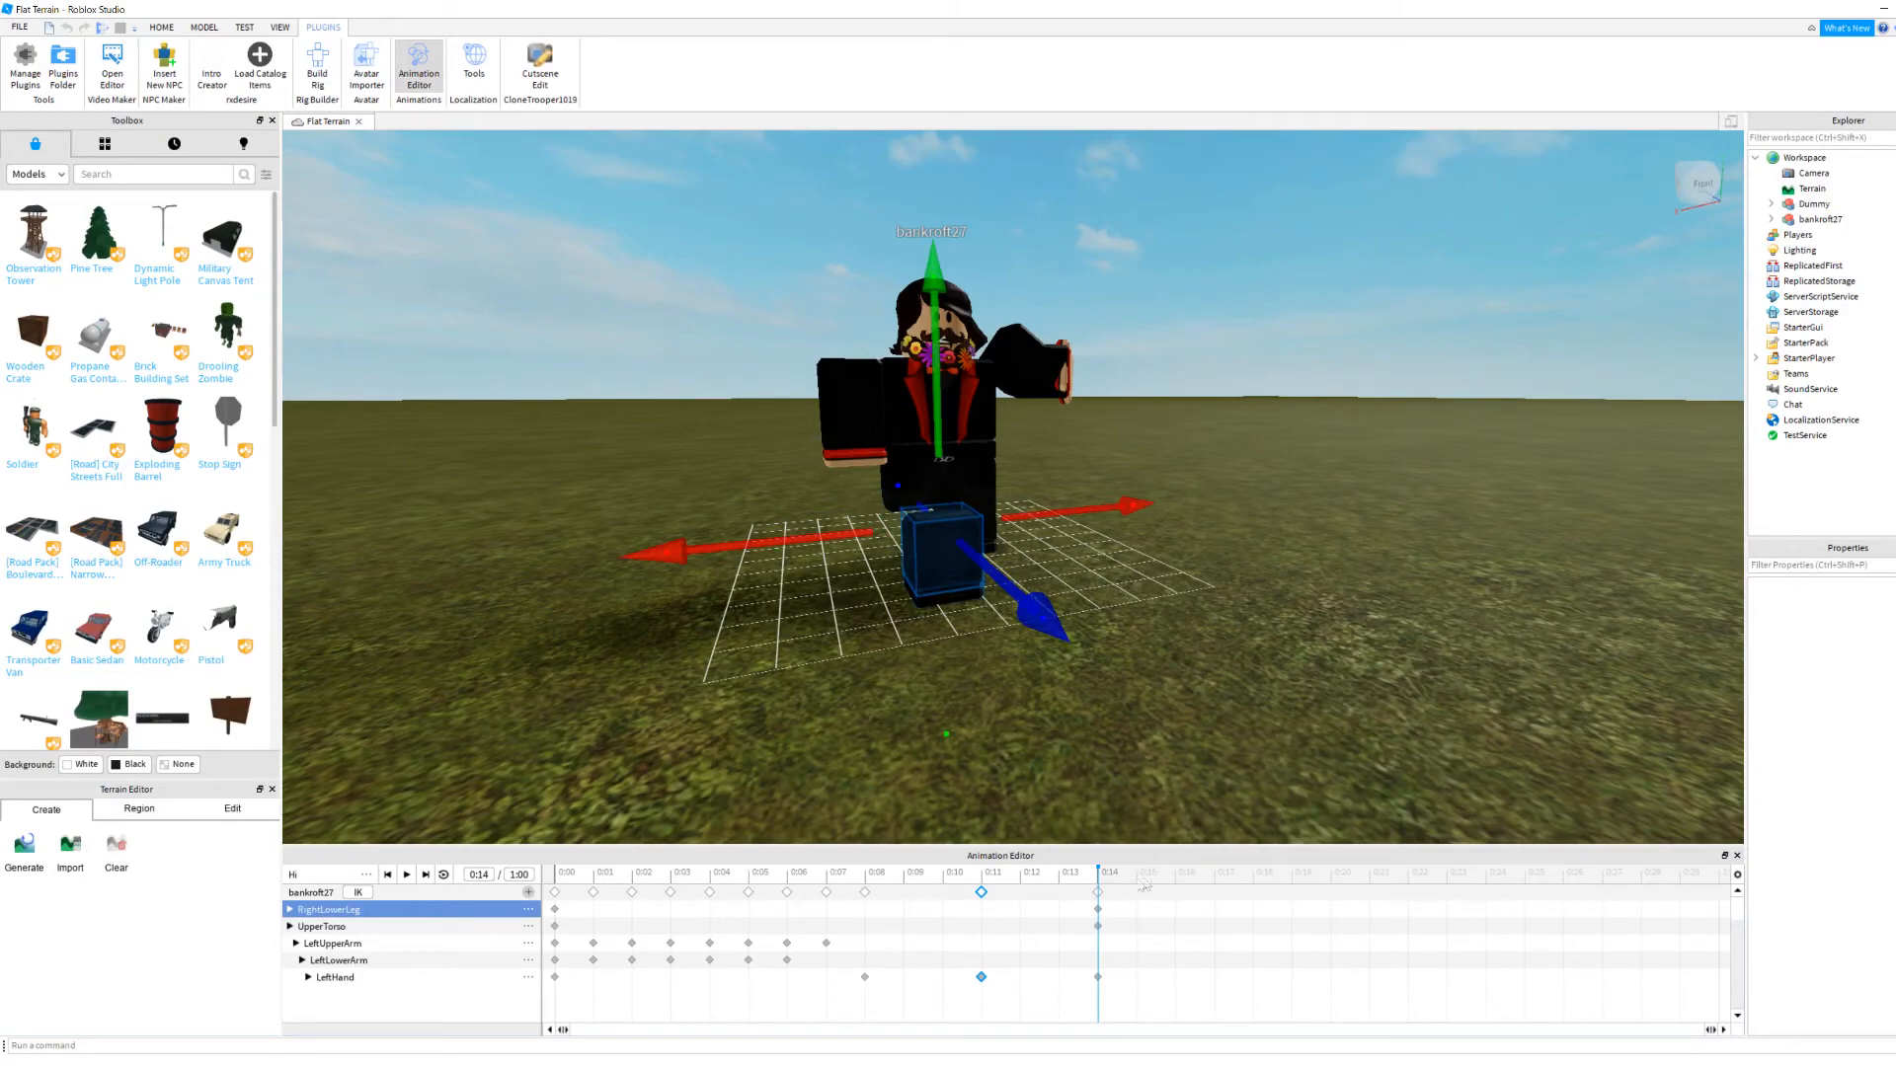
pyautogui.moveTo(405, 873)
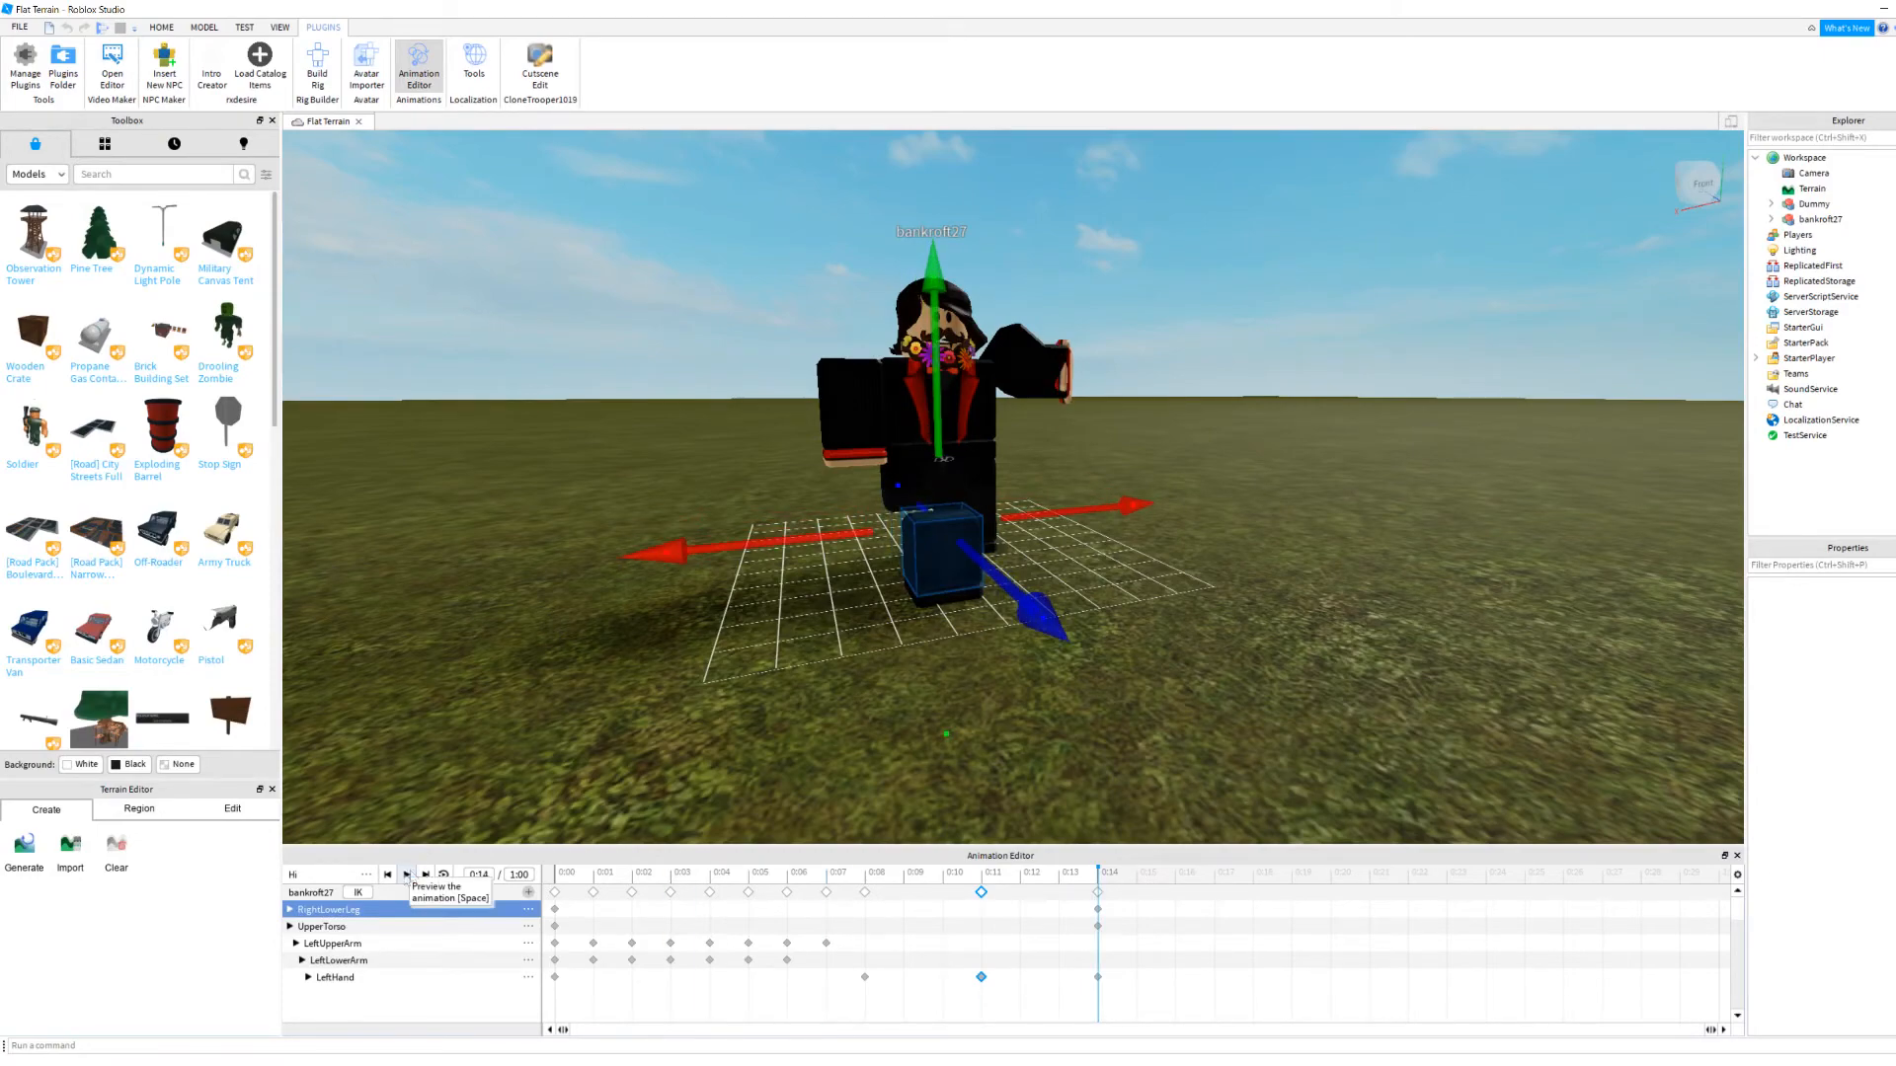
pyautogui.click(405, 872)
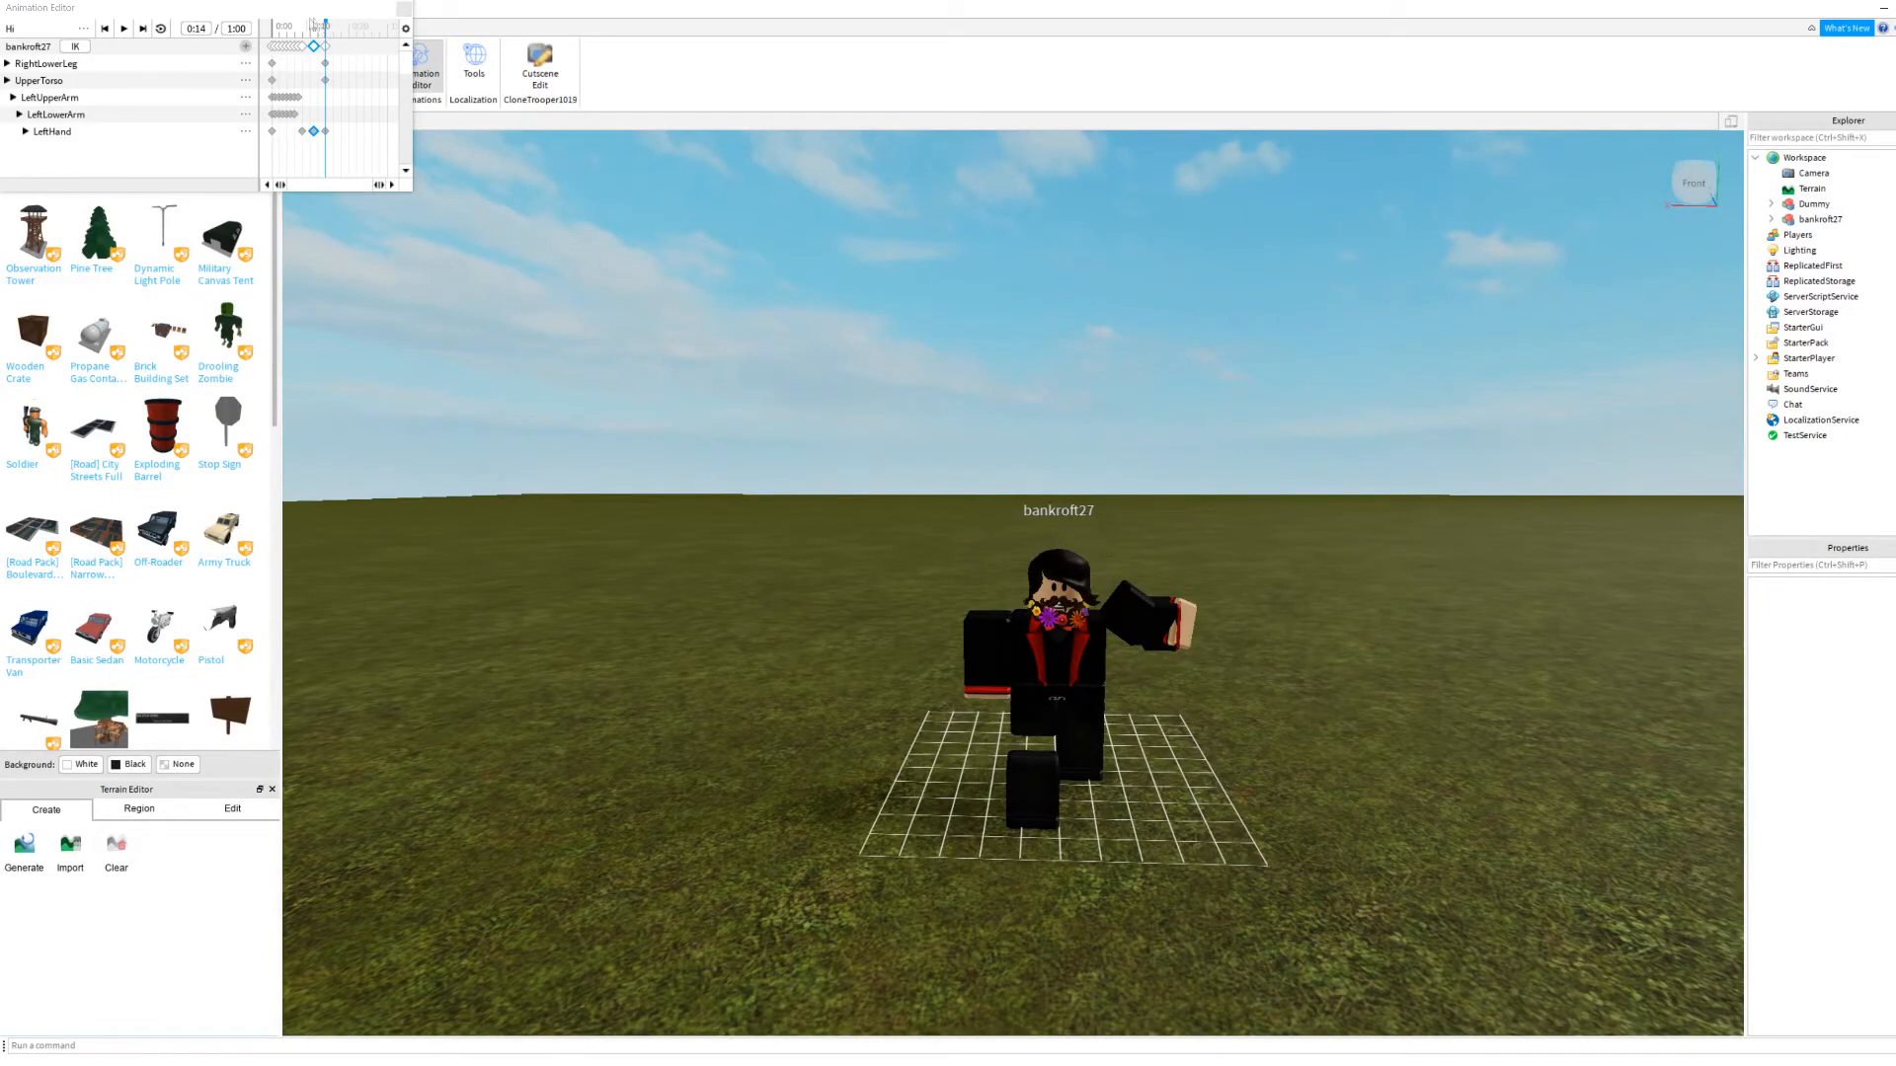
# Step: Rewind Hi to 0:00, play the preview, and open its save/export menu
pyautogui.click(121, 28)
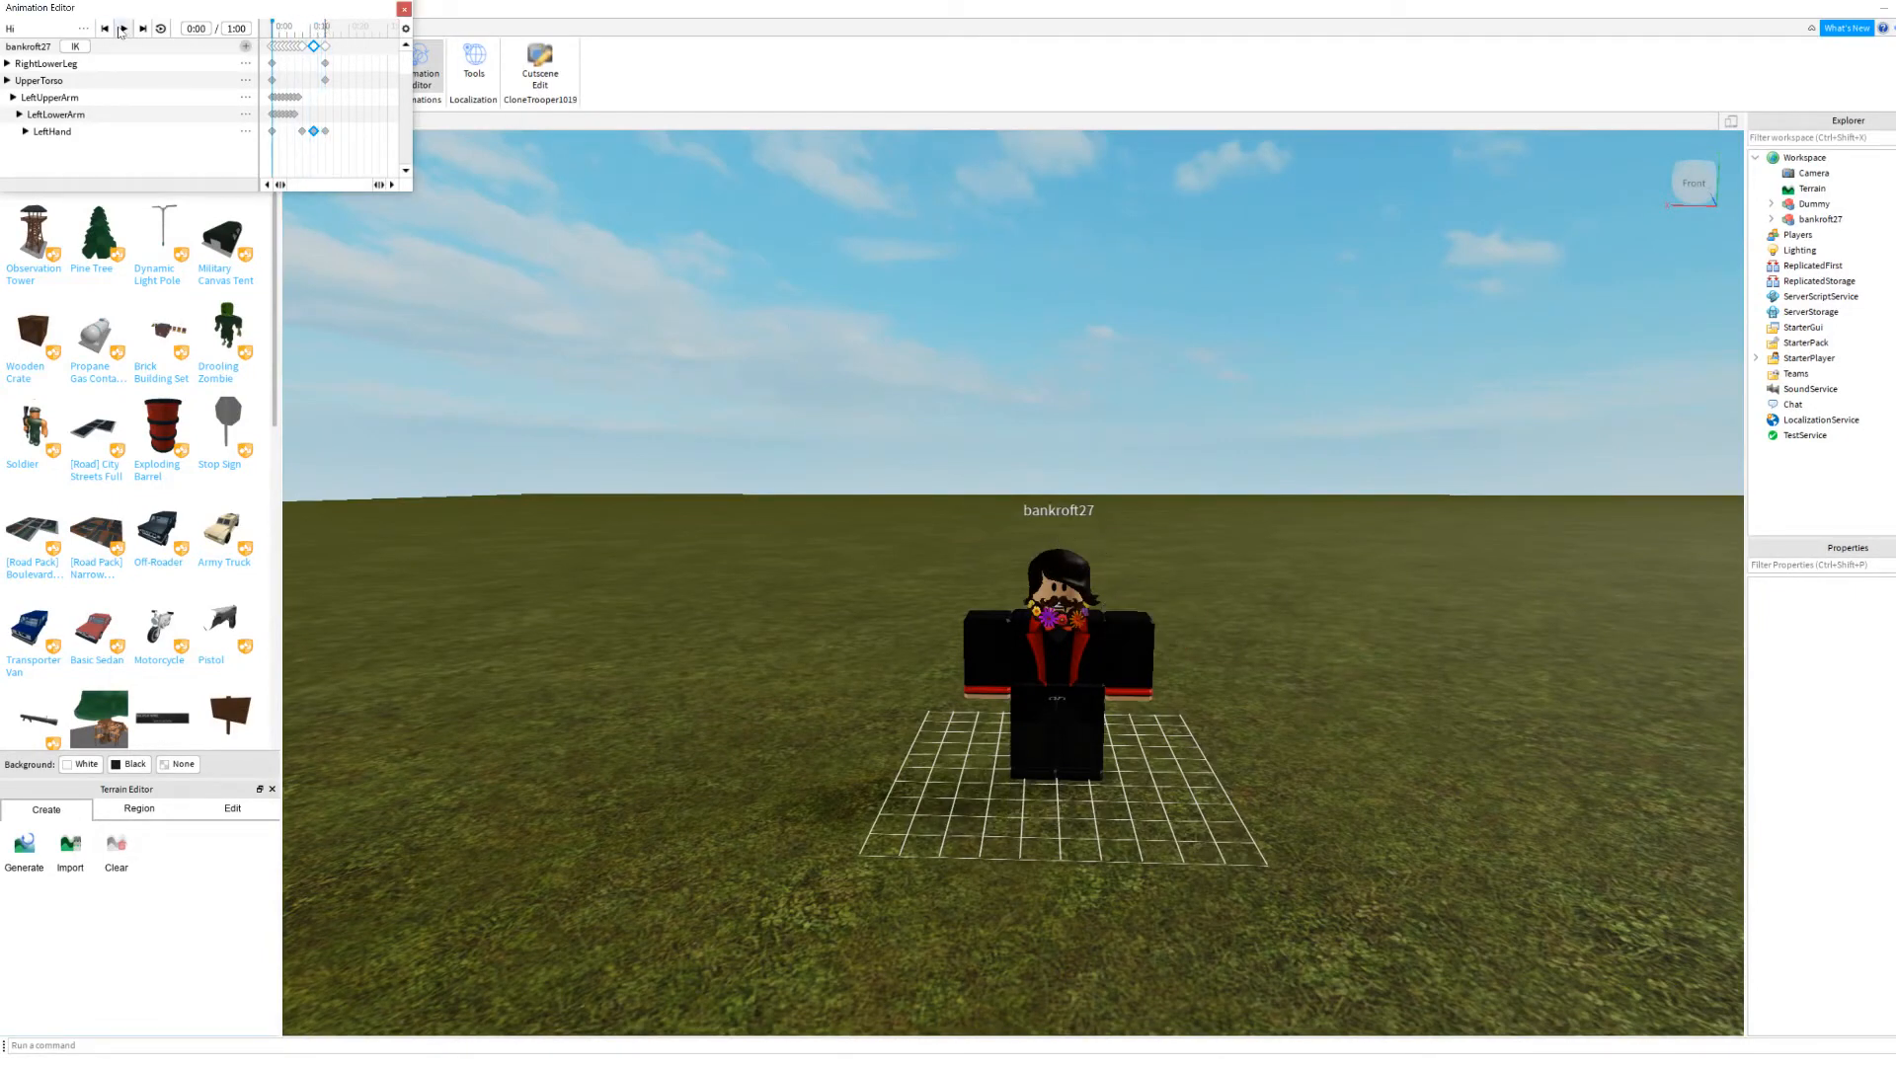
pyautogui.moveTo(120, 28)
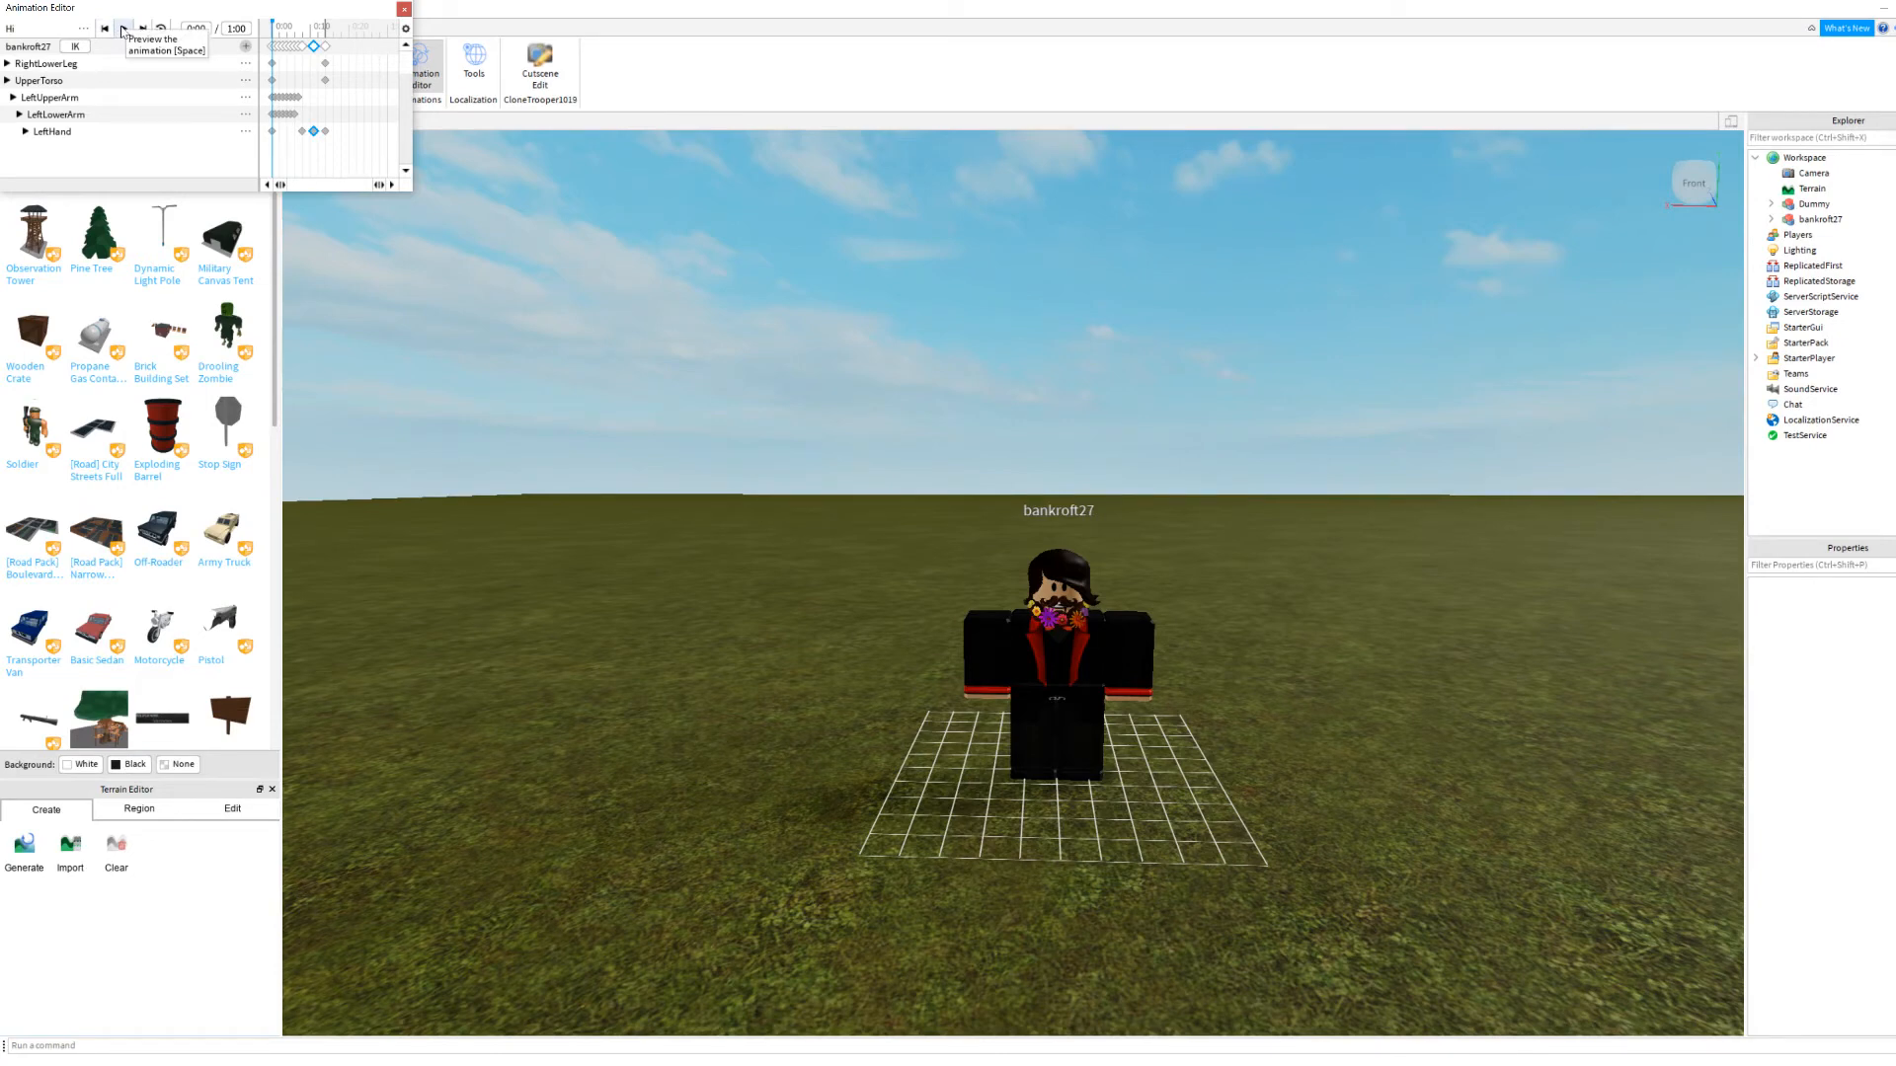
pyautogui.click(120, 28)
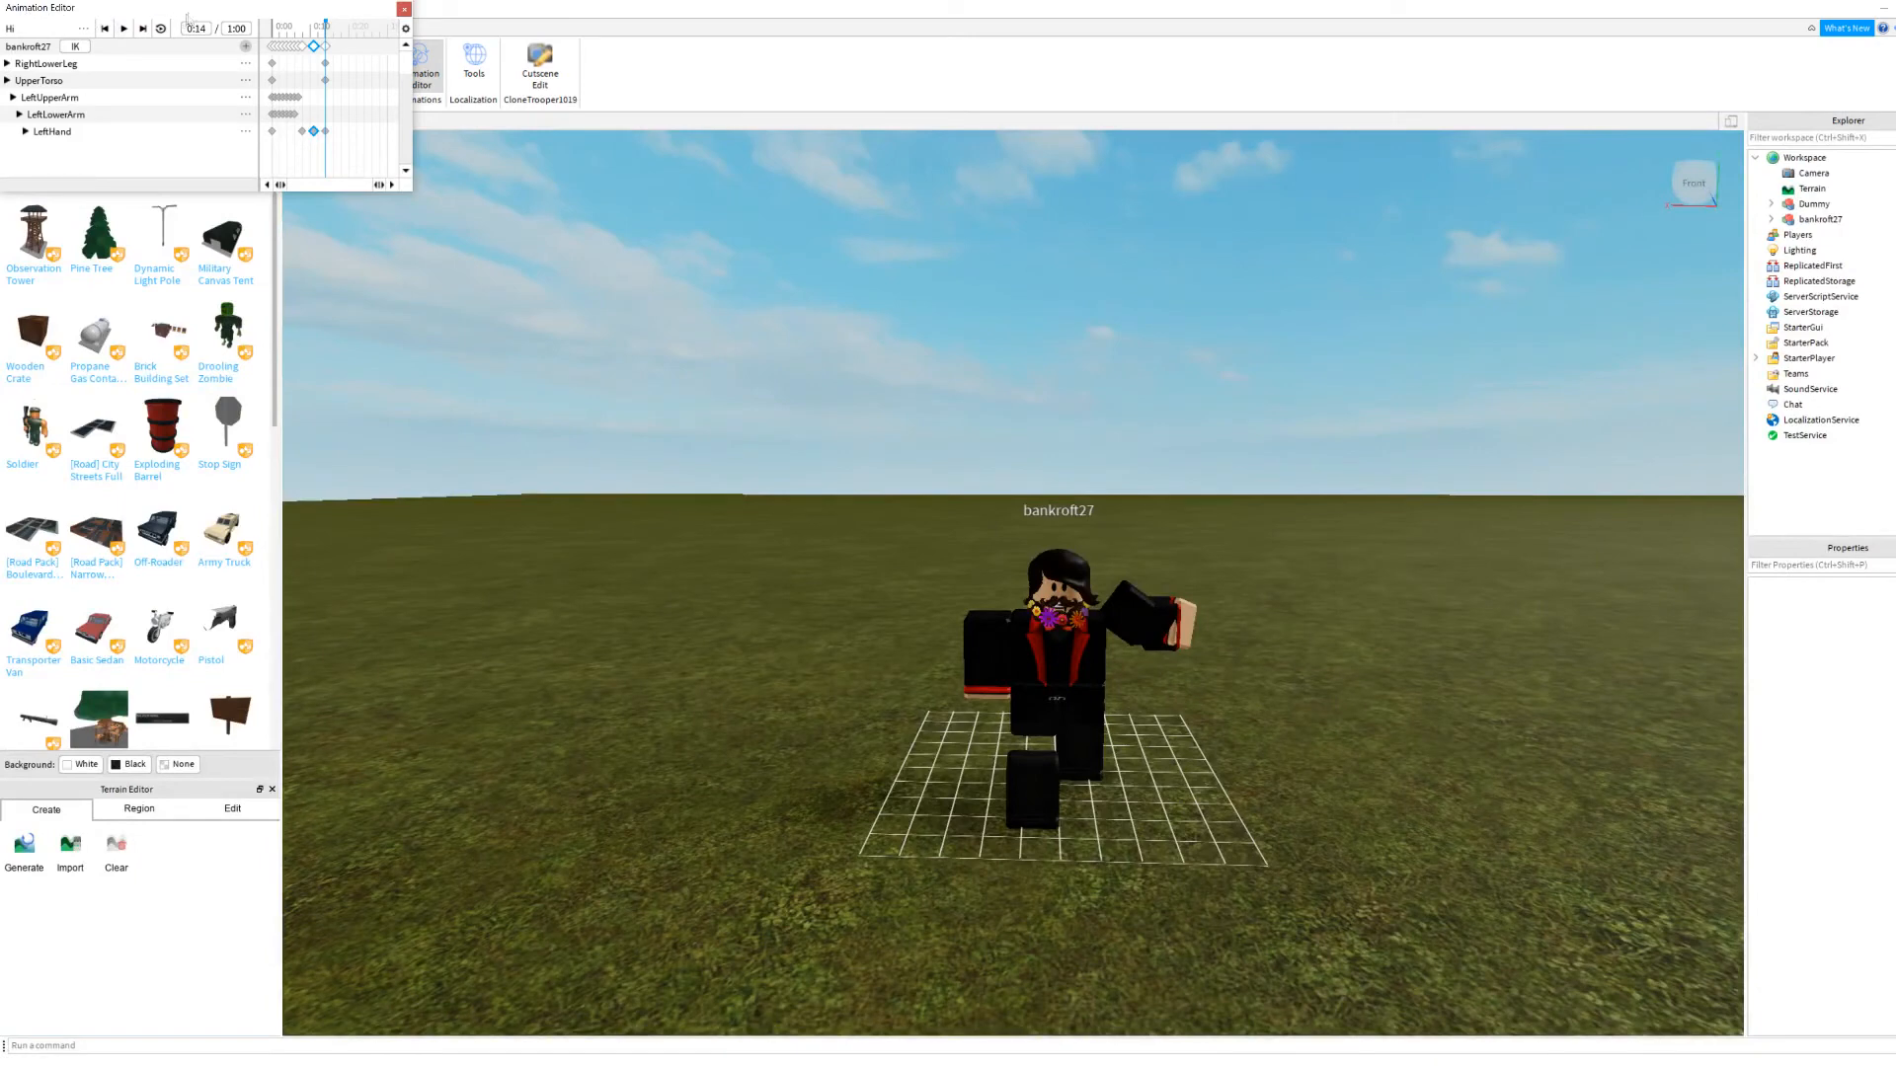
pyautogui.click(64, 29)
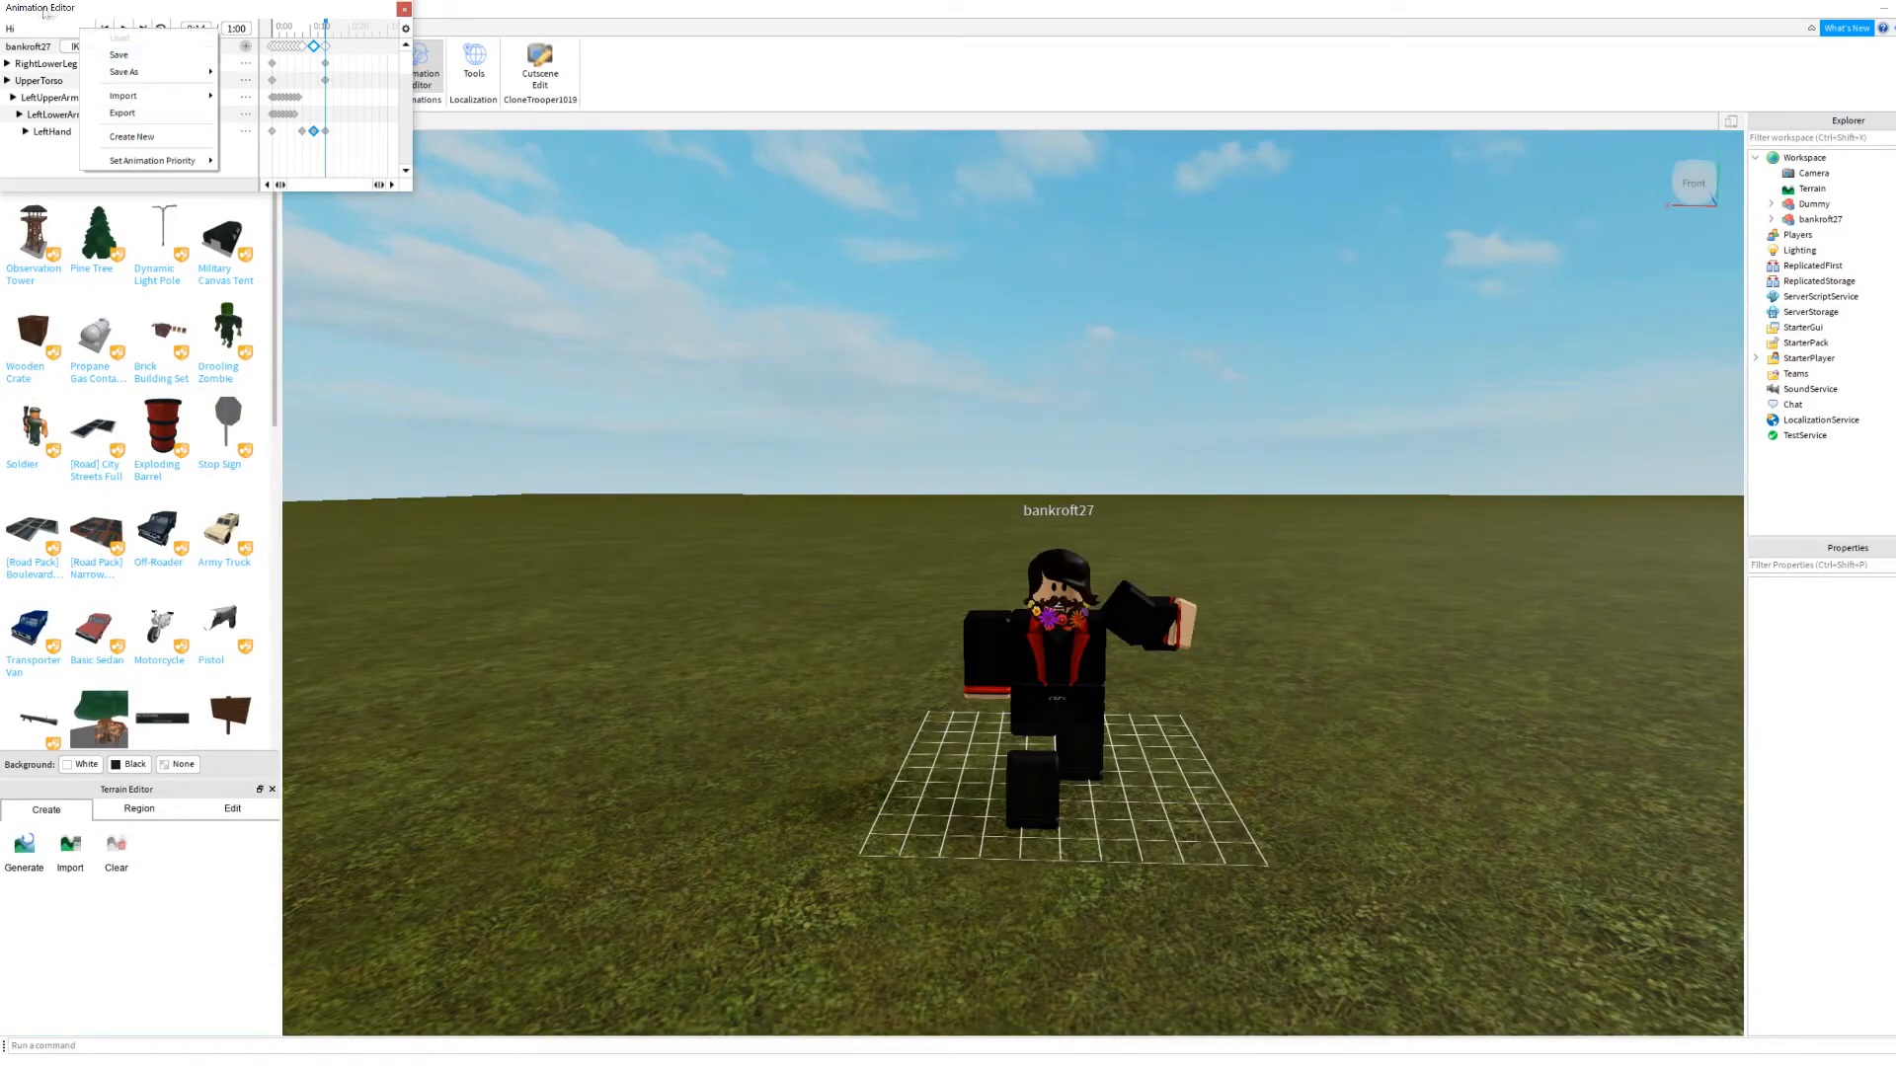
pyautogui.moveTo(125, 53)
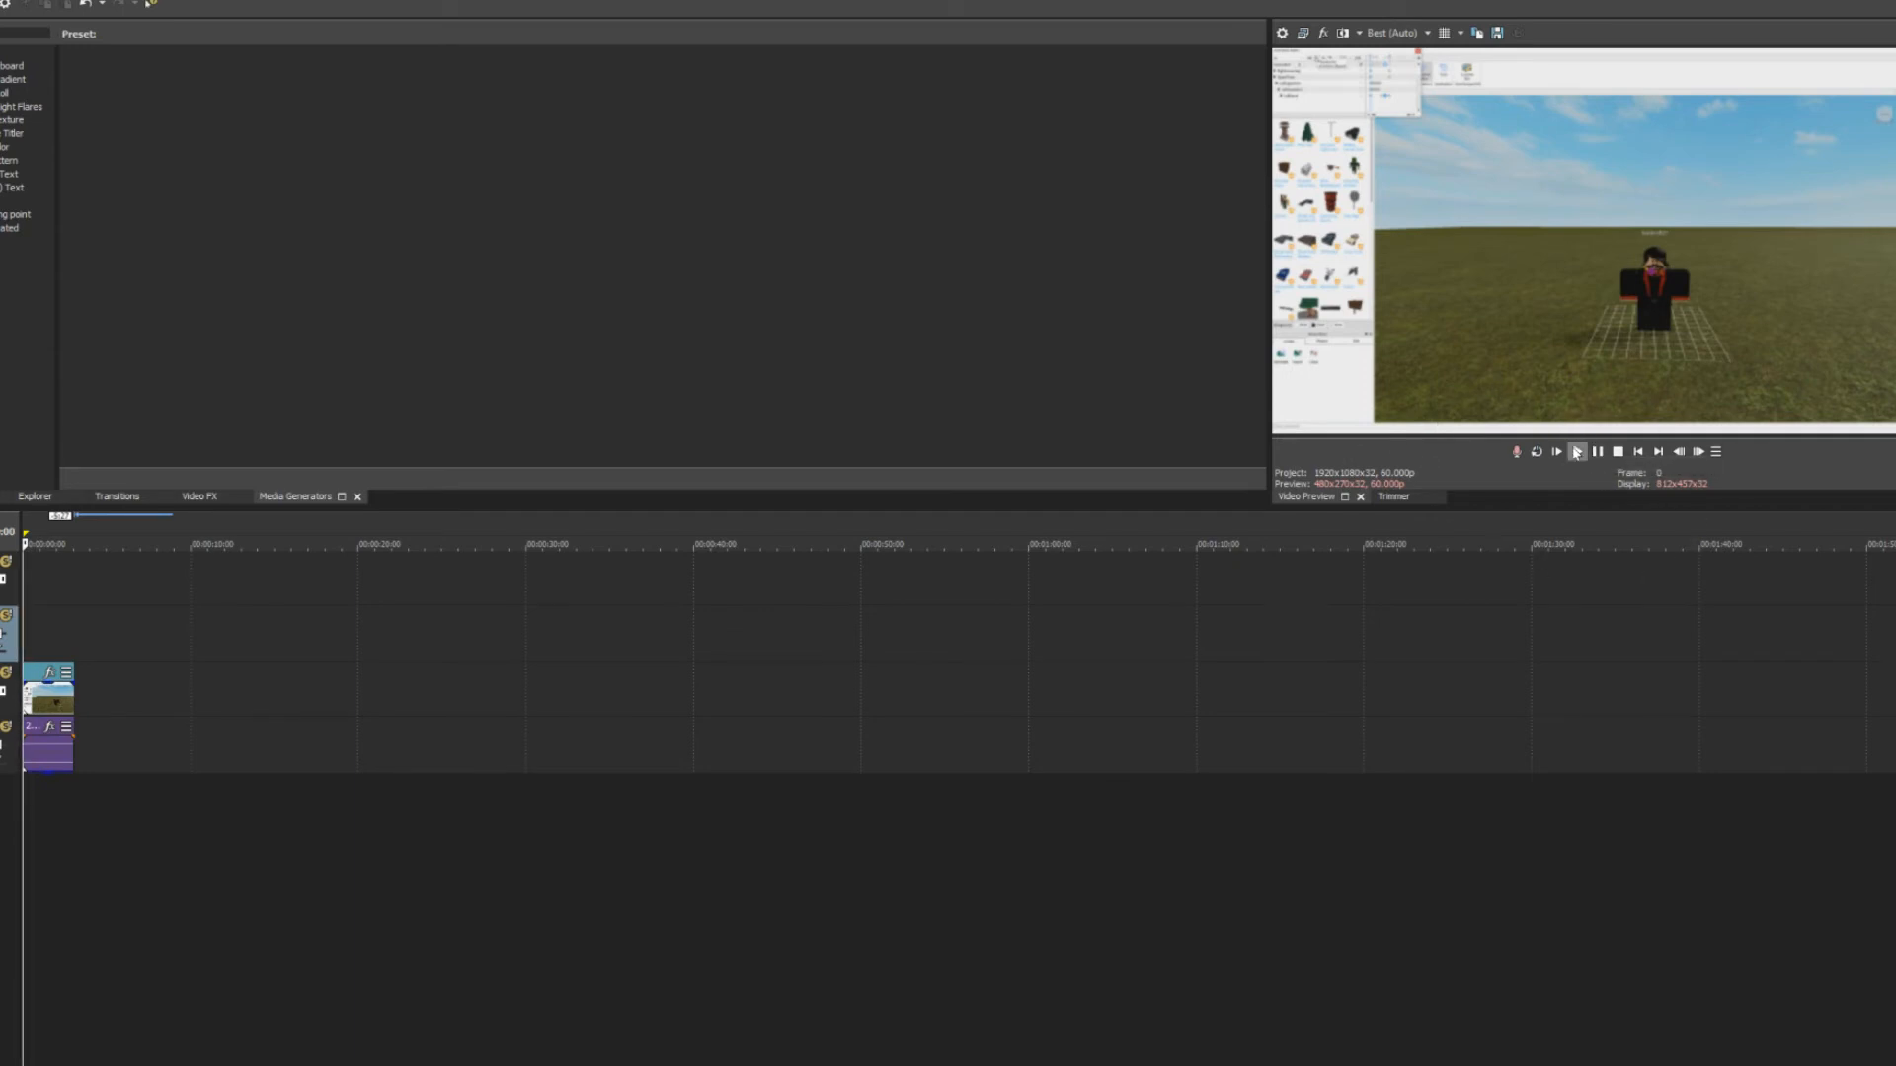
# Step: Play the recorded Roblox clip to the wave pose and open its Event Pan/Crop
pyautogui.click(1578, 452)
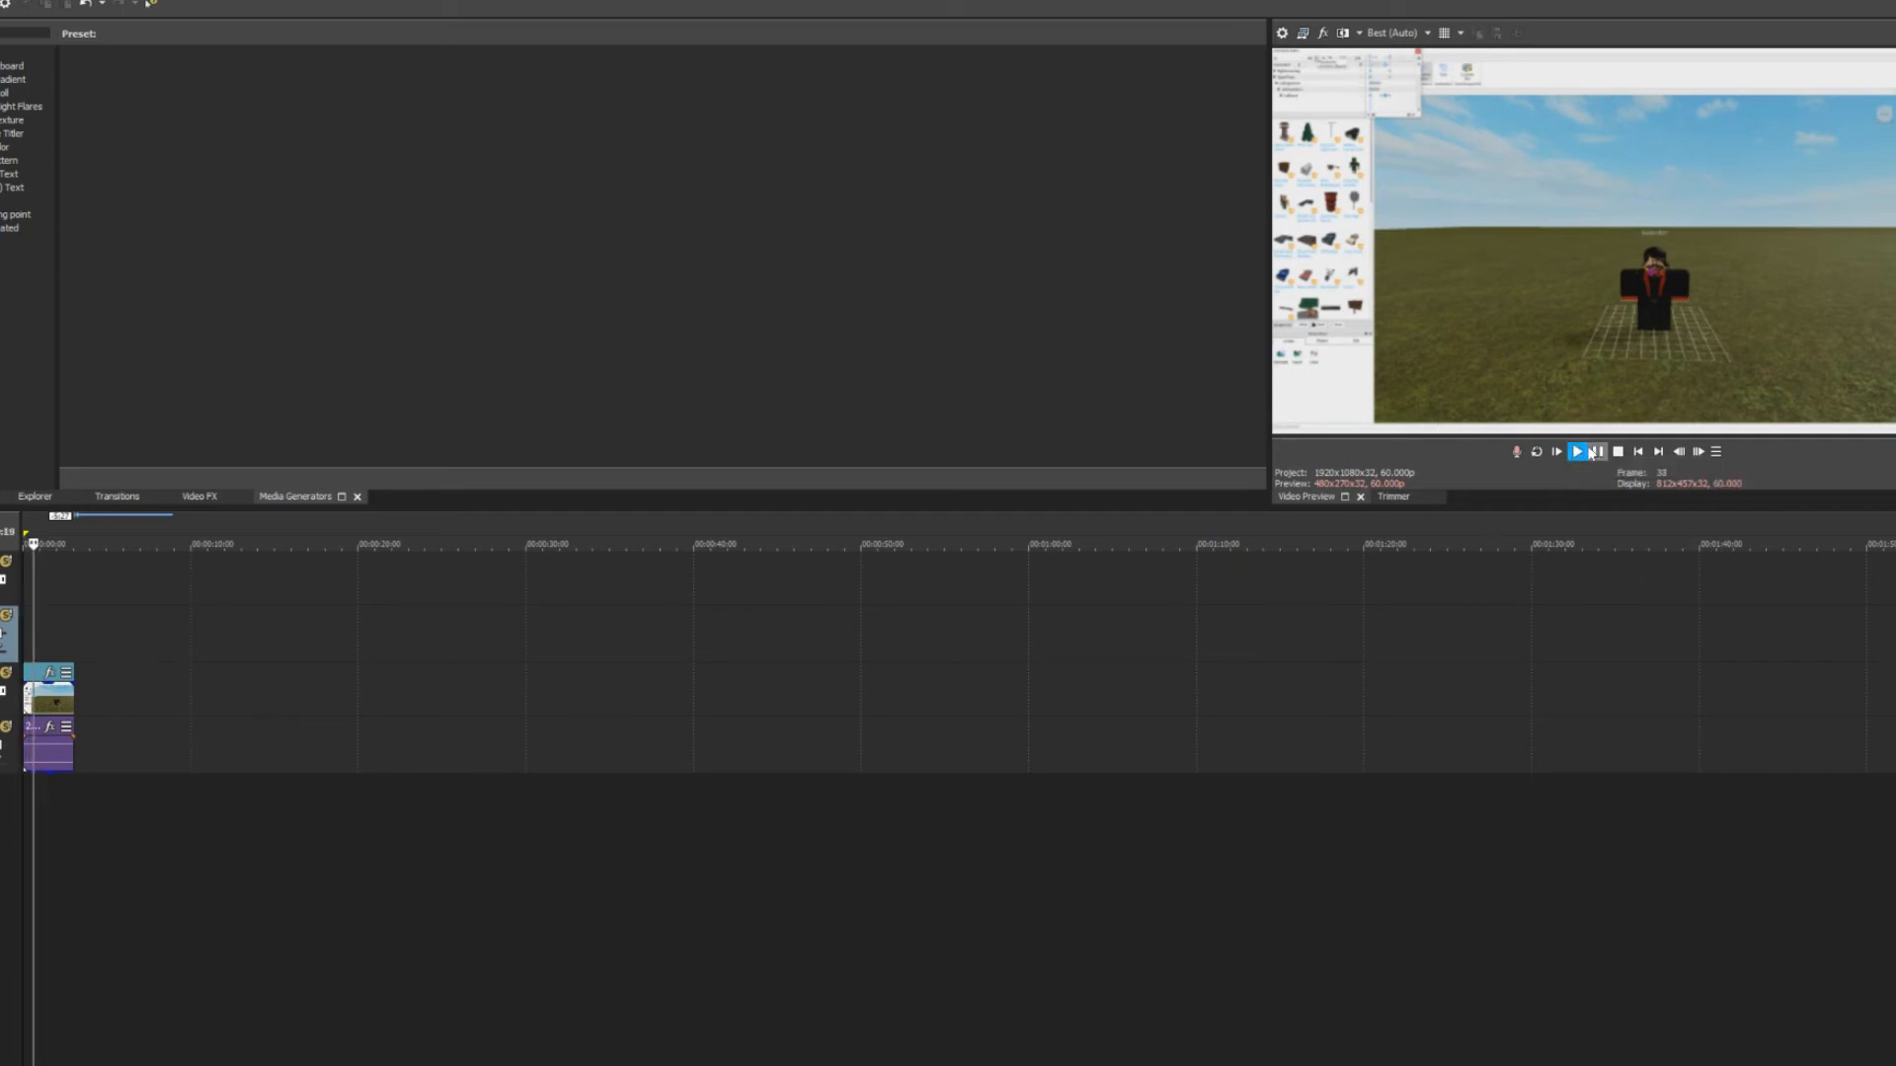
pyautogui.click(1576, 451)
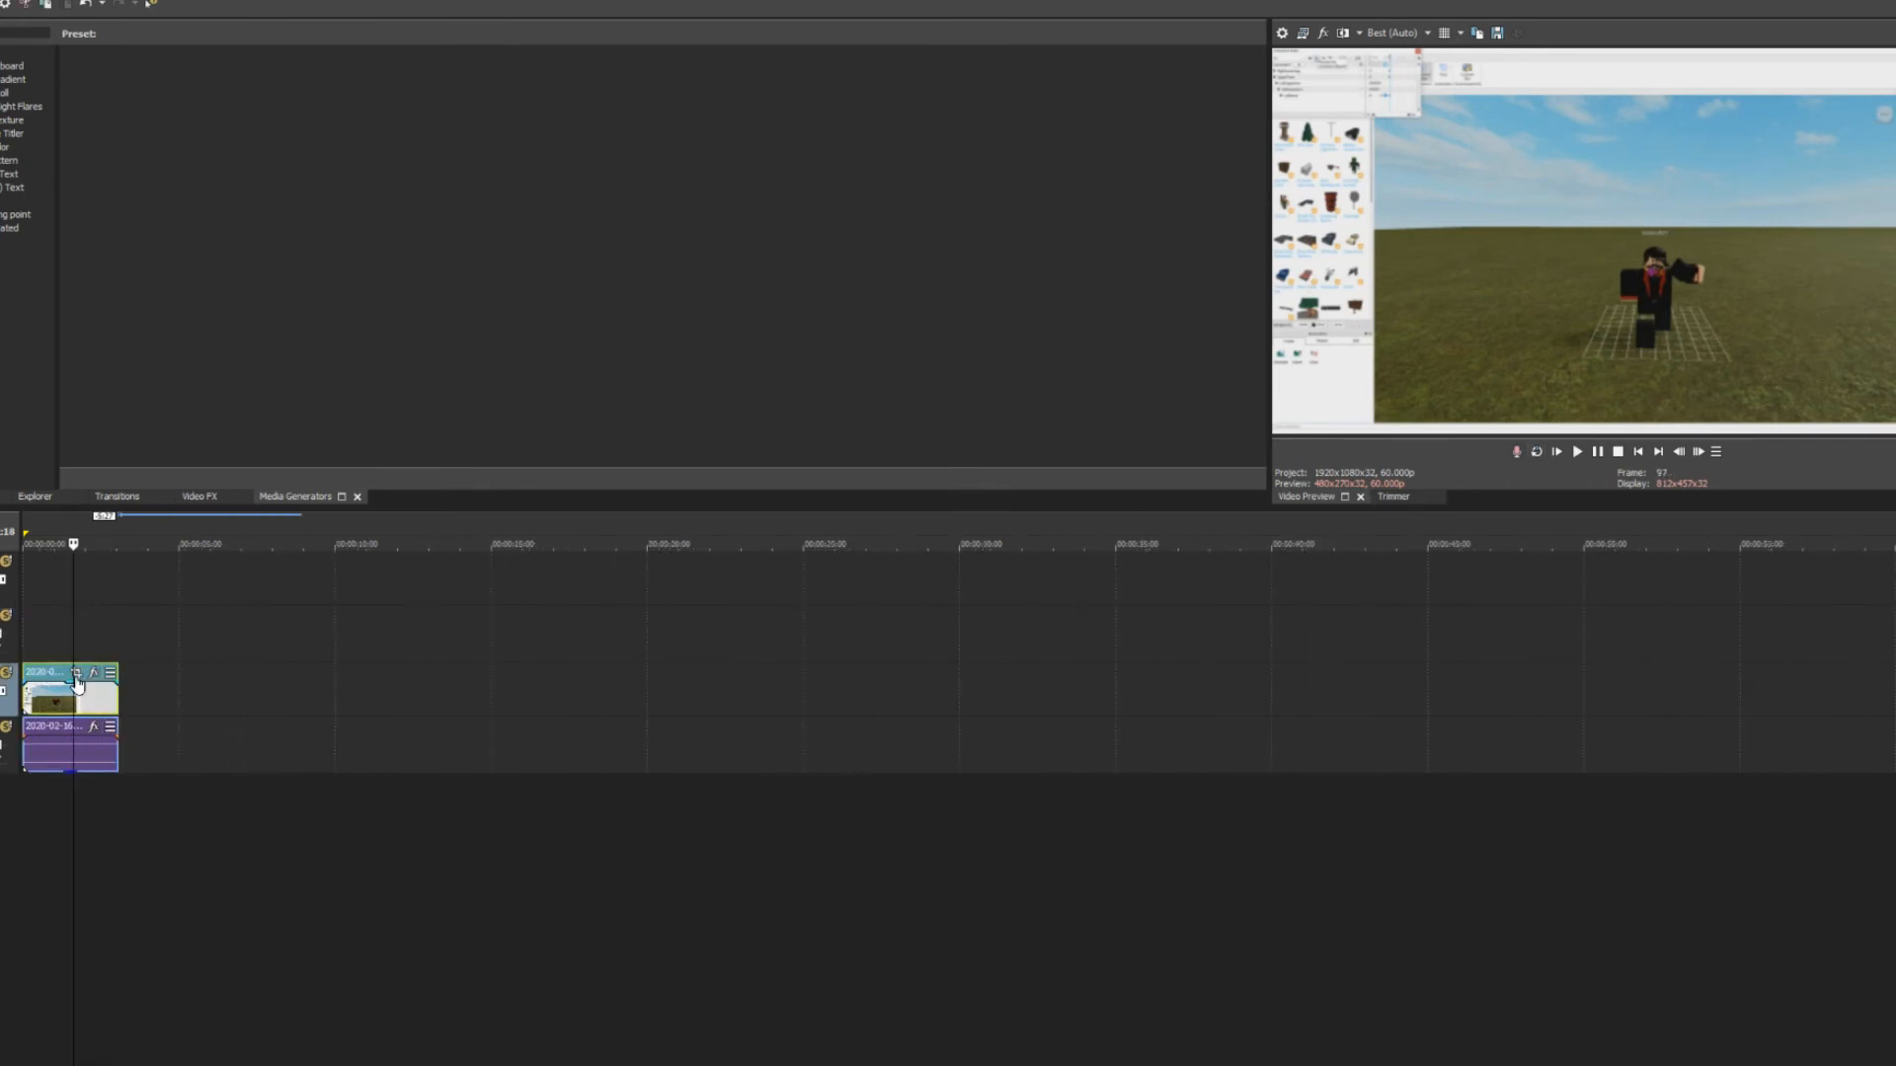
pyautogui.click(77, 673)
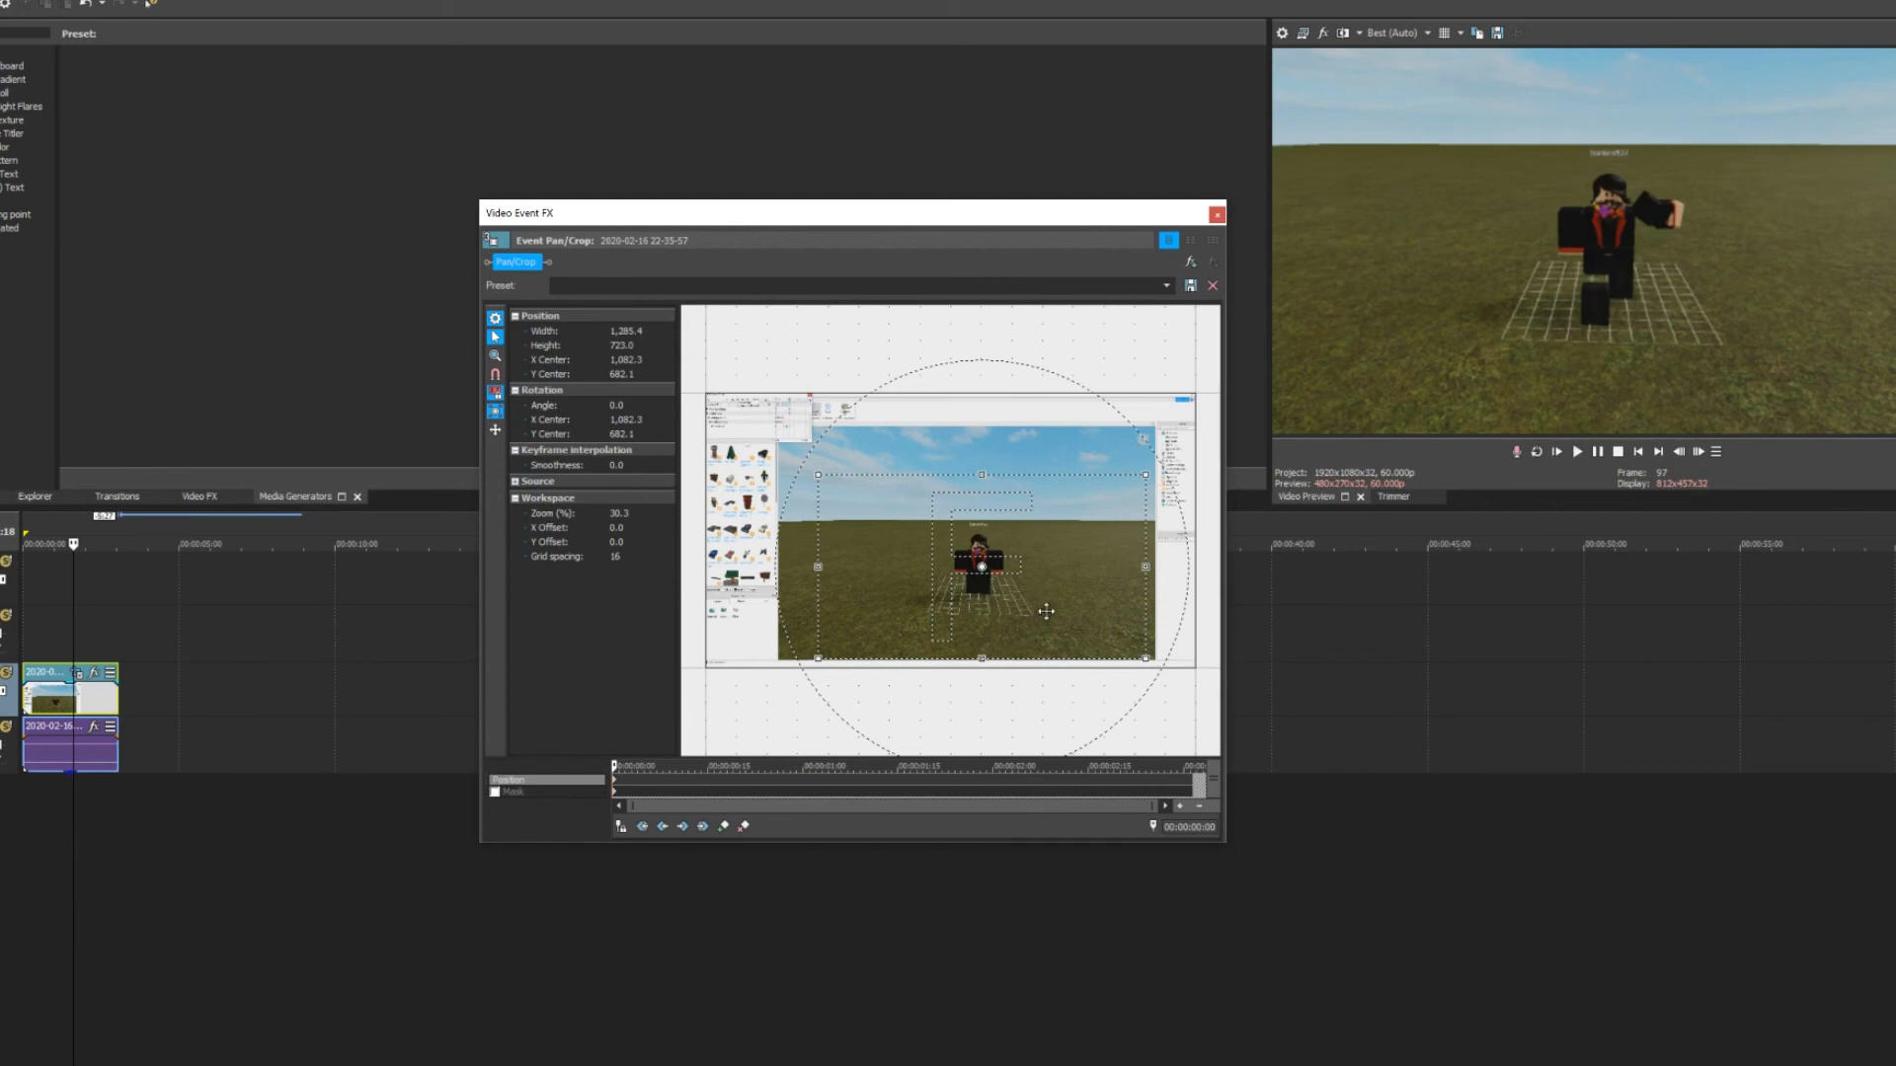
pyautogui.moveTo(1025, 550)
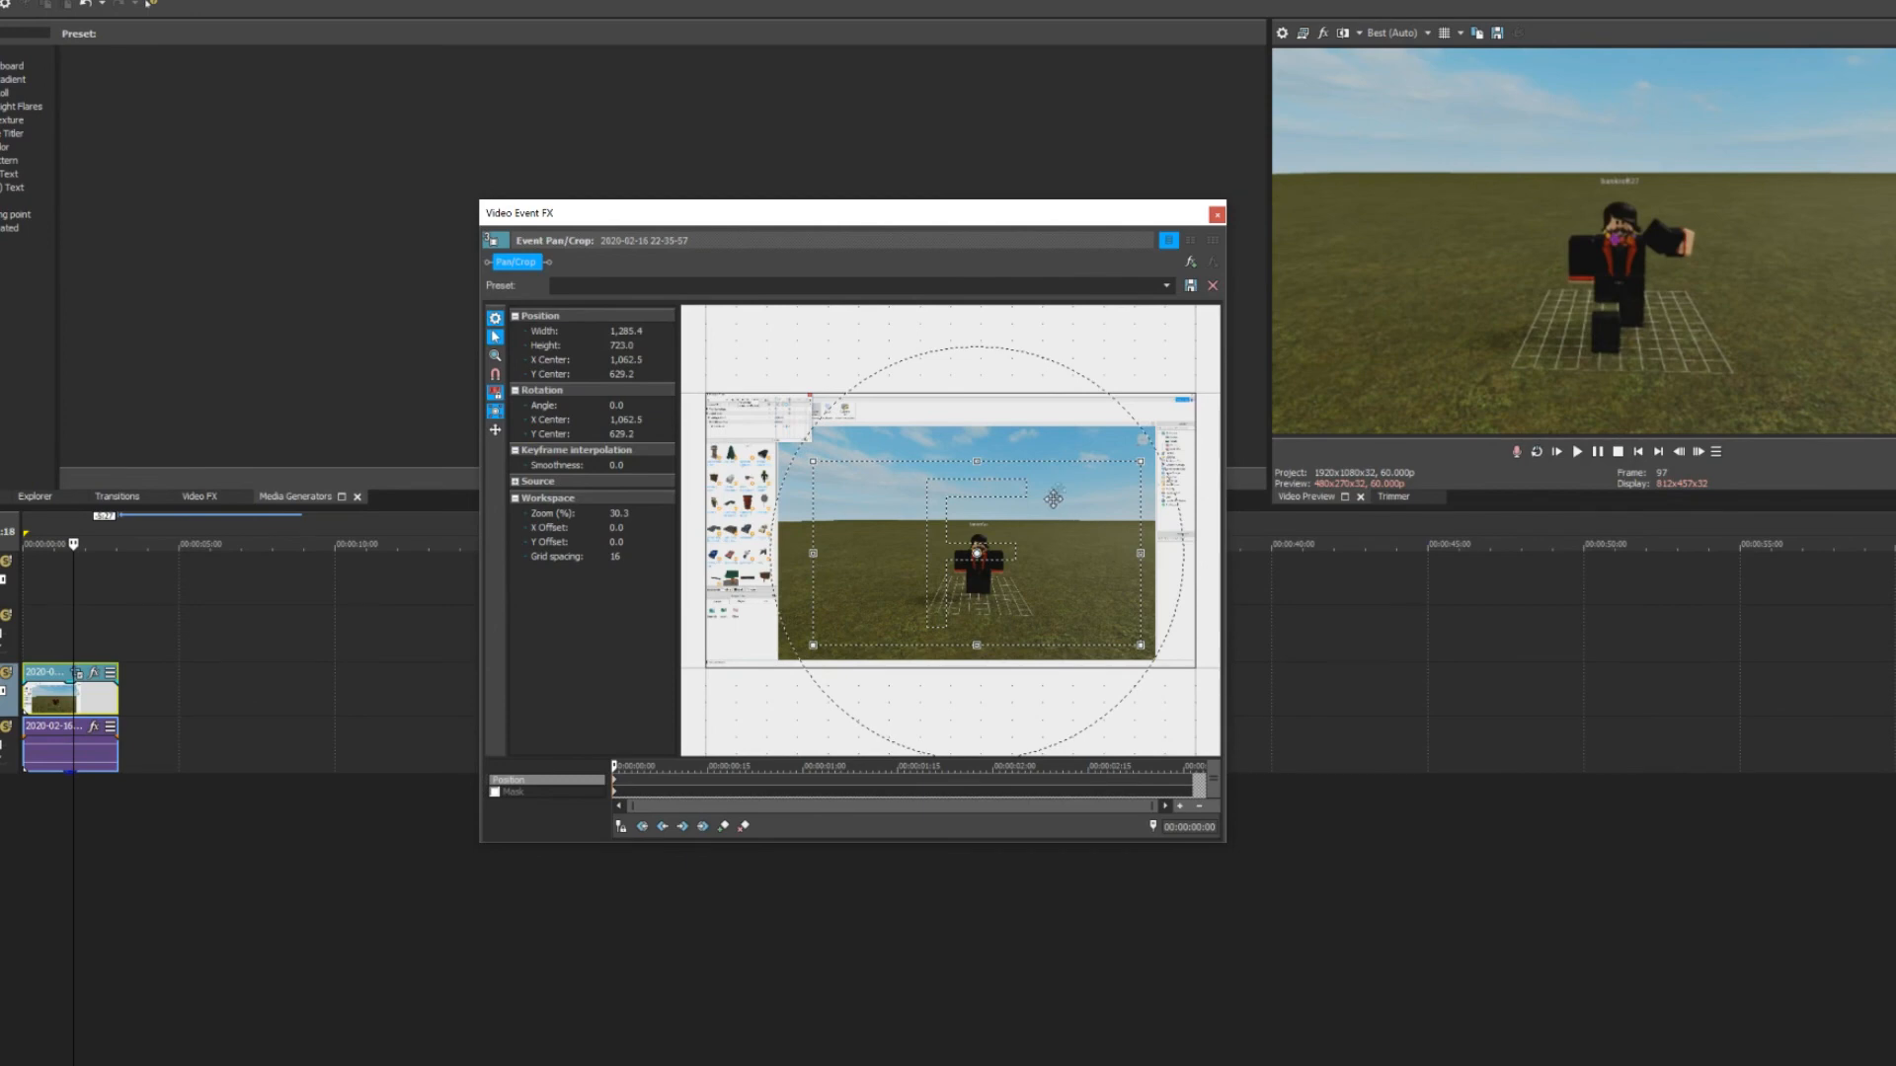
# Step: Close the Event Pan/Crop window once the game viewport is framed
pyautogui.click(1215, 214)
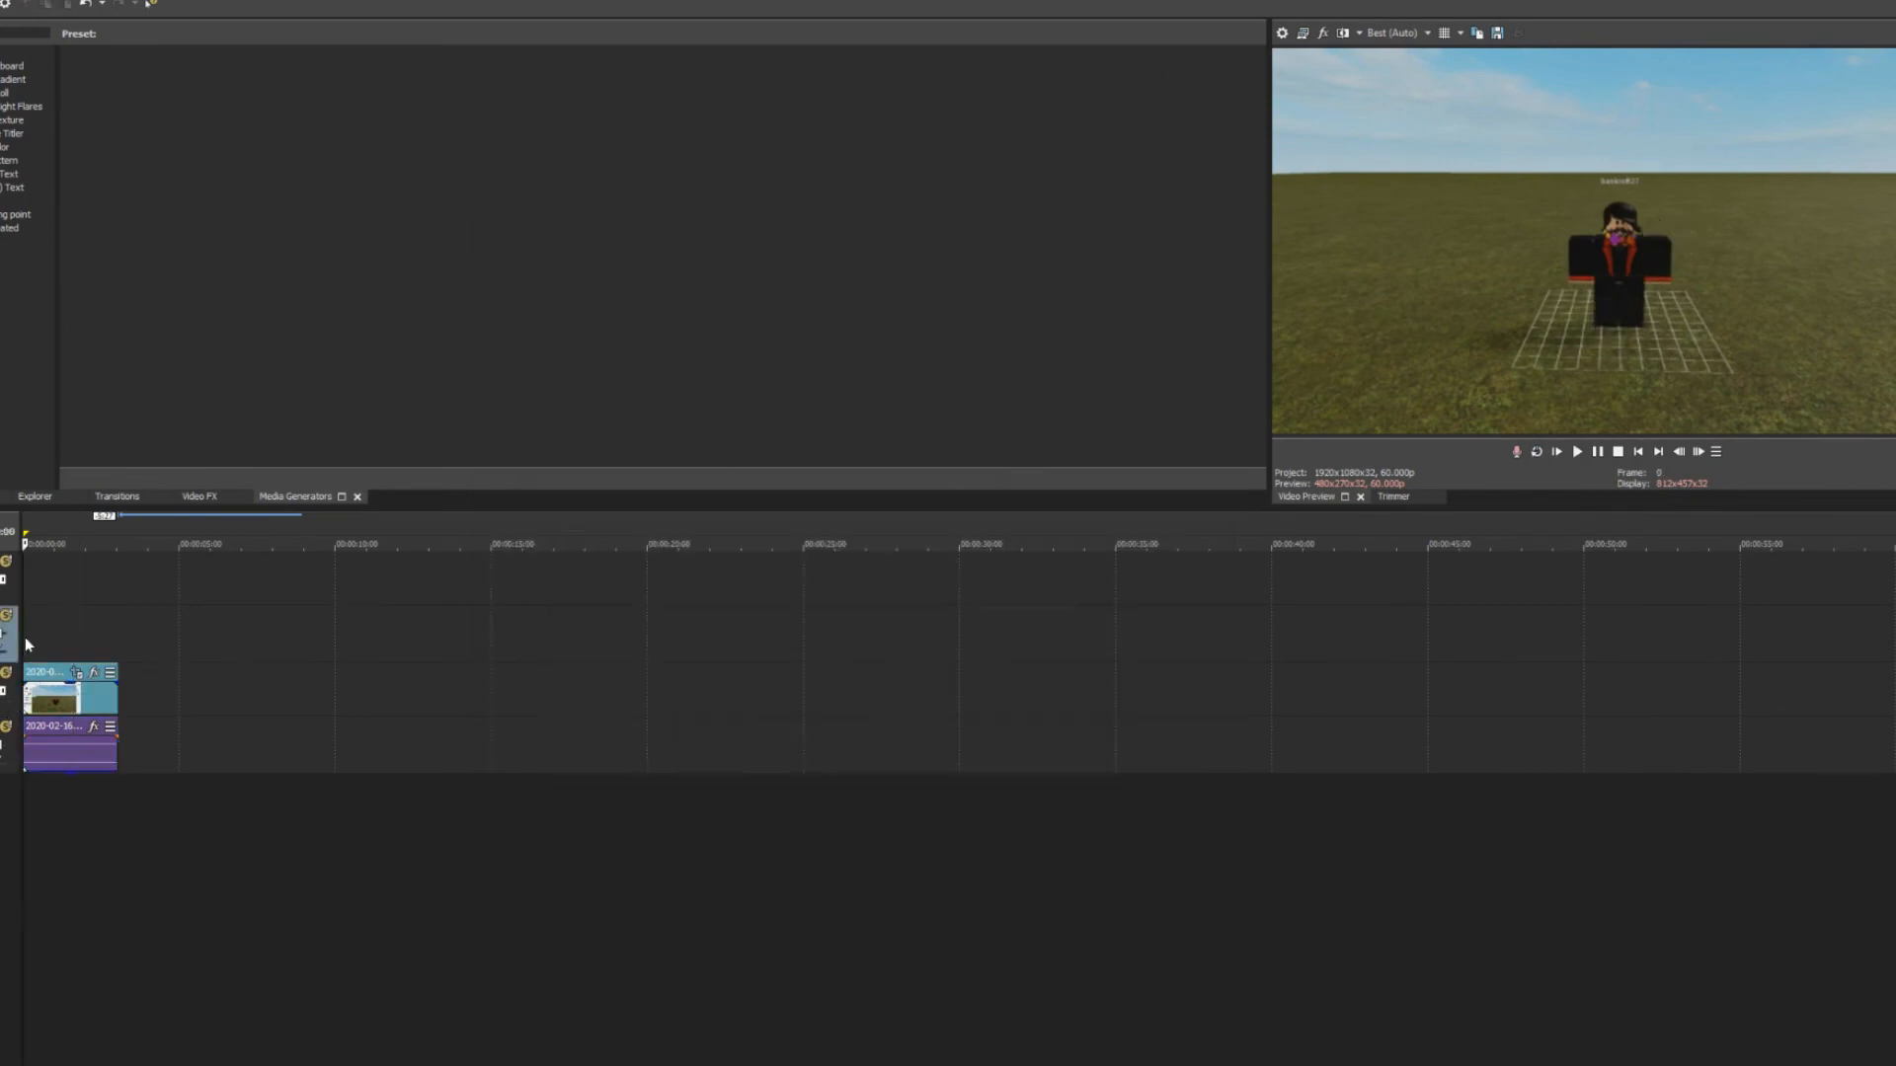
# Step: Play the cropped clip through the wave until playback passes its end
pyautogui.click(1576, 451)
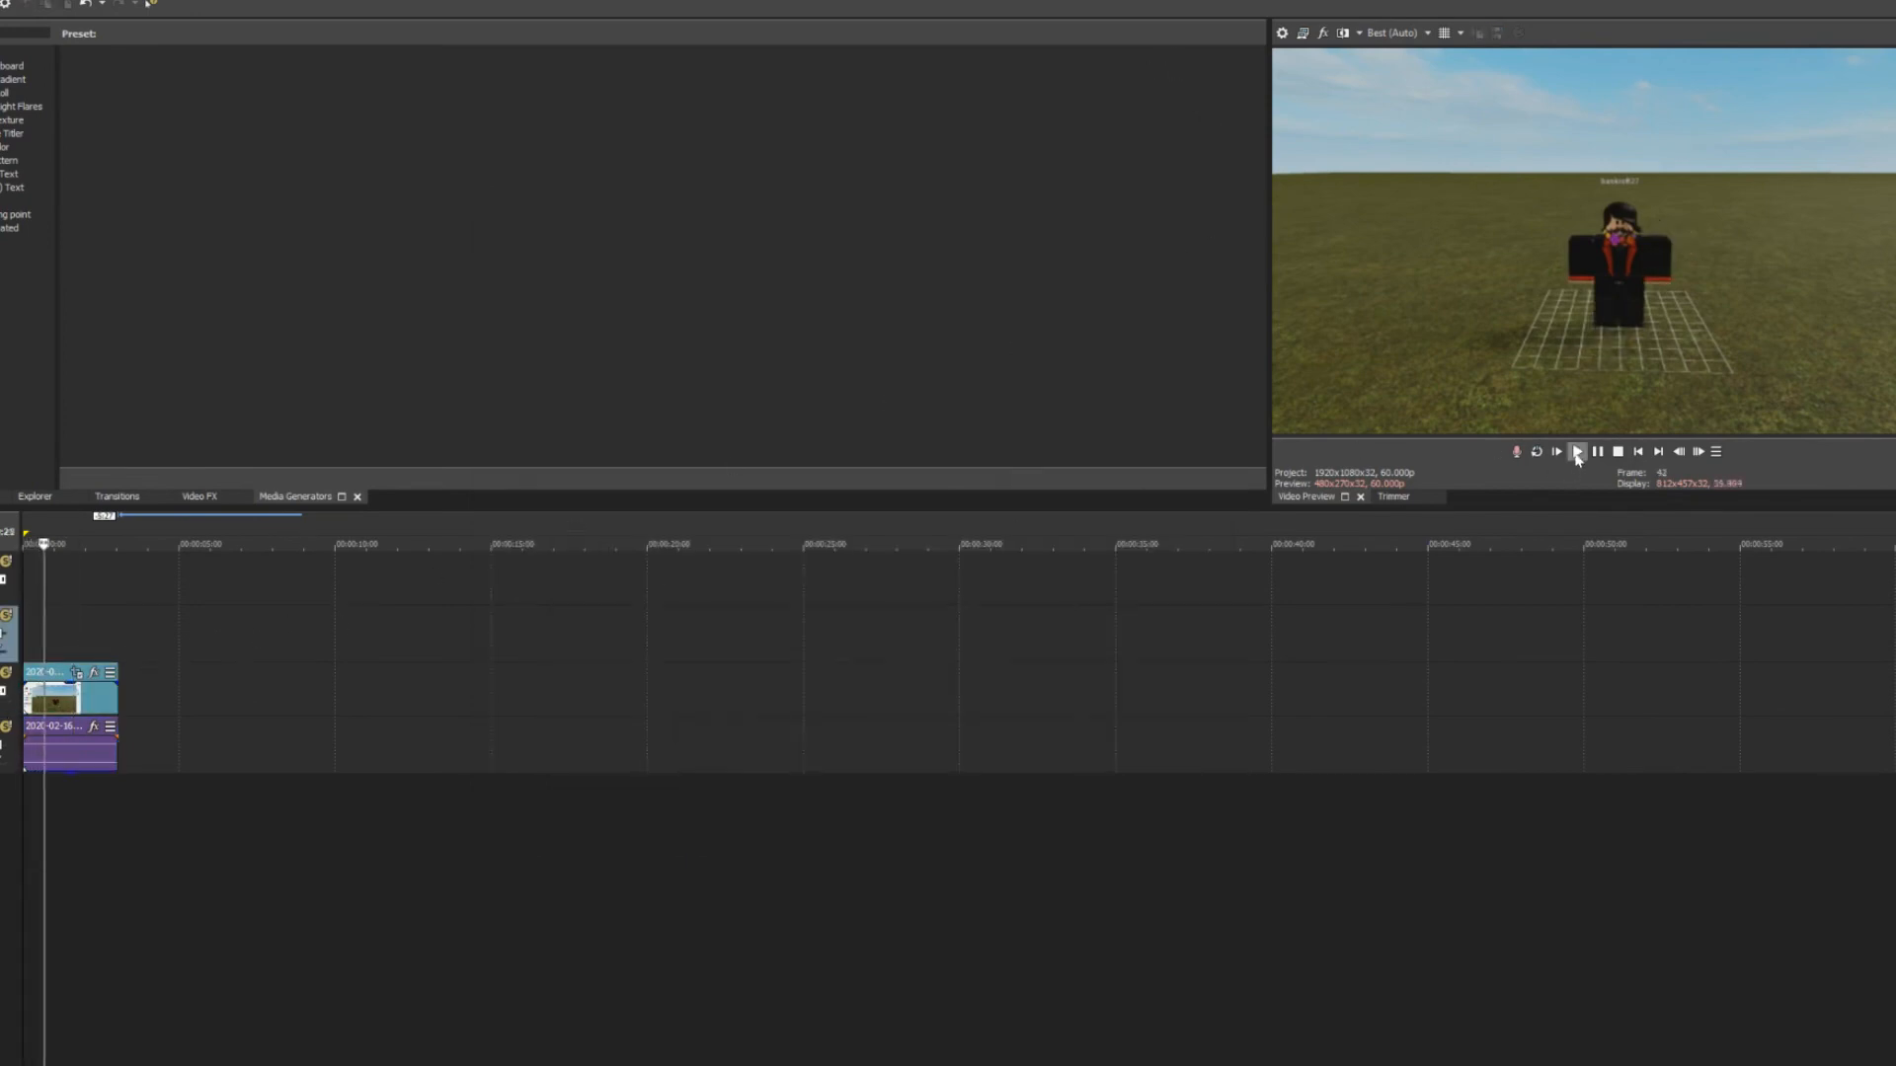
pyautogui.click(1580, 452)
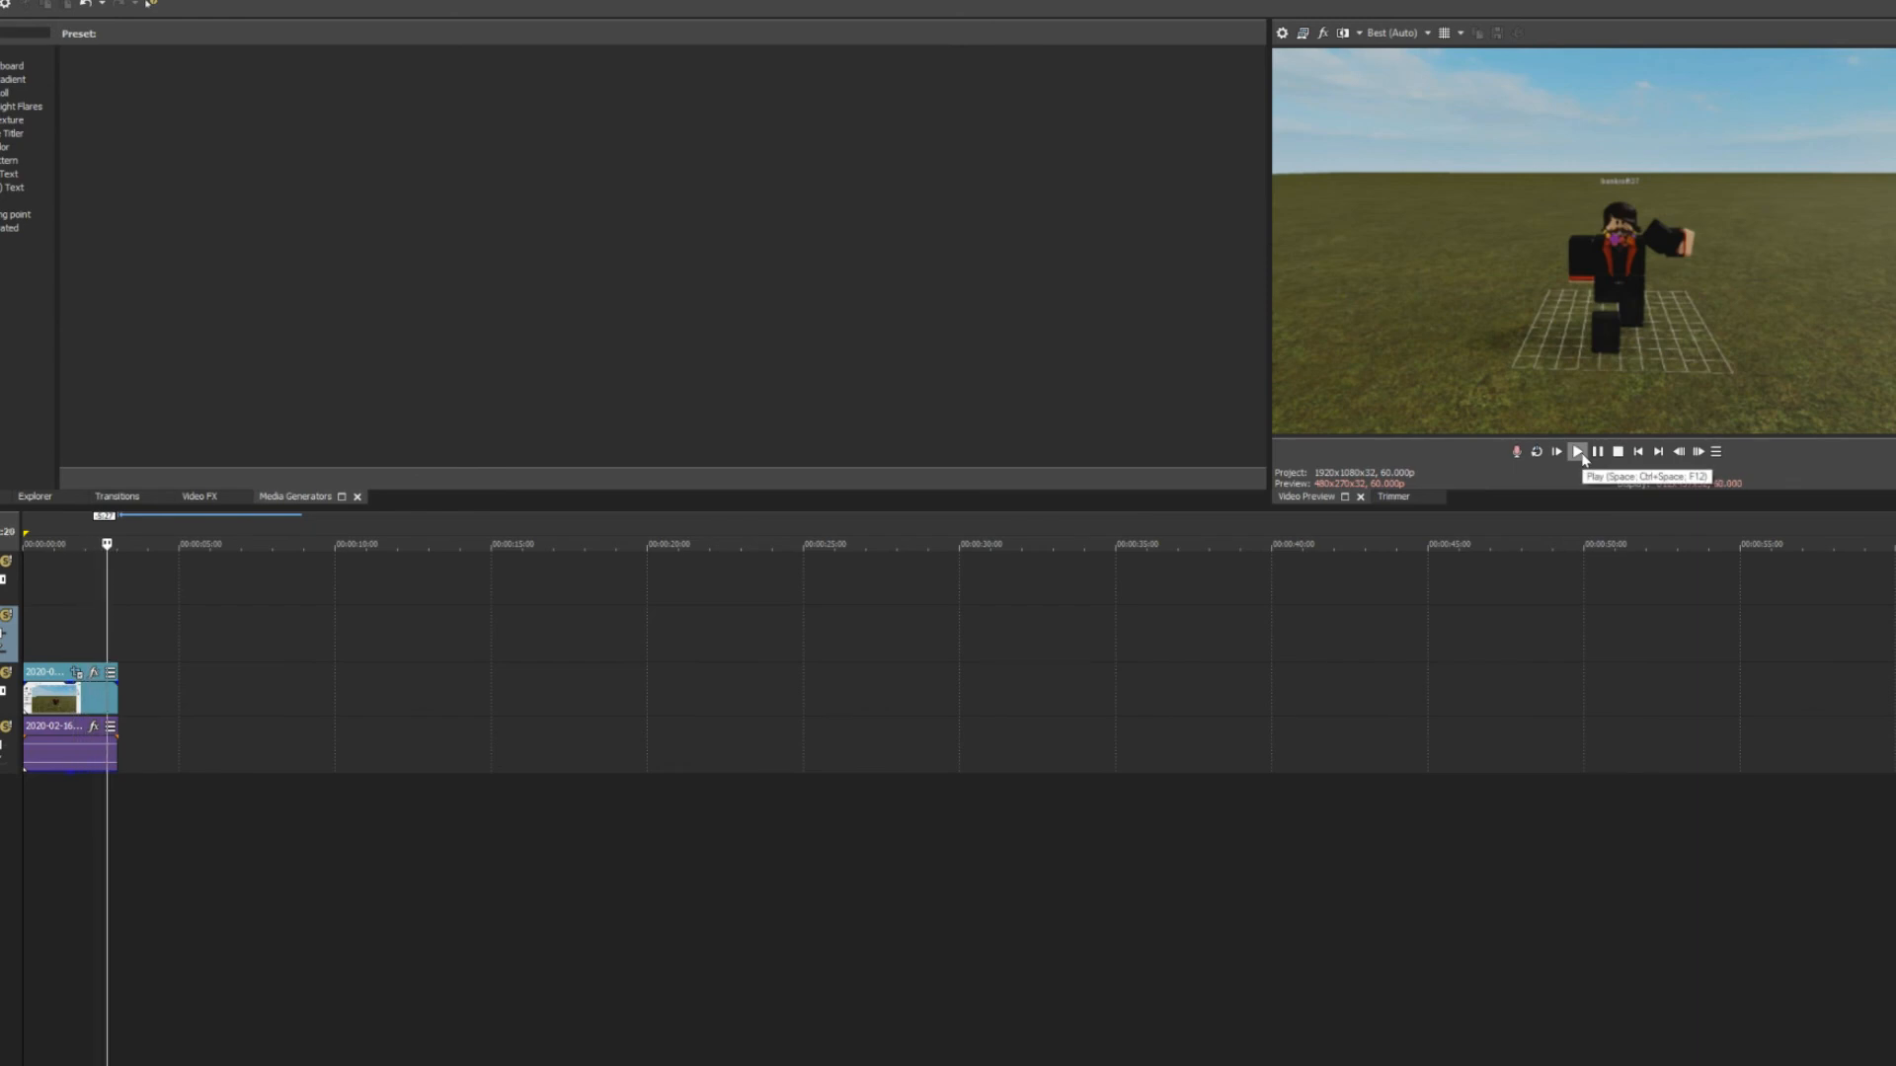
pyautogui.click(1578, 451)
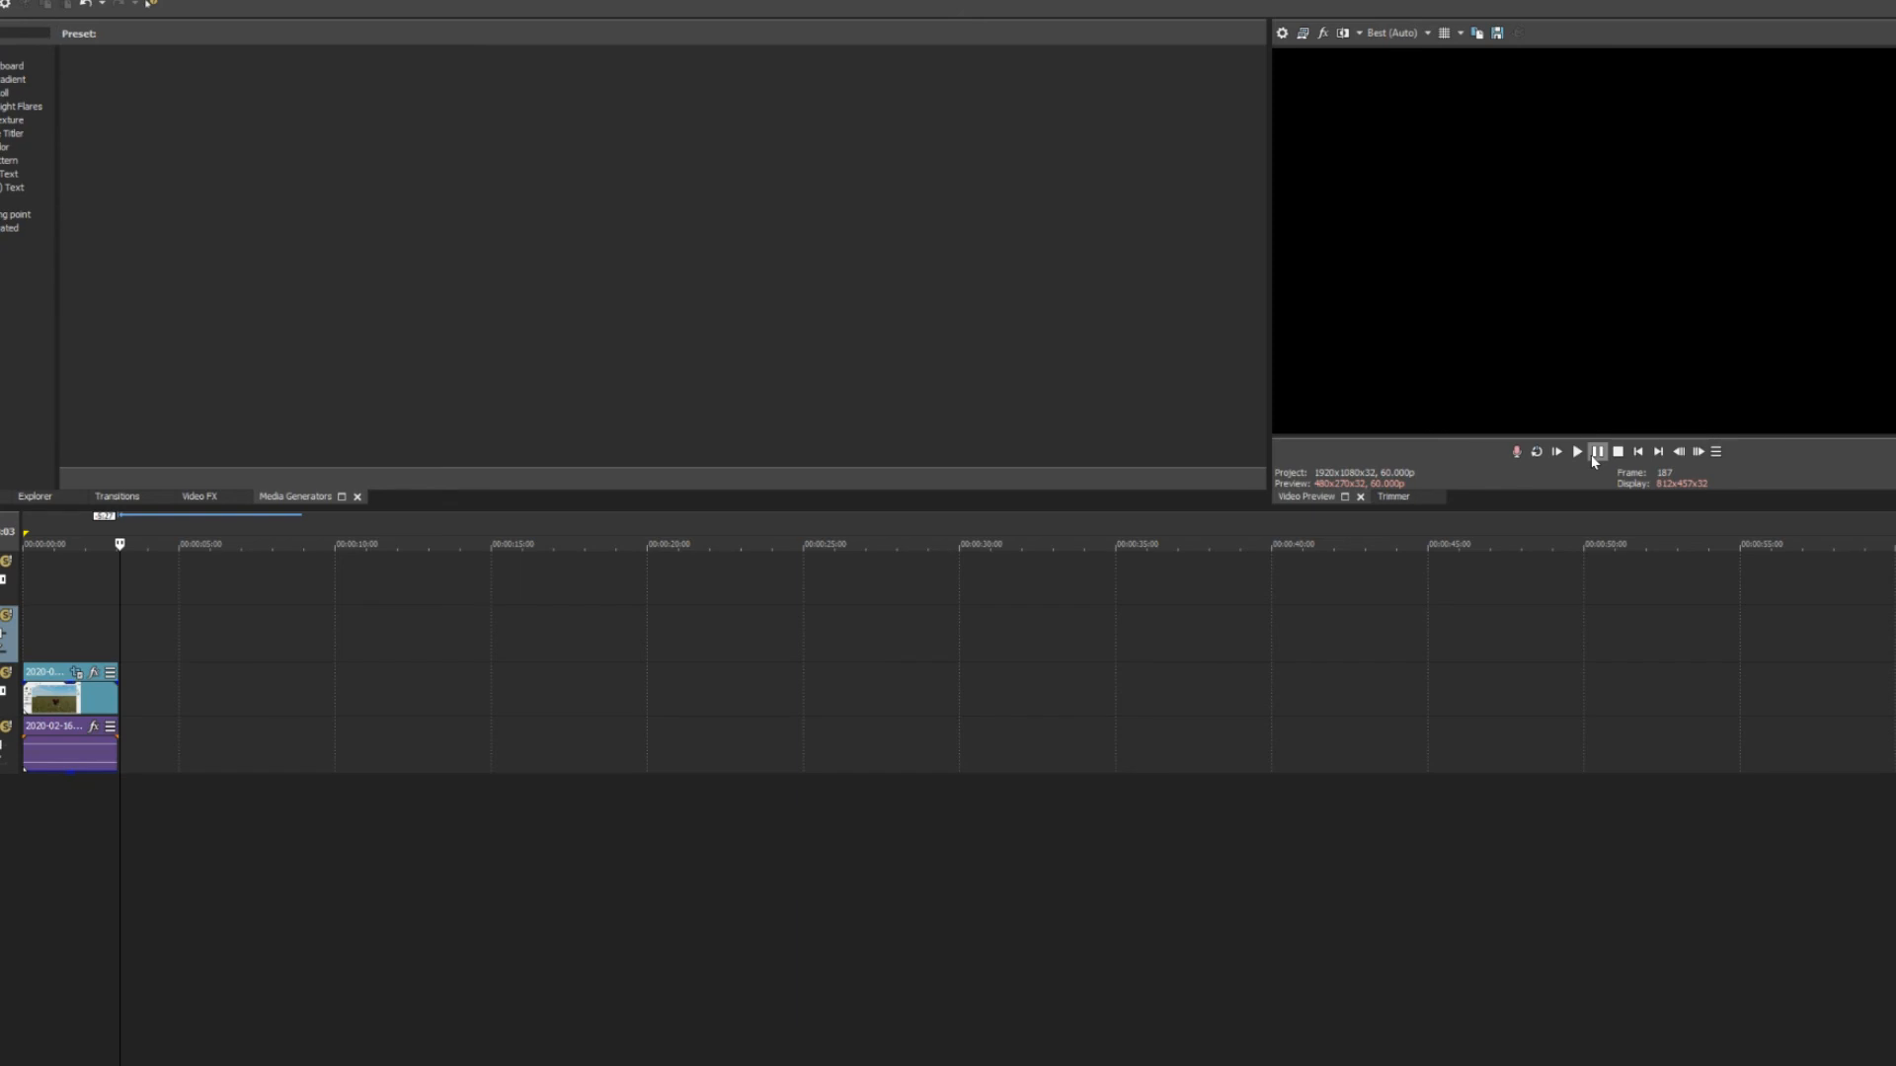
pyautogui.moveTo(1837, 389)
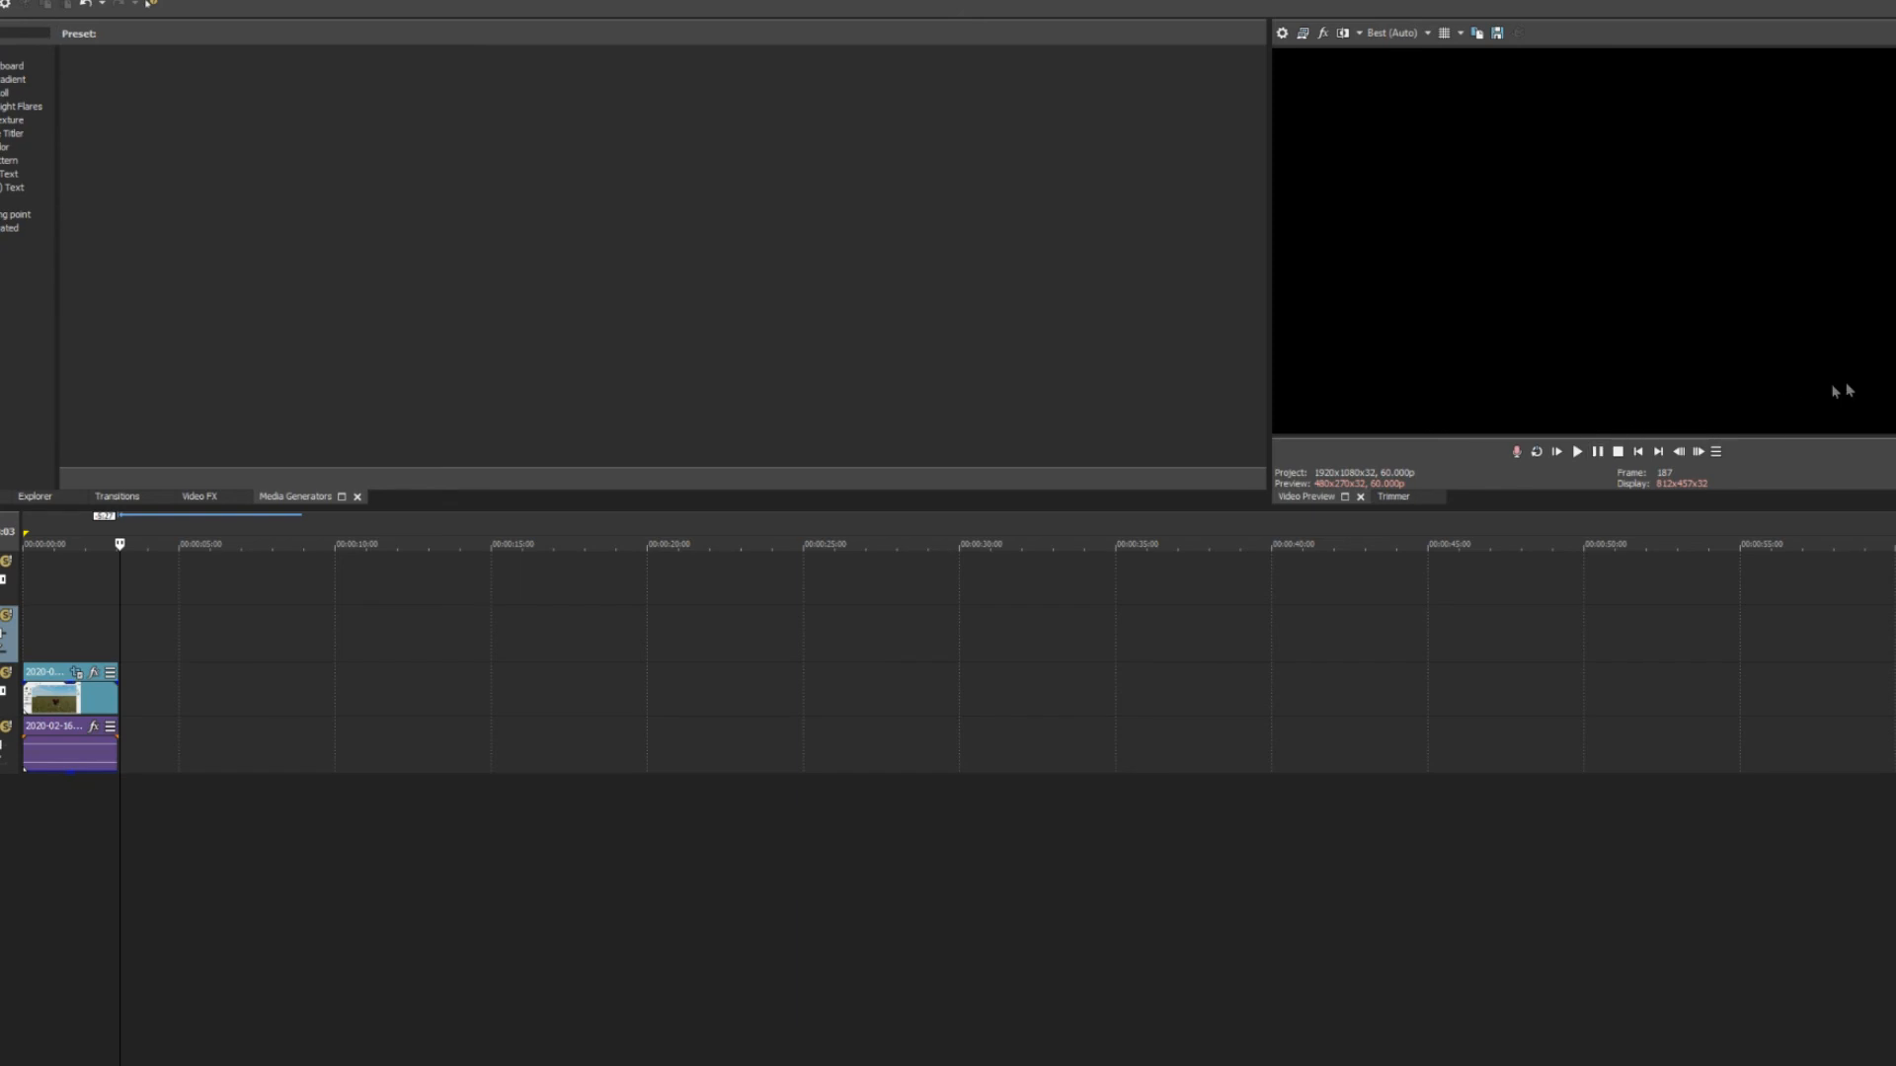